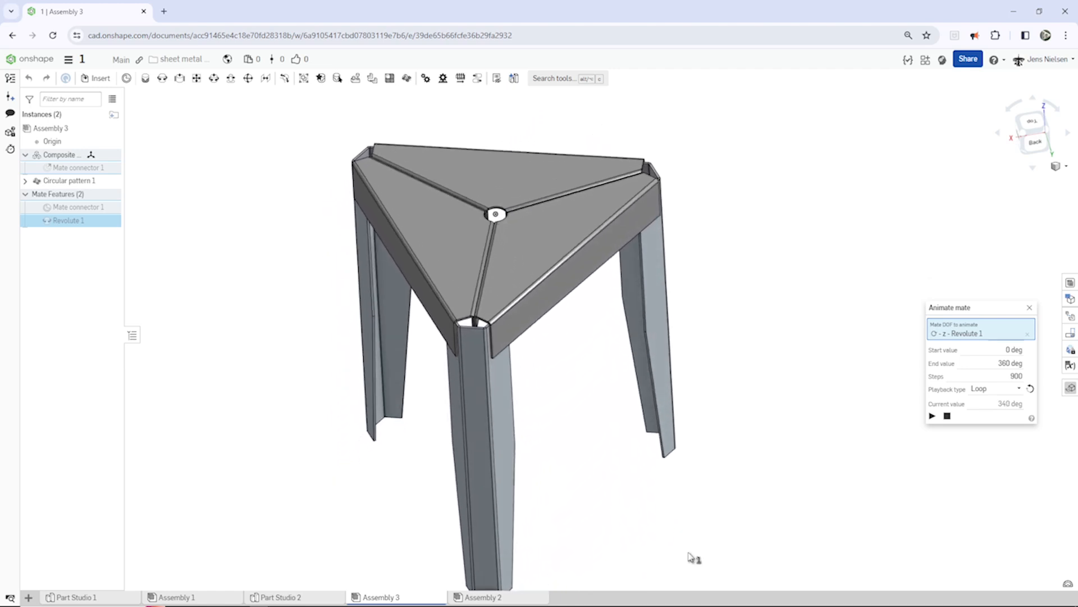
Switch to the empty Part Studio 1 of the 'sheet metal stool' document.
{"action": "left_click", "coordinate": [76, 597]}
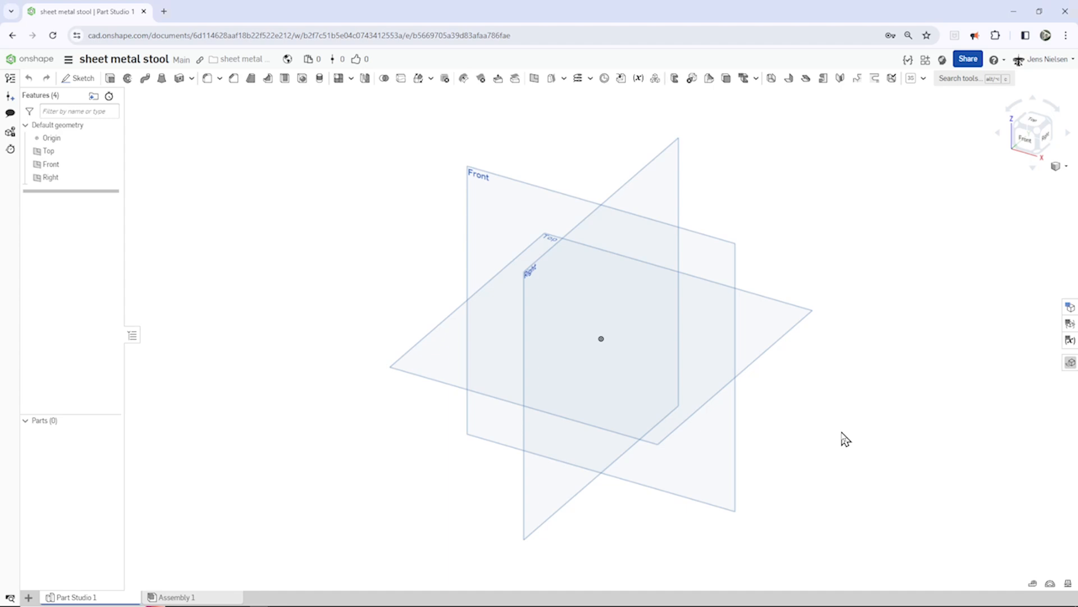
Sketch on Top an equilateral triangle centred on the origin with a horizontal base.
{"action": "key", "text": "s"}
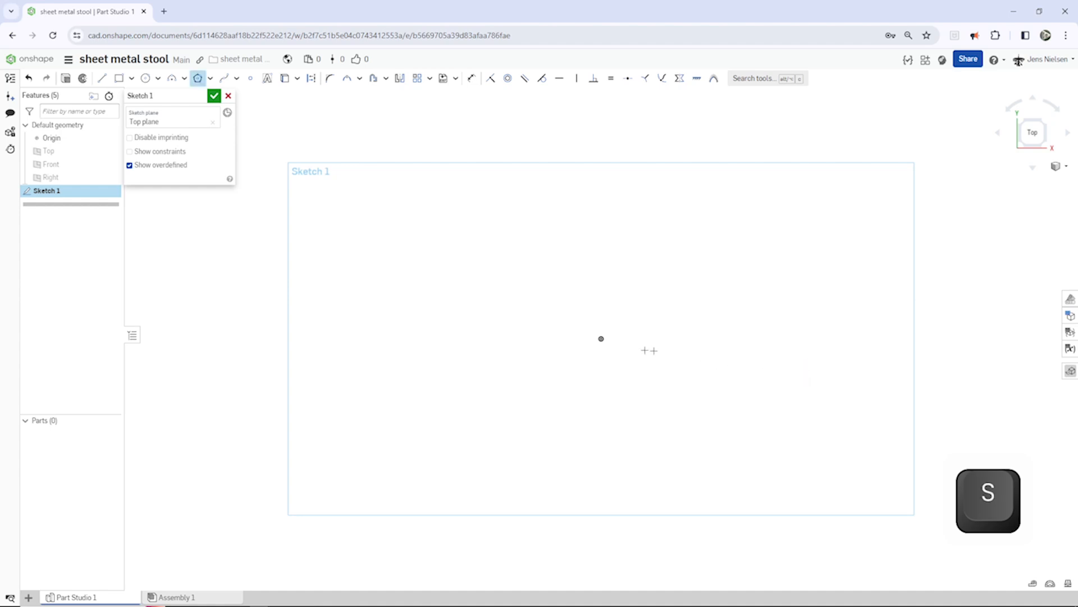
{"action": "left_click_drag", "start_coordinate": [600, 337], "coordinate": [682, 342]}
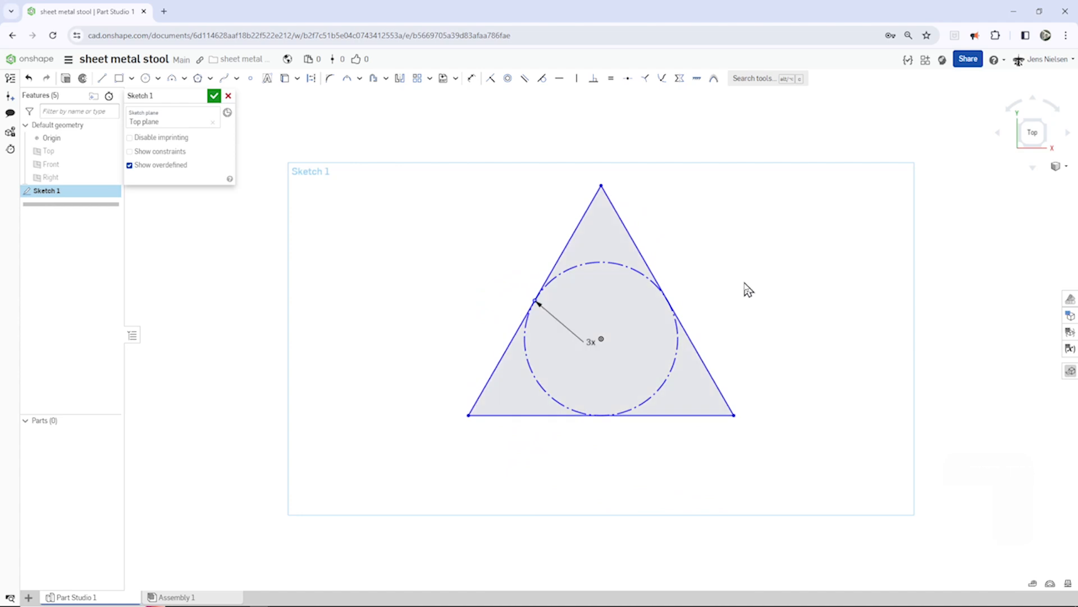
{"action": "key", "text": "h"}
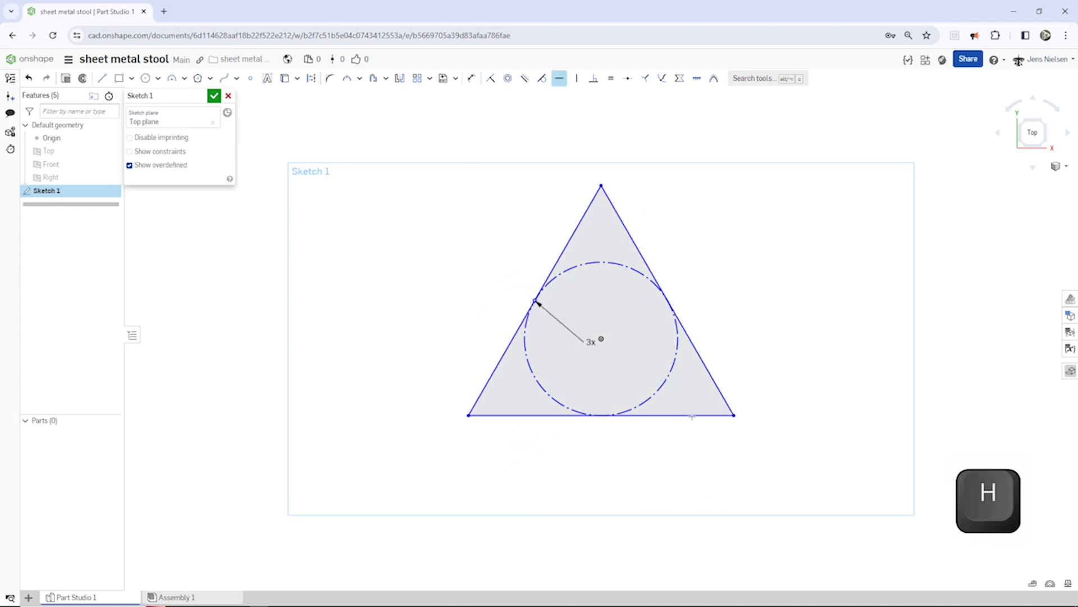
{"action": "mouse_move", "coordinate": [812, 358]}
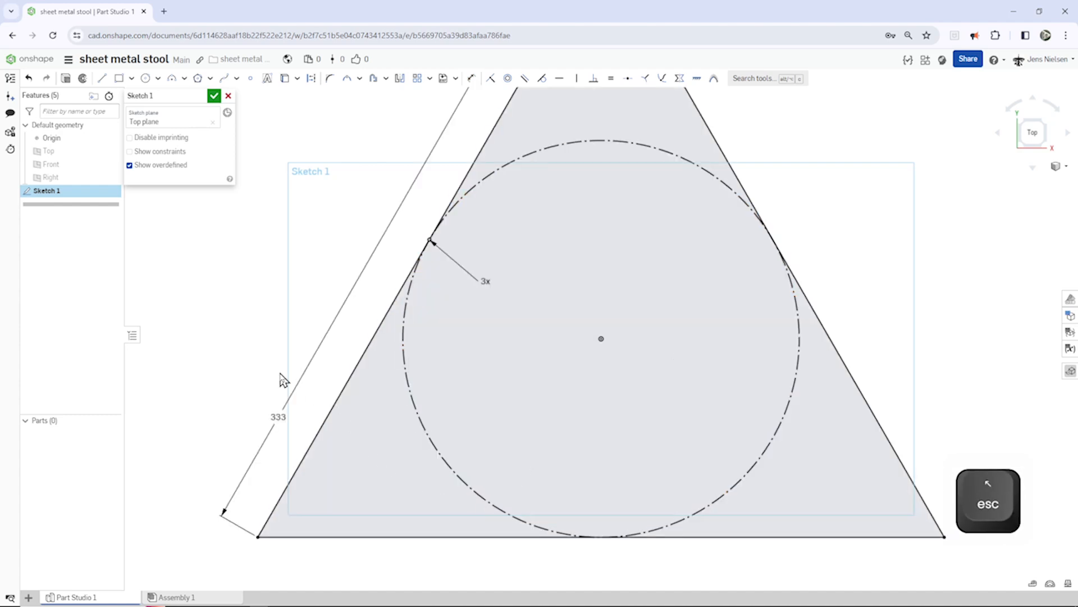
Draw lines from the triangle's centre to both bottom corners and the base midpoint.
{"action": "scroll", "scroll_direction": "down", "scroll_amount": 3}
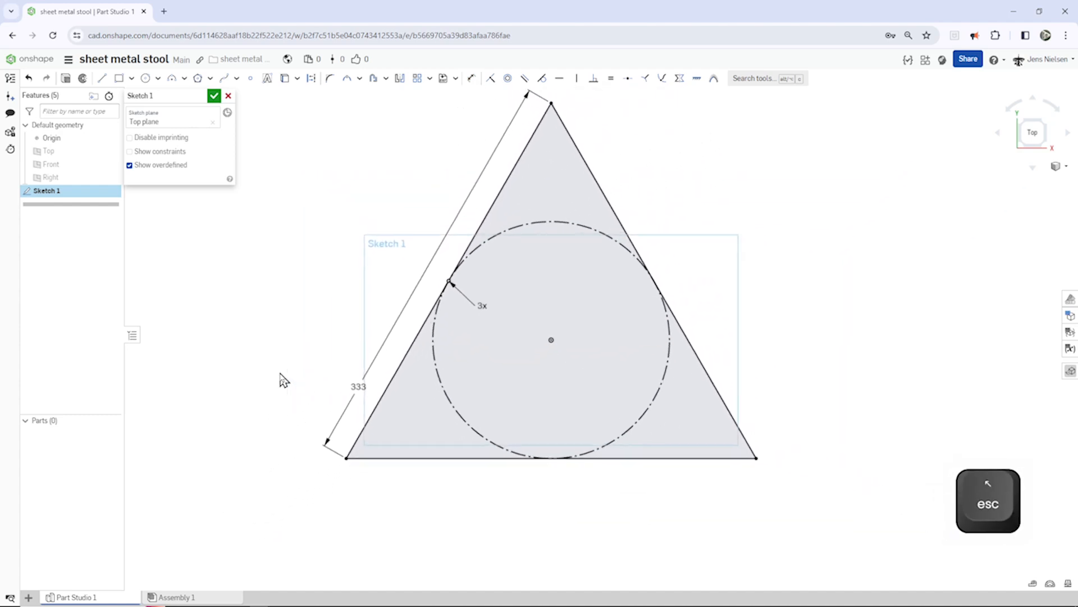
{"action": "left_click", "coordinate": [101, 78]}
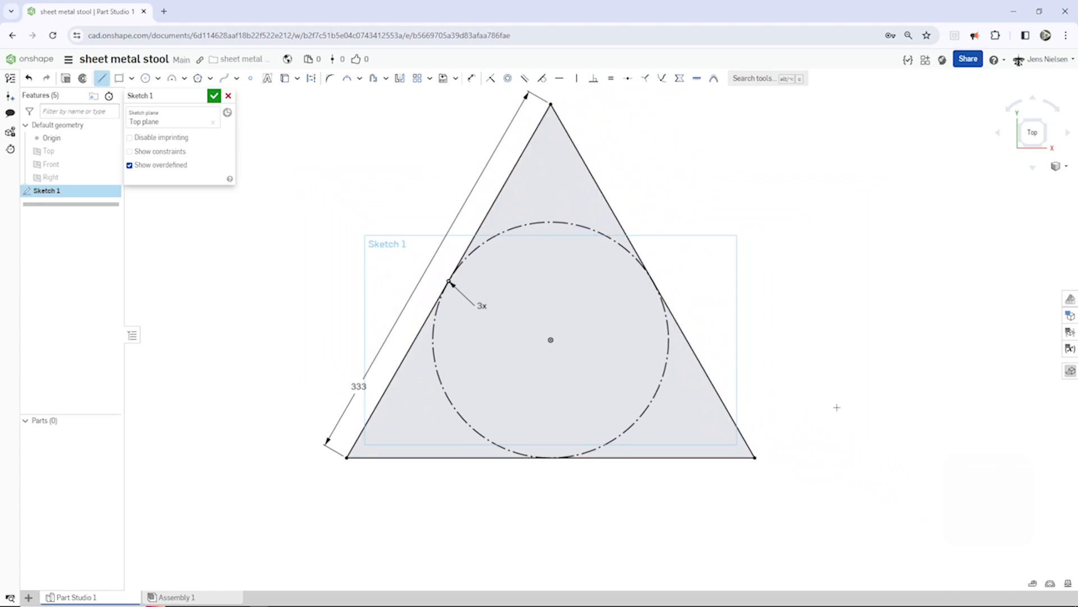
{"action": "key", "text": "l"}
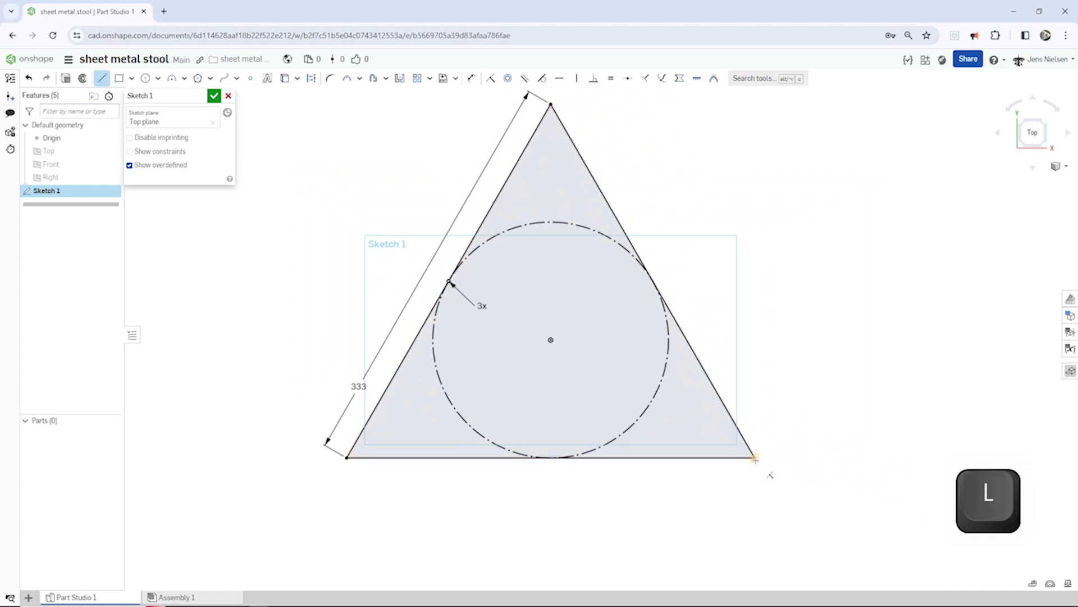
{"action": "left_click_drag", "start_coordinate": [551, 339], "coordinate": [753, 457]}
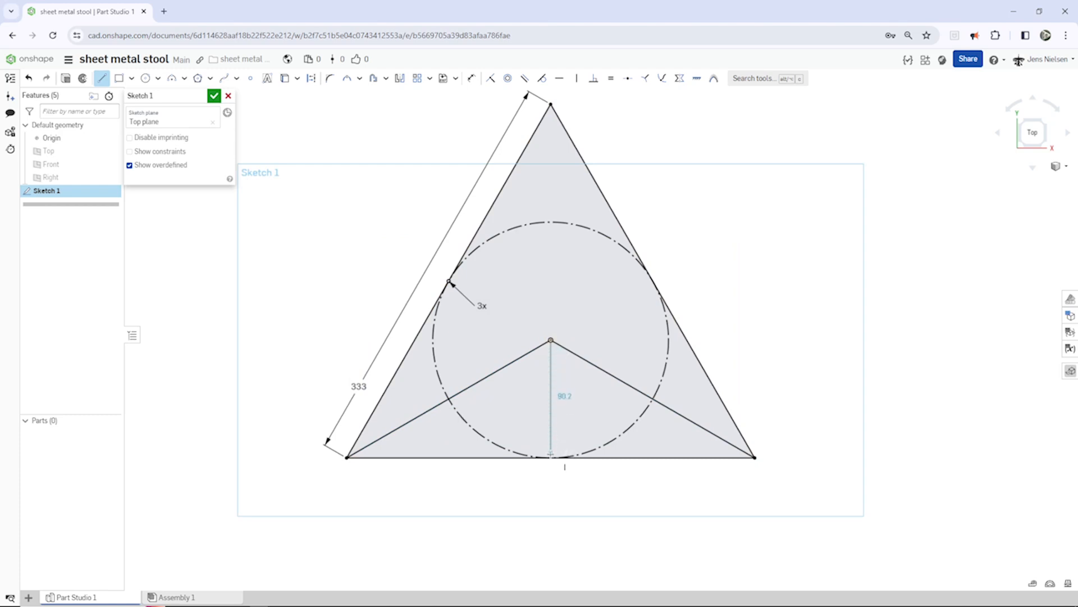
{"action": "left_click_drag", "start_coordinate": [550, 456], "coordinate": [643, 487]}
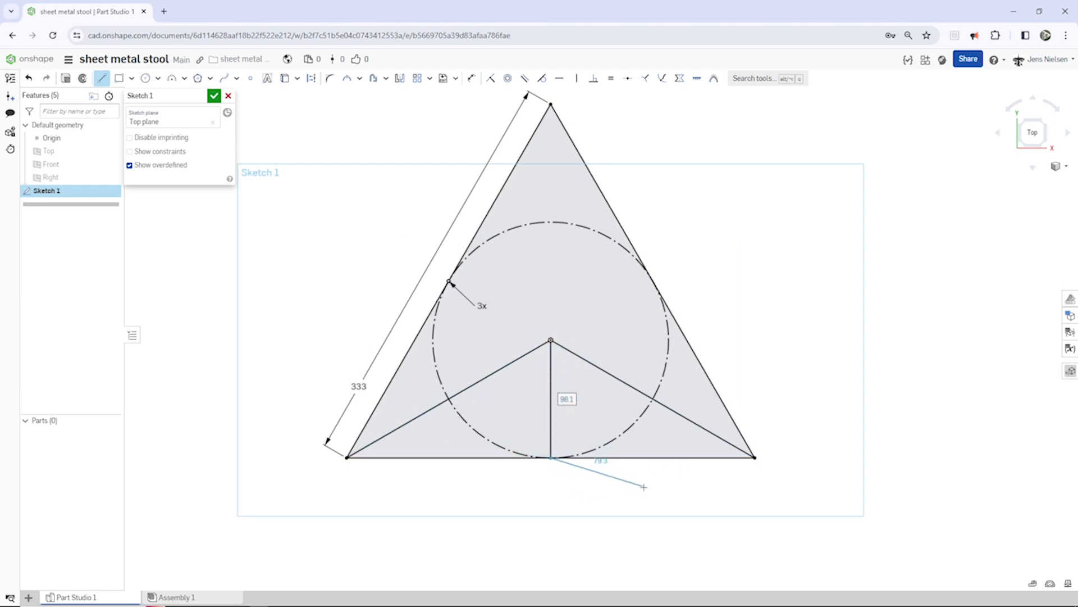
{"action": "key", "text": "Escape"}
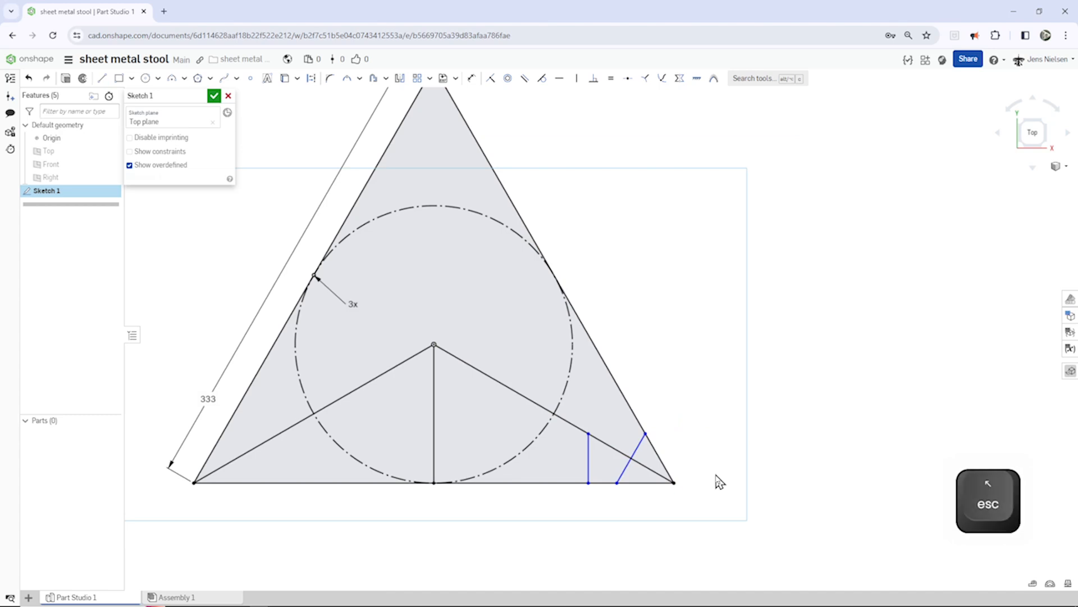
Dimension the two short lines 26 and 32 from the lower right corner along the base.
{"action": "key", "text": "d"}
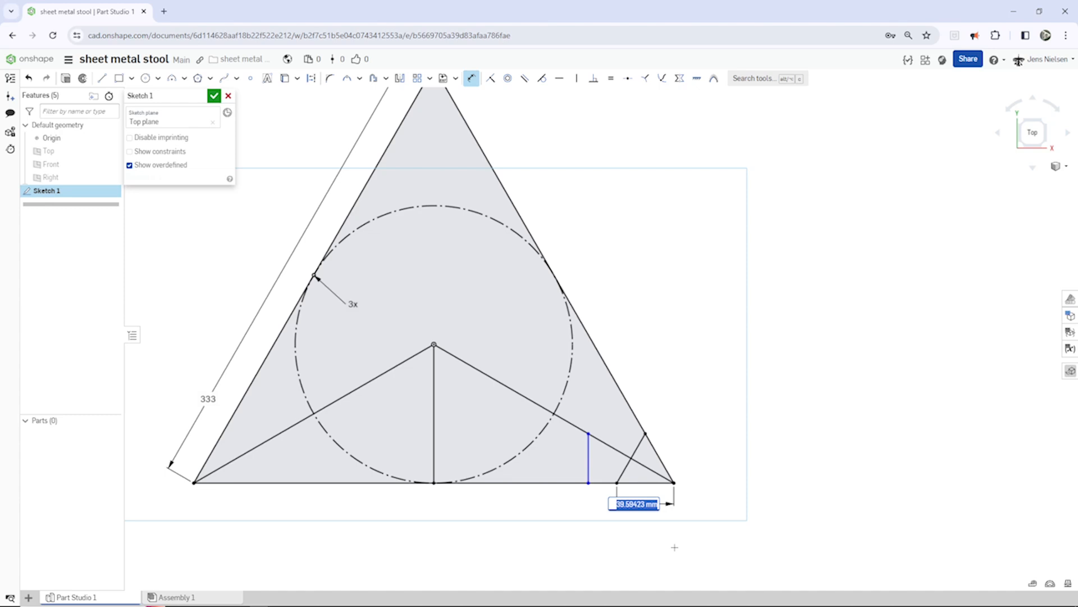
{"action": "type", "text": "26"}
{"action": "key", "text": "enter"}
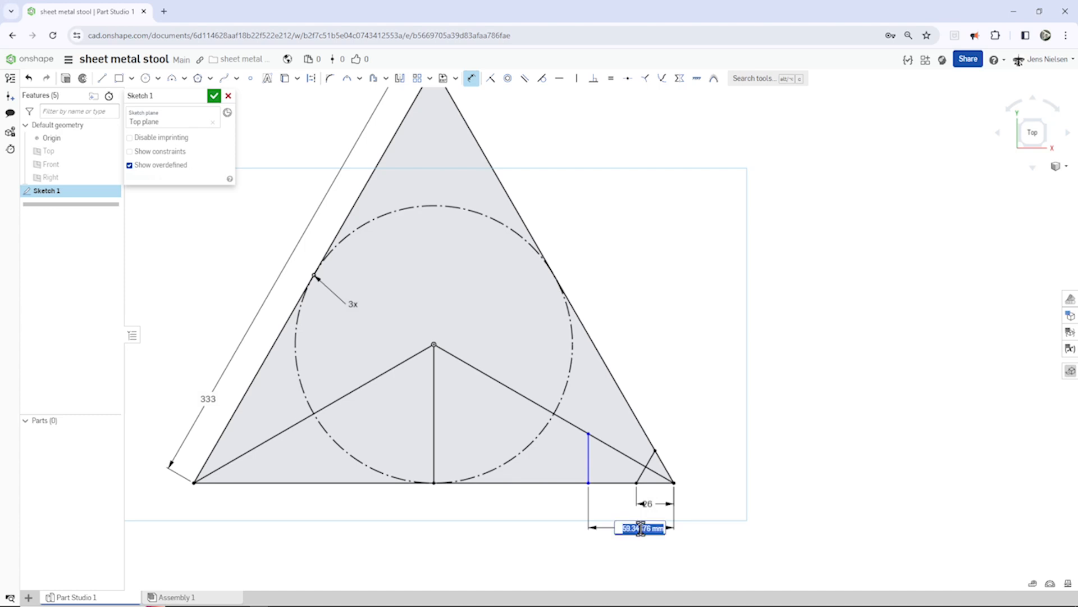
{"action": "type", "text": "32"}
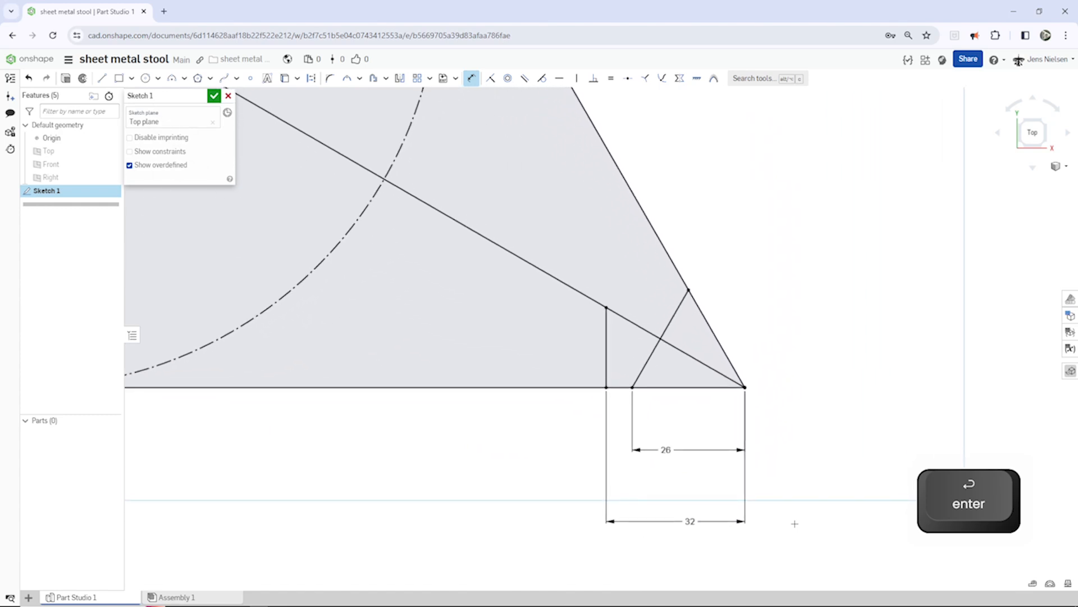
{"action": "key", "text": "enter"}
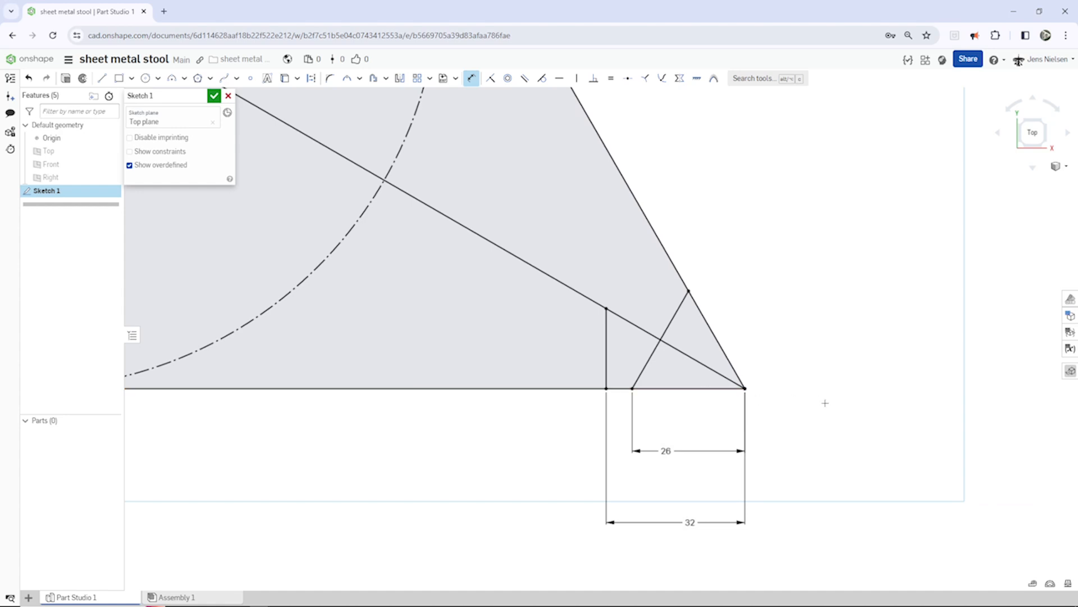
{"action": "mouse_move", "coordinate": [705, 114]}
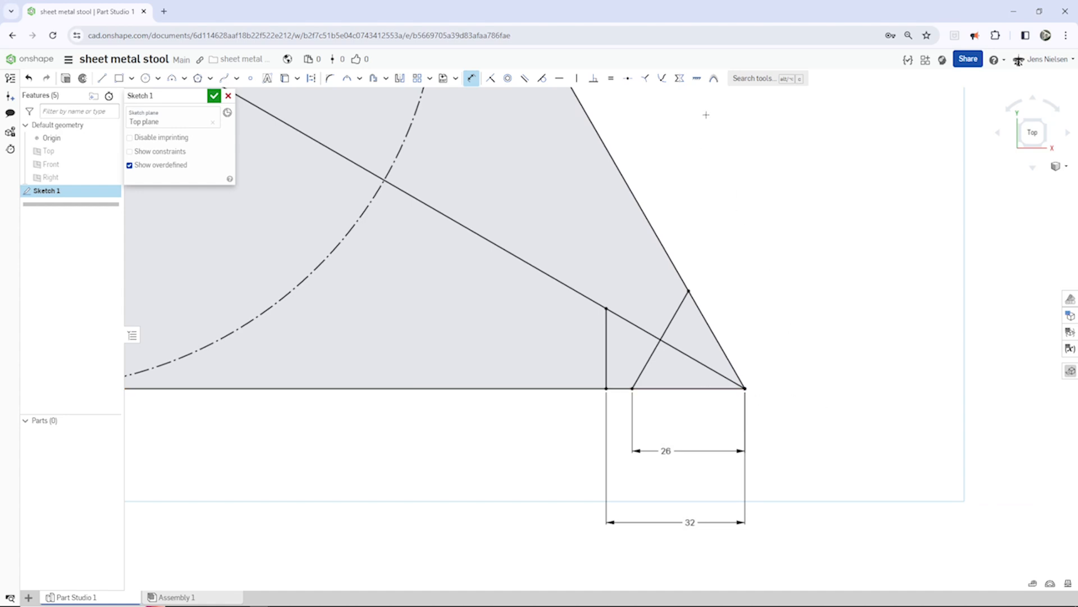
{"action": "mouse_move", "coordinate": [353, 78]}
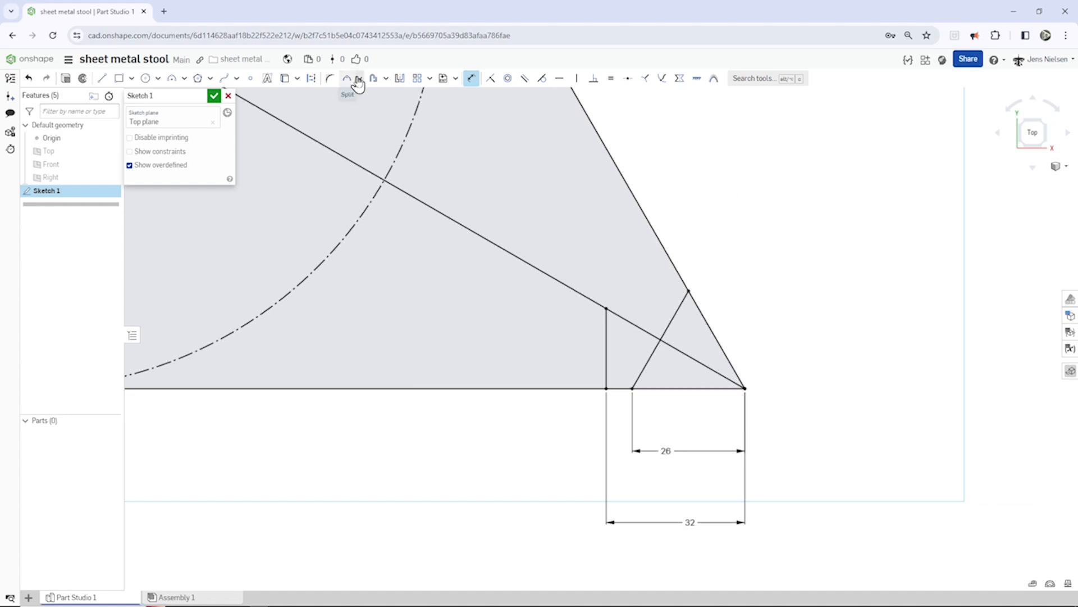
Split the base and right edge, dimensioning the base split point 34 from the slanted line.
{"action": "left_click", "coordinate": [358, 77]}
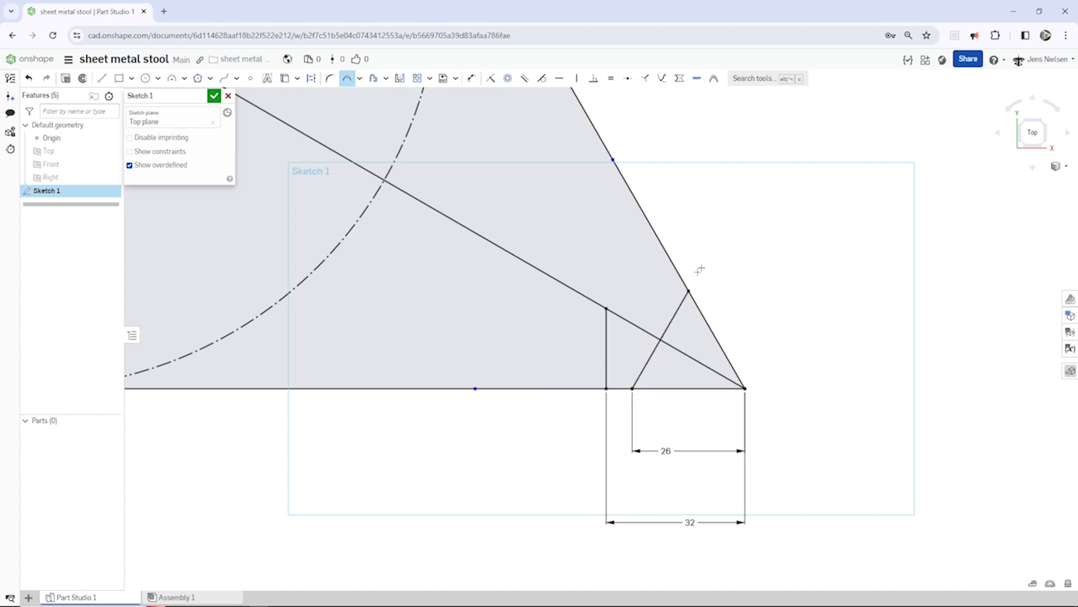
{"action": "mouse_move", "coordinate": [800, 243]}
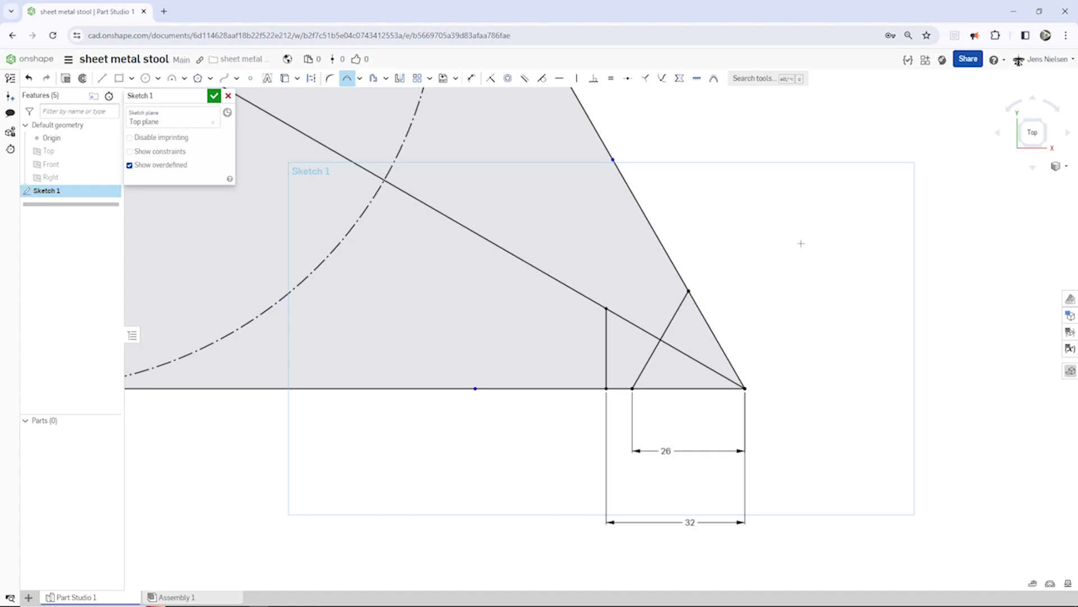
{"action": "mouse_move", "coordinate": [800, 238]}
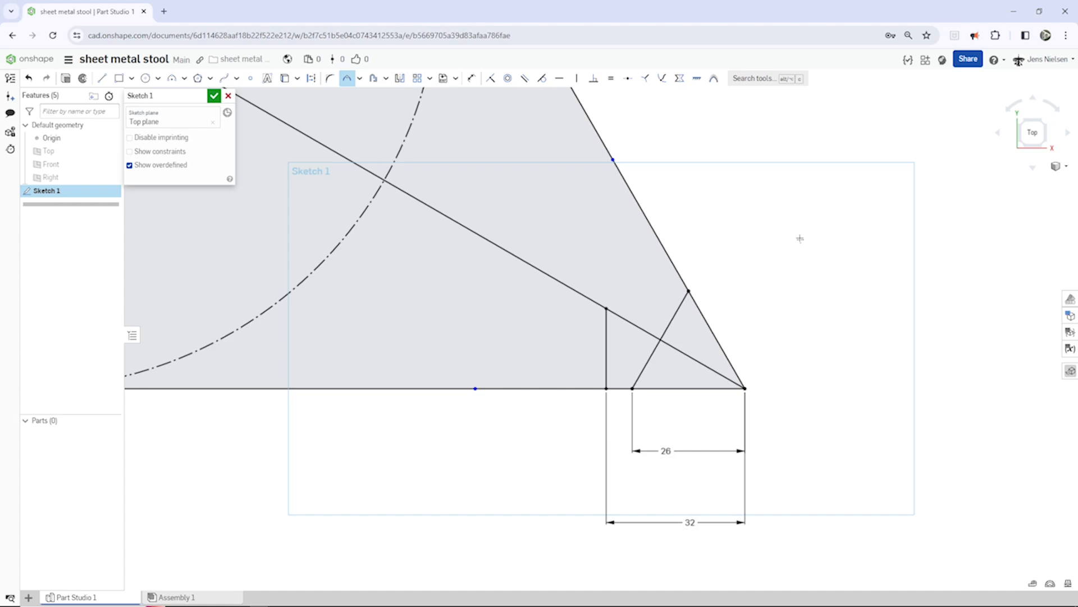
{"action": "mouse_move", "coordinate": [679, 77]}
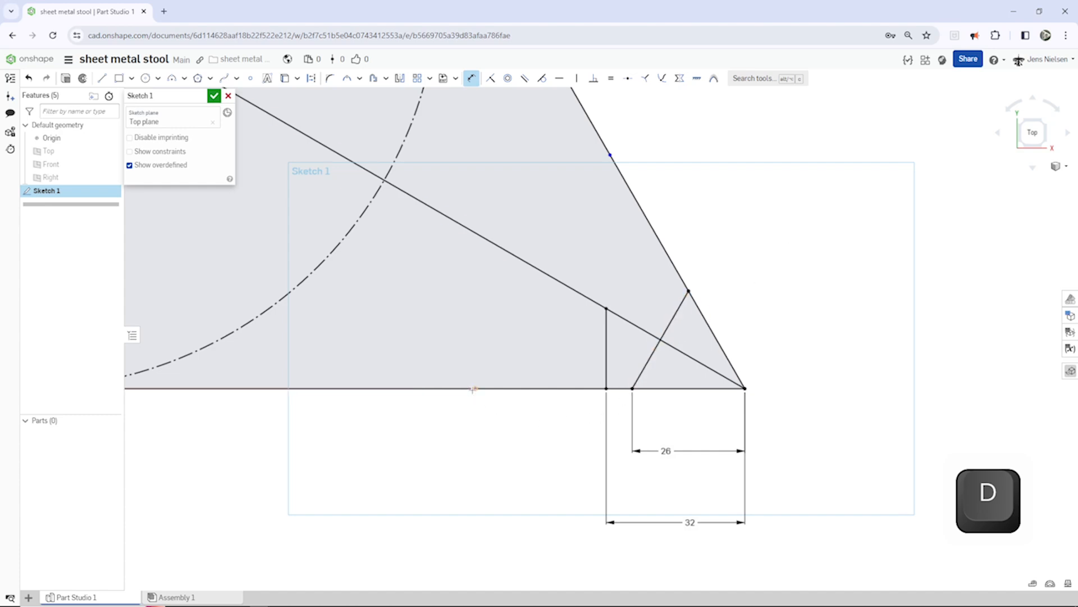
{"action": "left_click", "coordinate": [632, 388]}
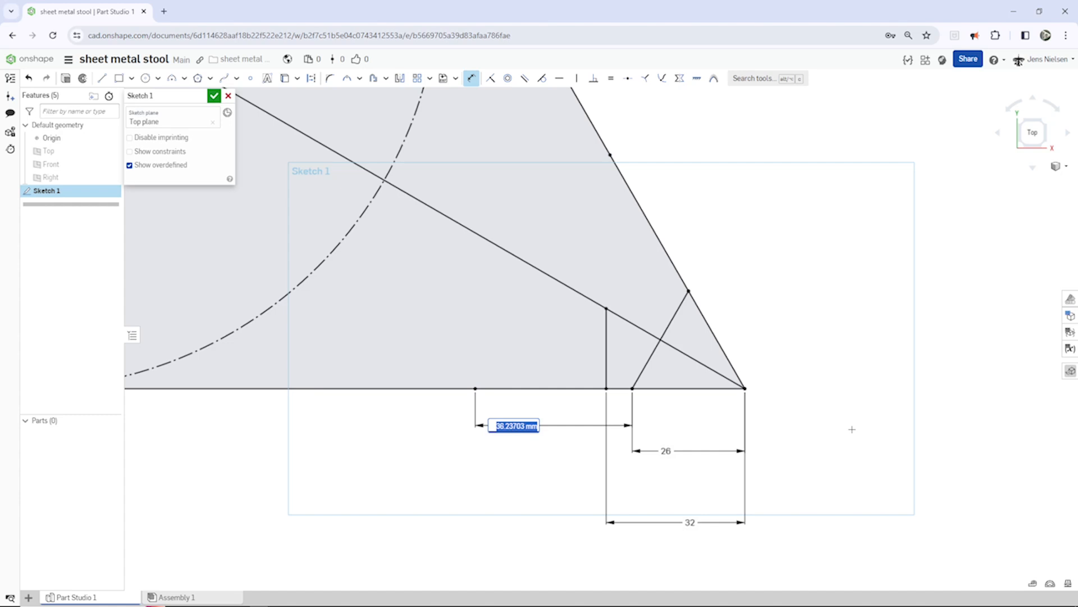
{"action": "type", "text": "34"}
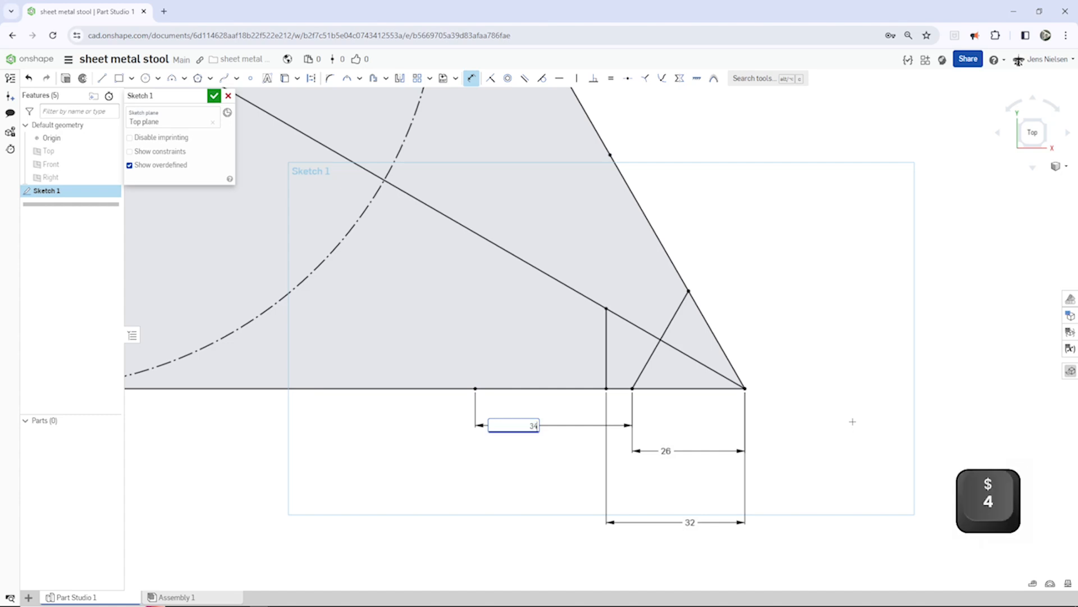
{"action": "key", "text": "enter"}
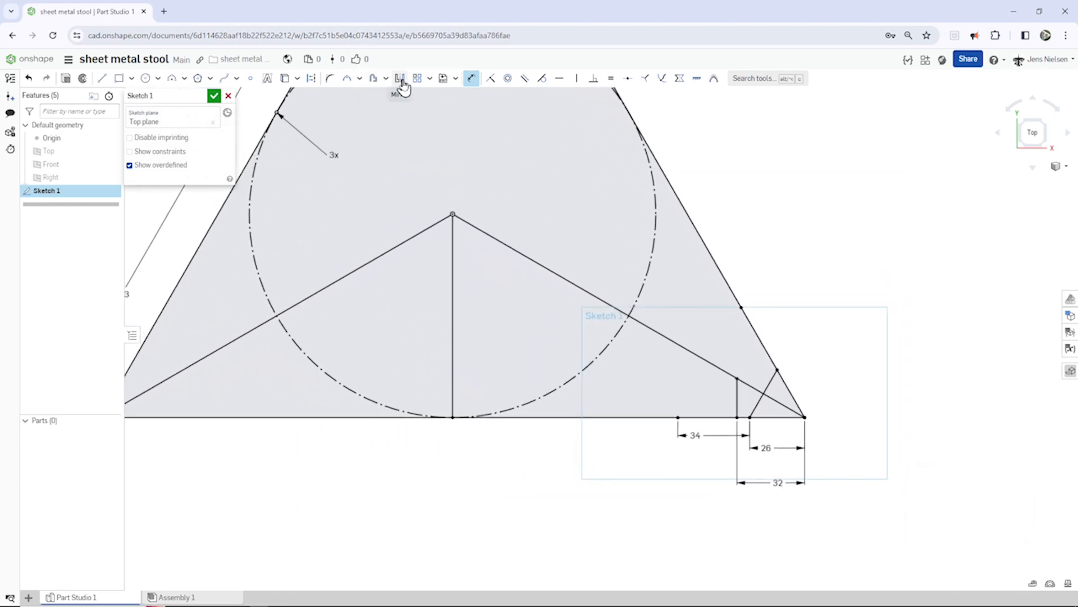
Mirror the short vertical line across the centre line and add a Ø22 centre circle.
{"action": "left_click", "coordinate": [399, 78]}
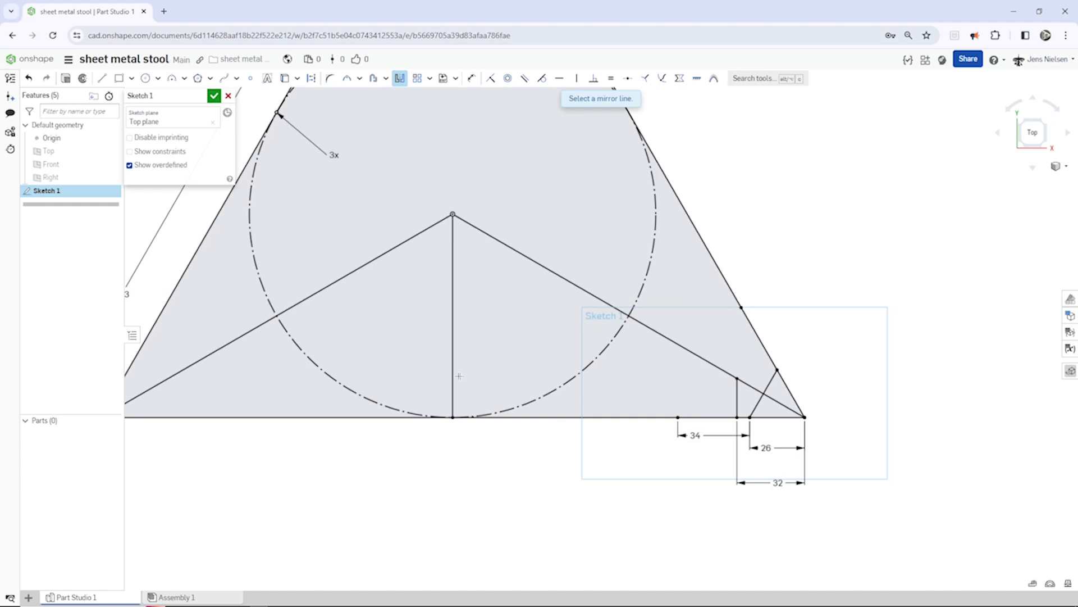
{"action": "left_click", "coordinate": [451, 316]}
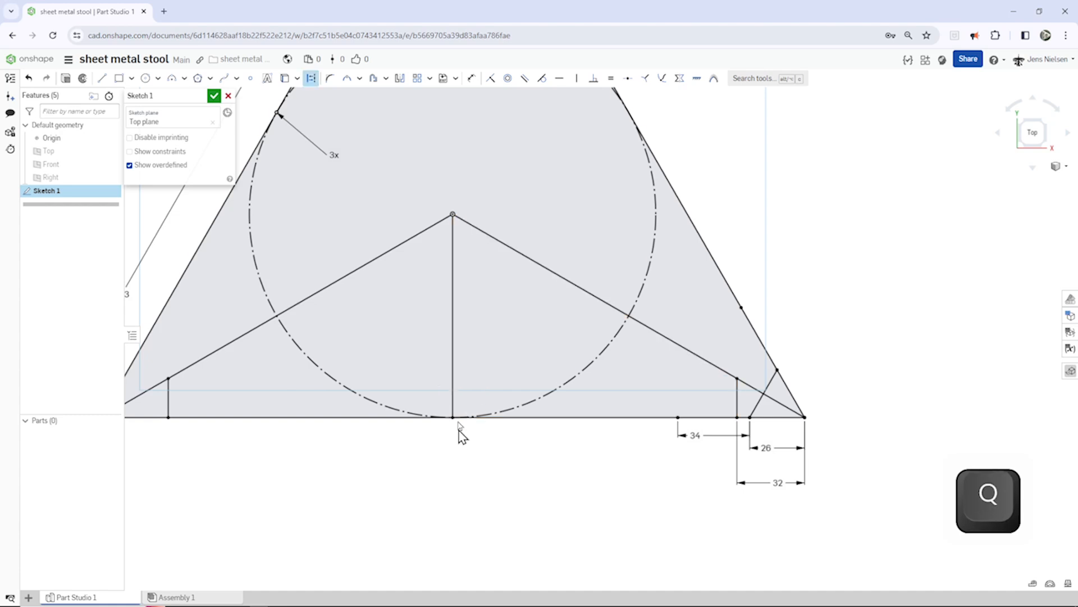
{"action": "left_click", "coordinate": [453, 310]}
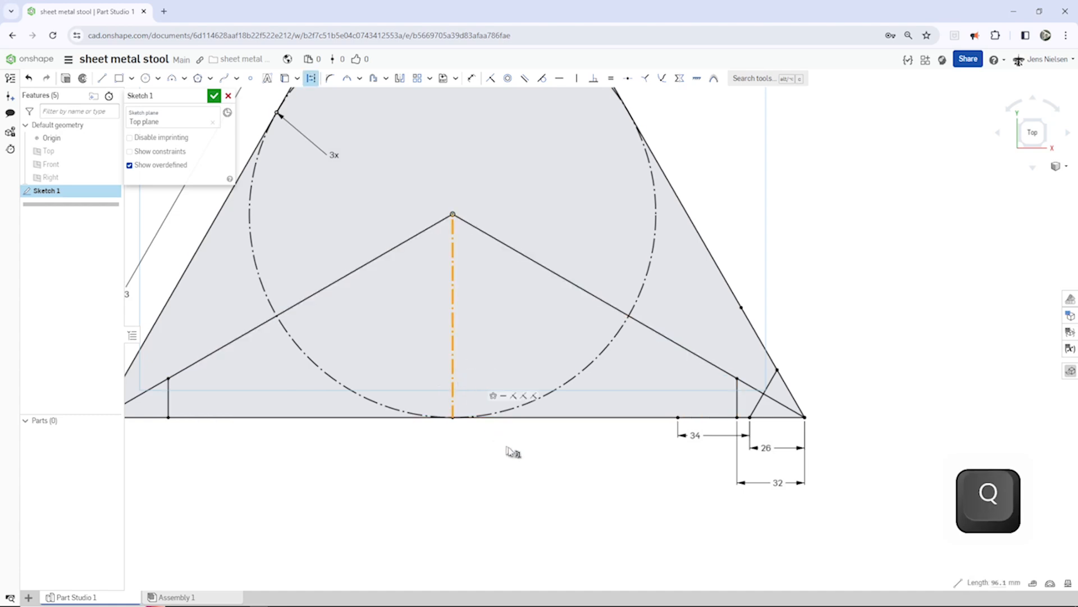
{"action": "key", "text": "Escape"}
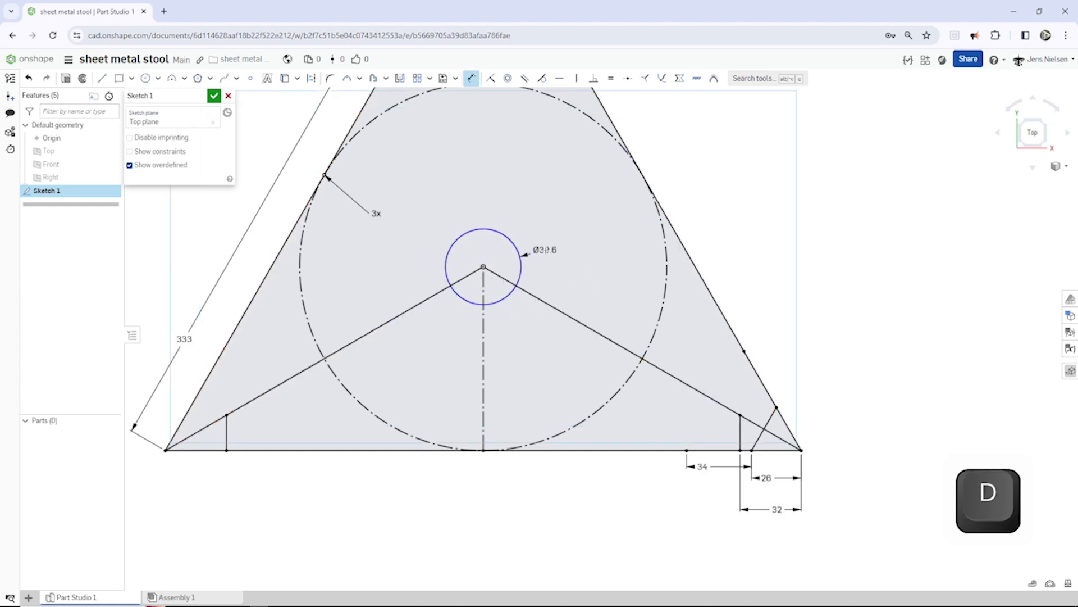
{"action": "type", "text": "22"}
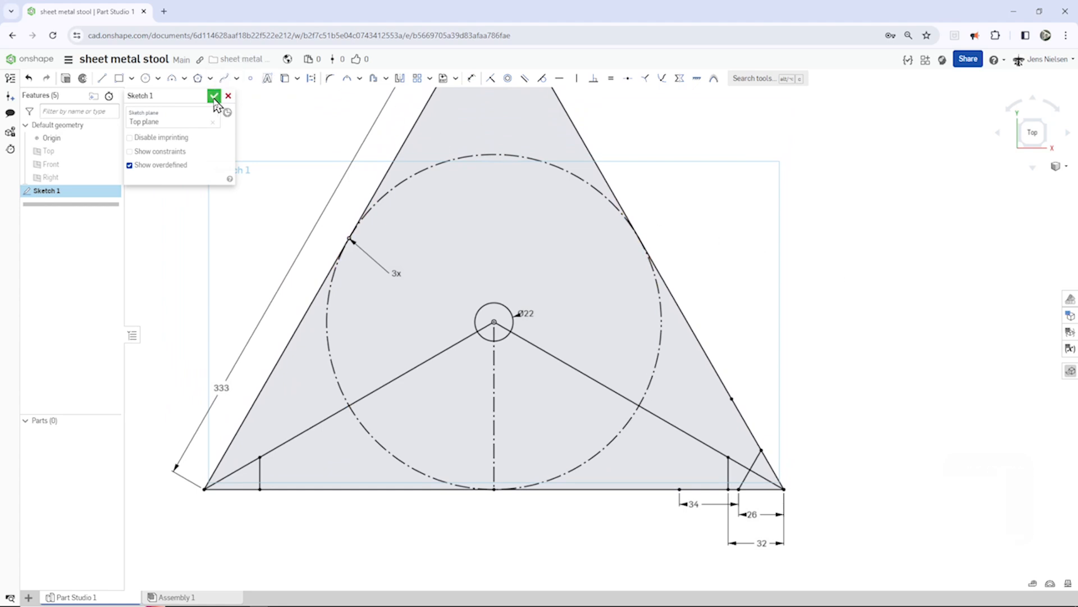
Accept Sketch 1 with its triangular outline, centre hole and corner marks.
{"action": "left_click", "coordinate": [215, 95]}
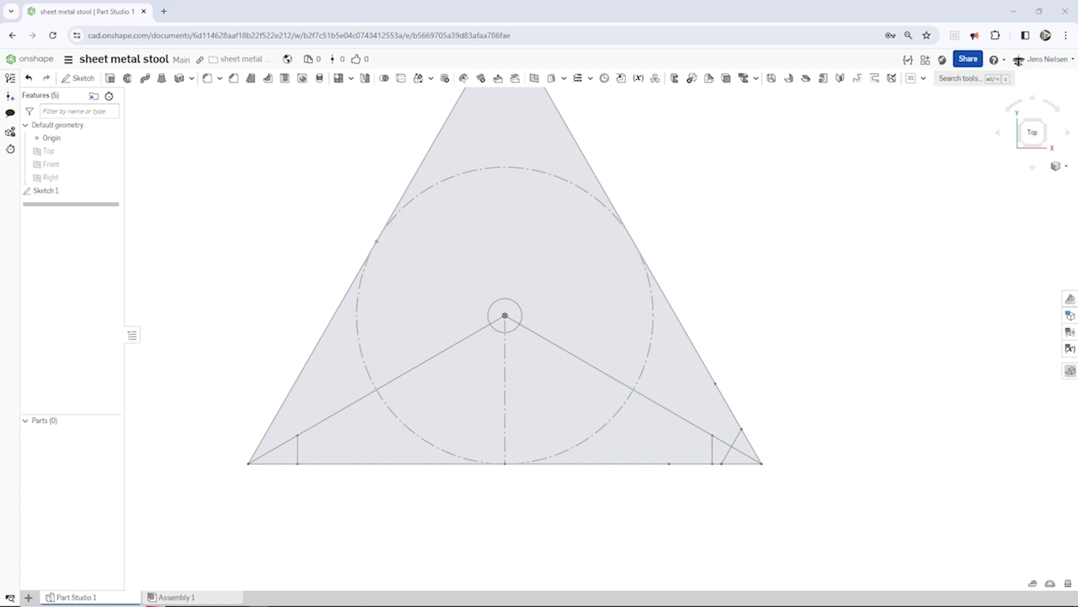
{"action": "mouse_move", "coordinate": [735, 212]}
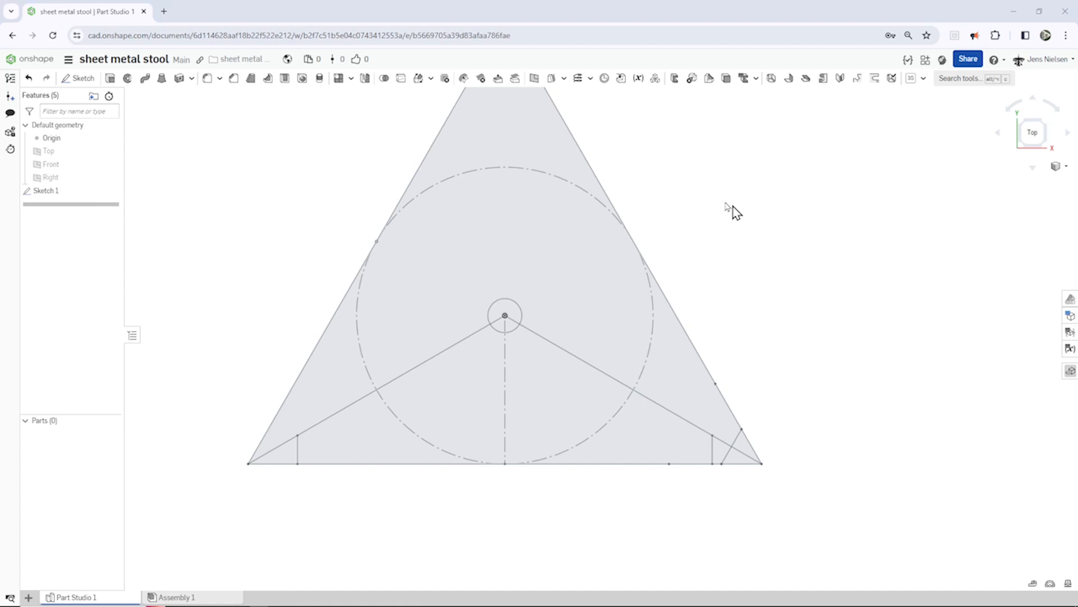
{"action": "mouse_move", "coordinate": [765, 107]}
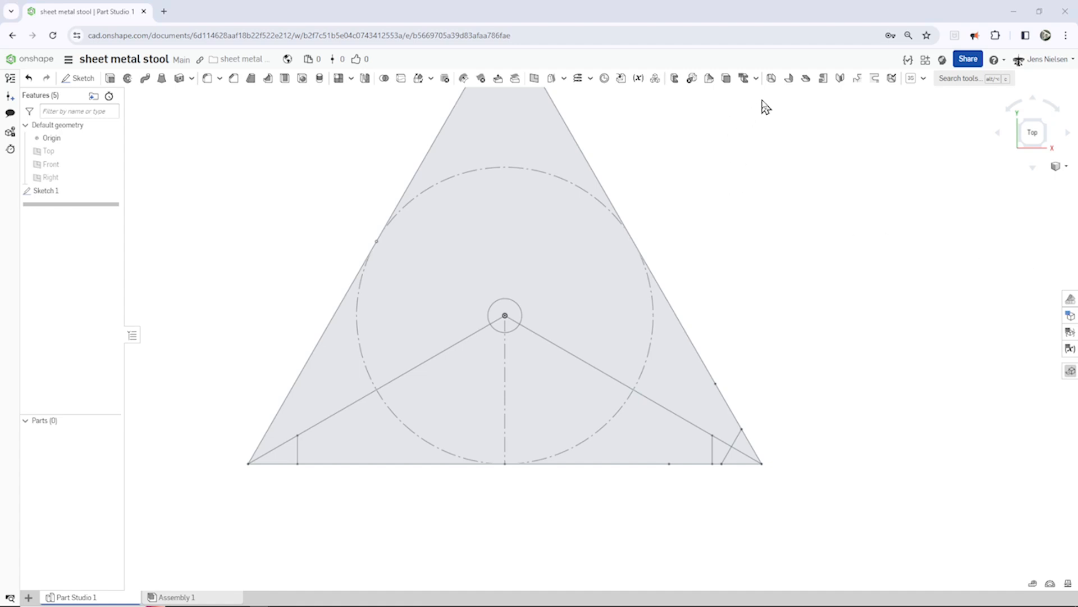
{"action": "mouse_move", "coordinate": [770, 77]}
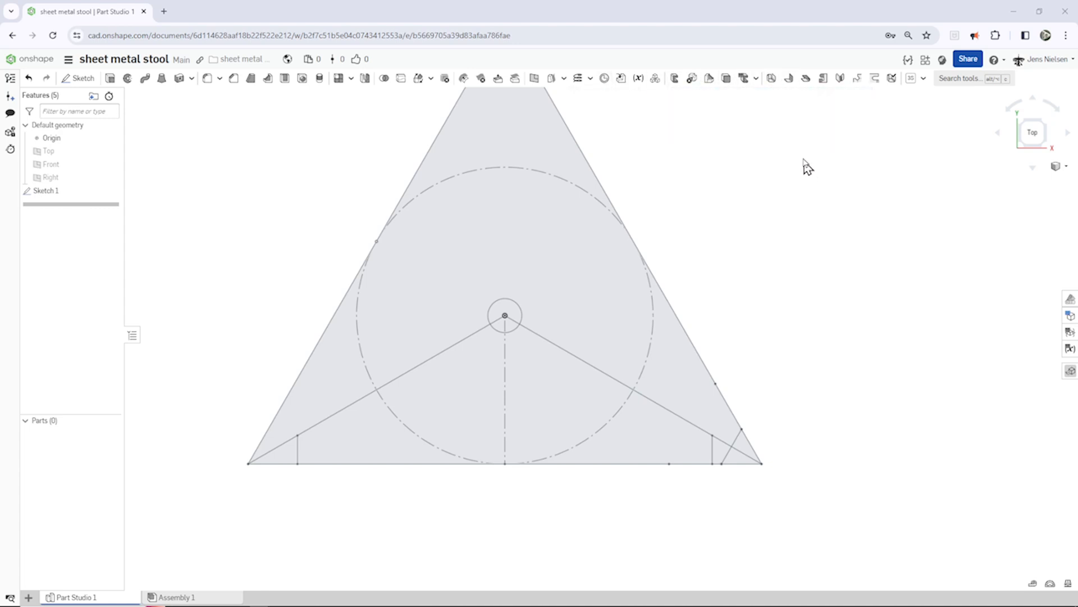
{"action": "mouse_move", "coordinate": [770, 77]}
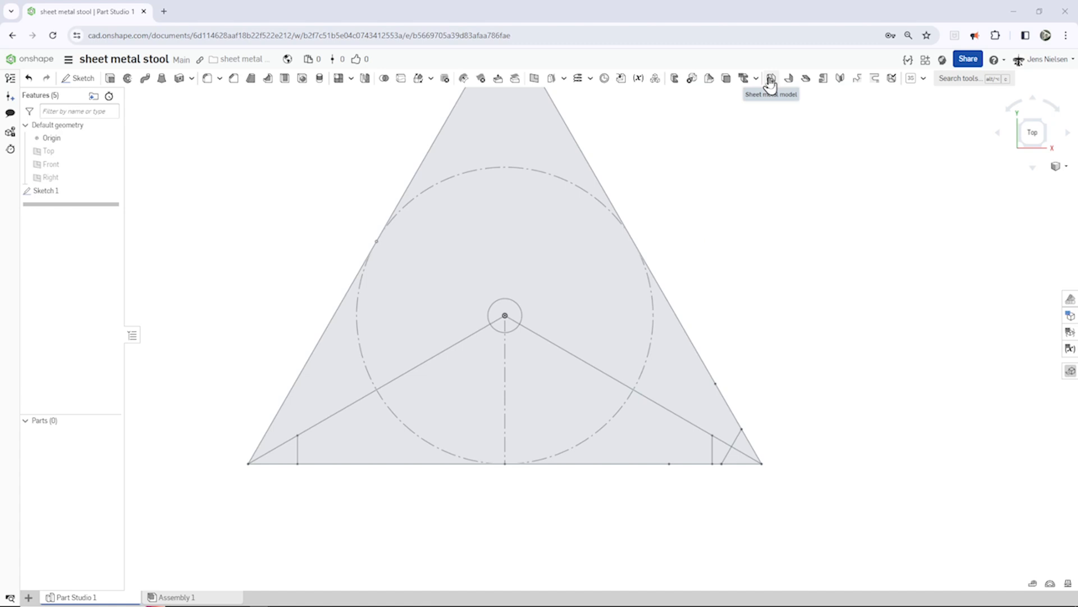
Thicken Sketch 1's lower region into sheet metal Part 1 with 2 mm clearance.
{"action": "left_click", "coordinate": [770, 77]}
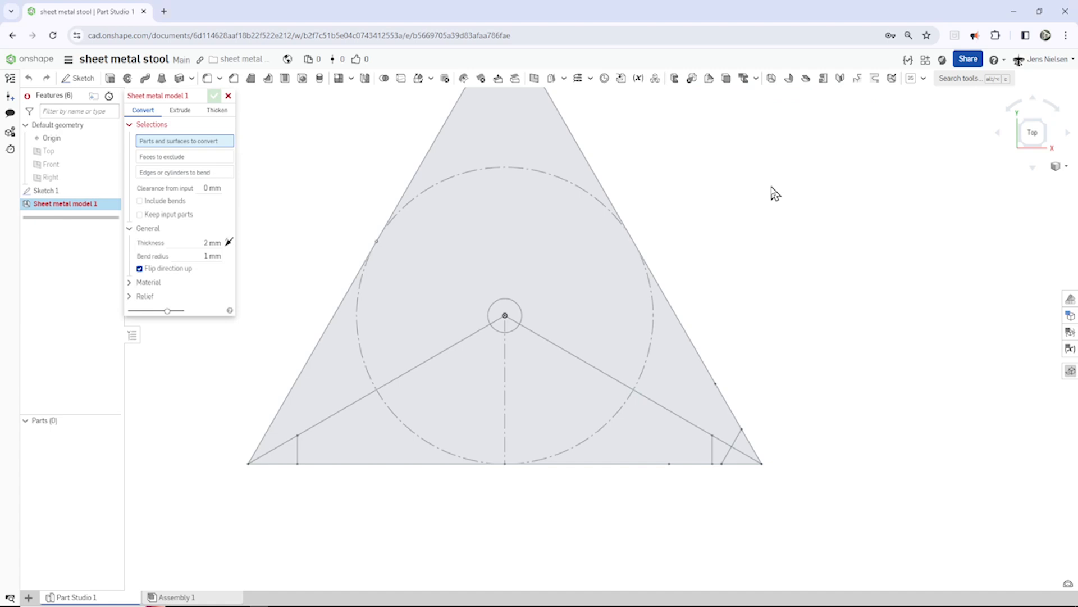
{"action": "mouse_move", "coordinate": [765, 371]}
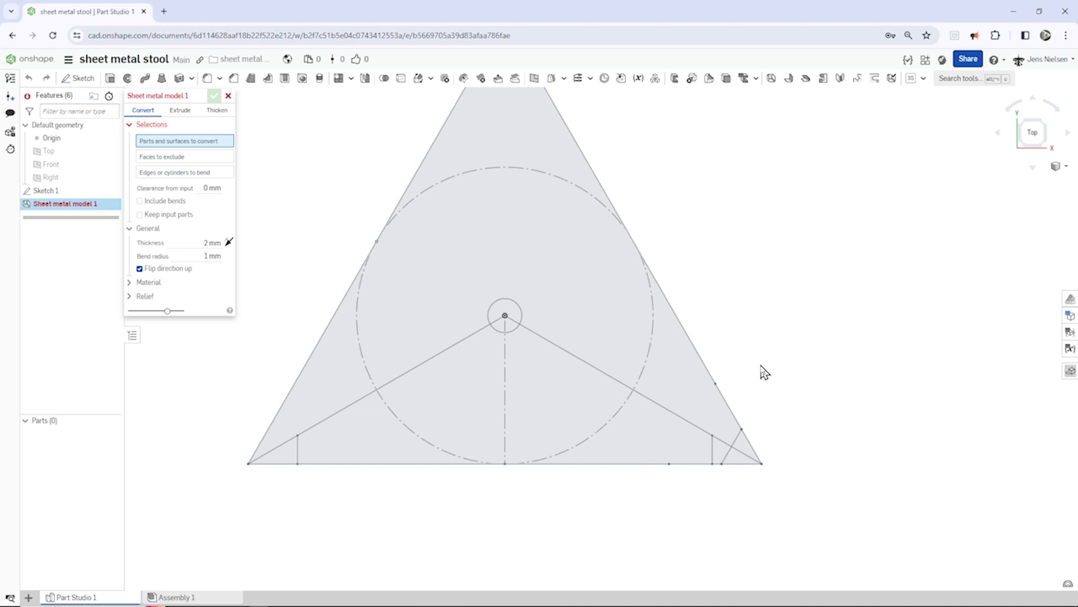
{"action": "mouse_move", "coordinate": [686, 384]}
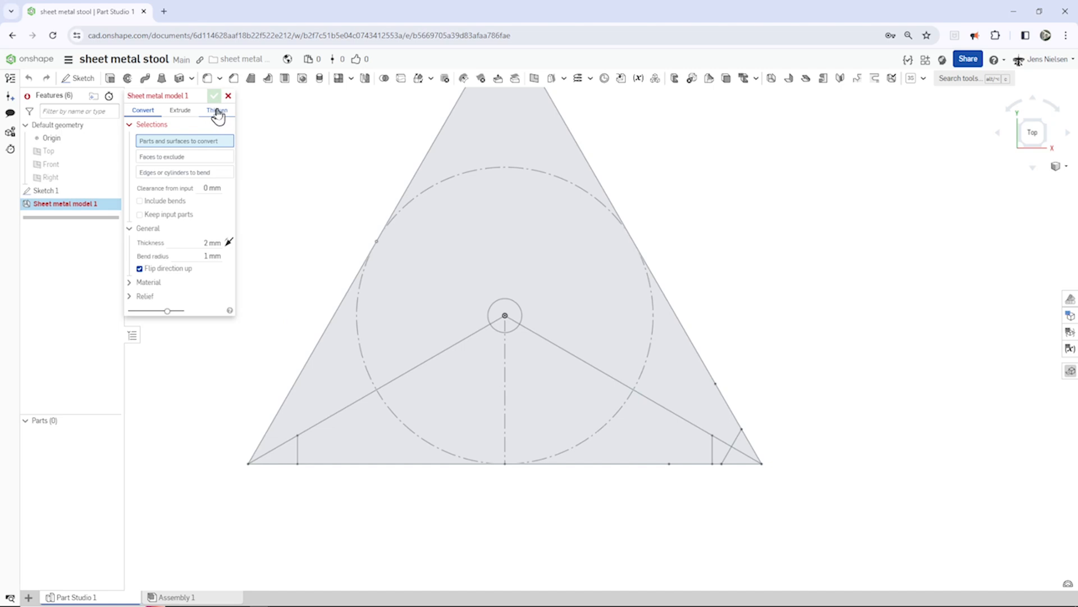
{"action": "left_click", "coordinate": [216, 110]}
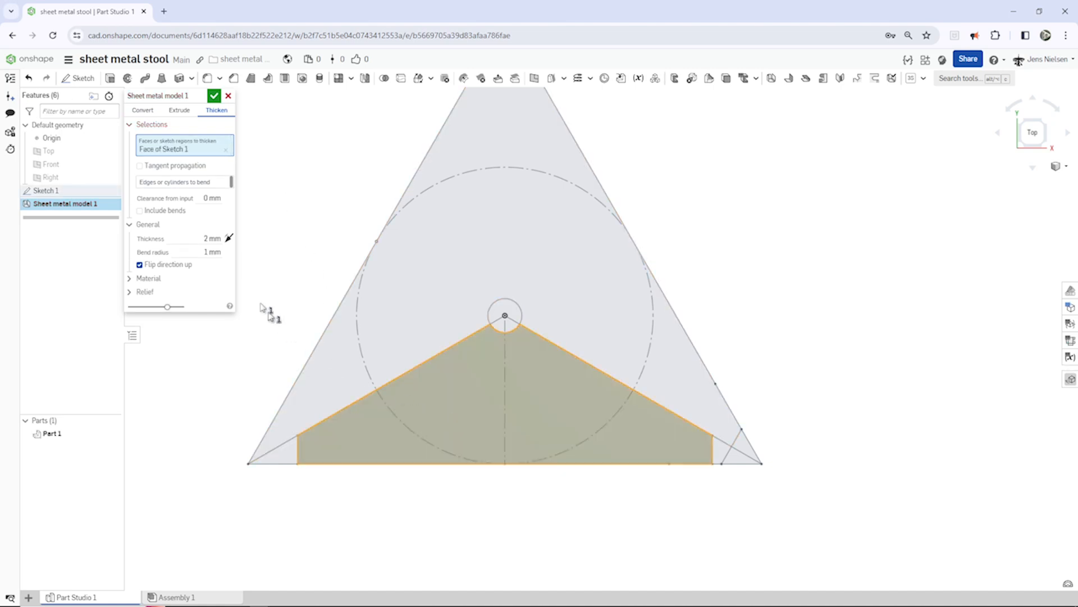
{"action": "left_click", "coordinate": [212, 252]}
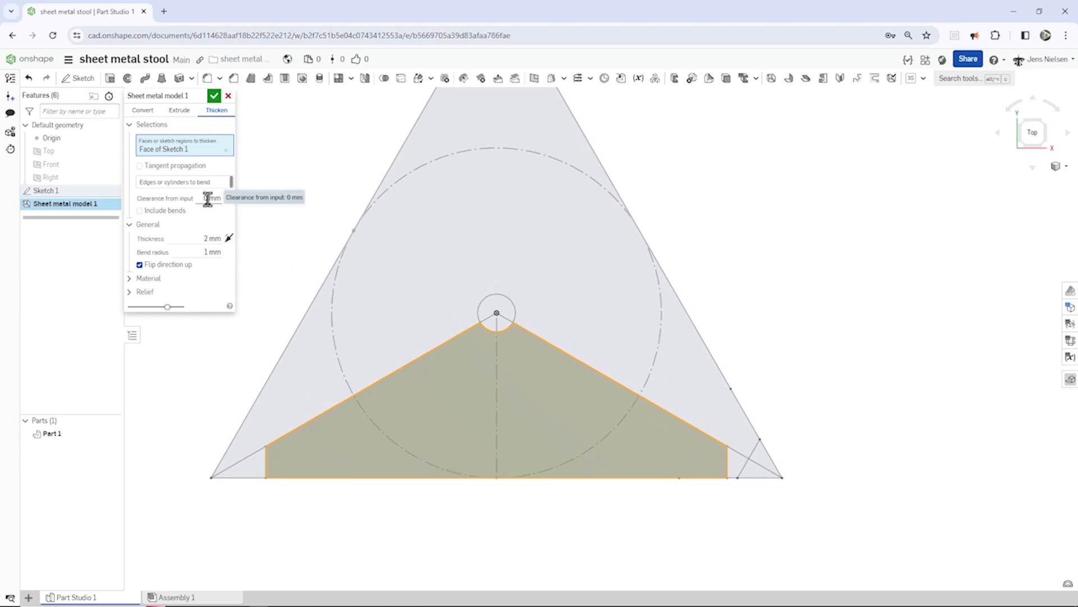
{"action": "left_click", "coordinate": [210, 198]}
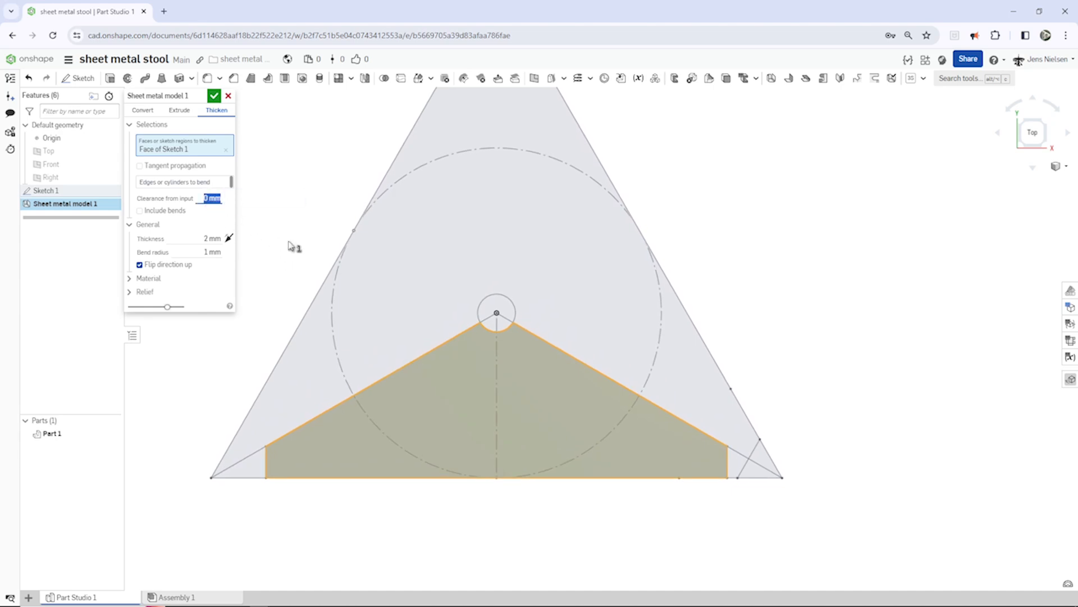
{"action": "type", "text": "2"}
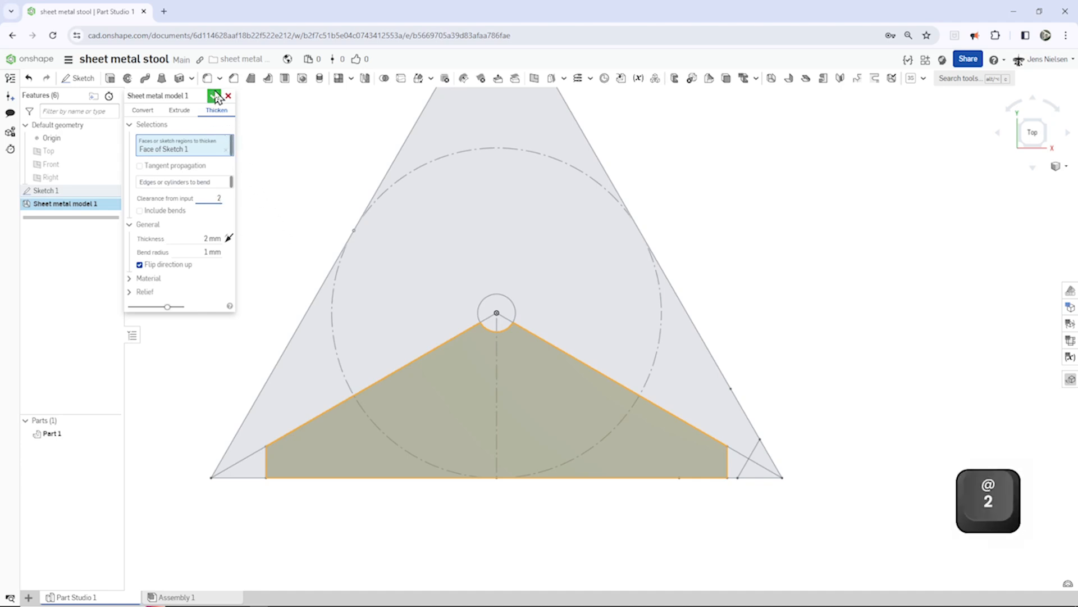
{"action": "left_click", "coordinate": [217, 95]}
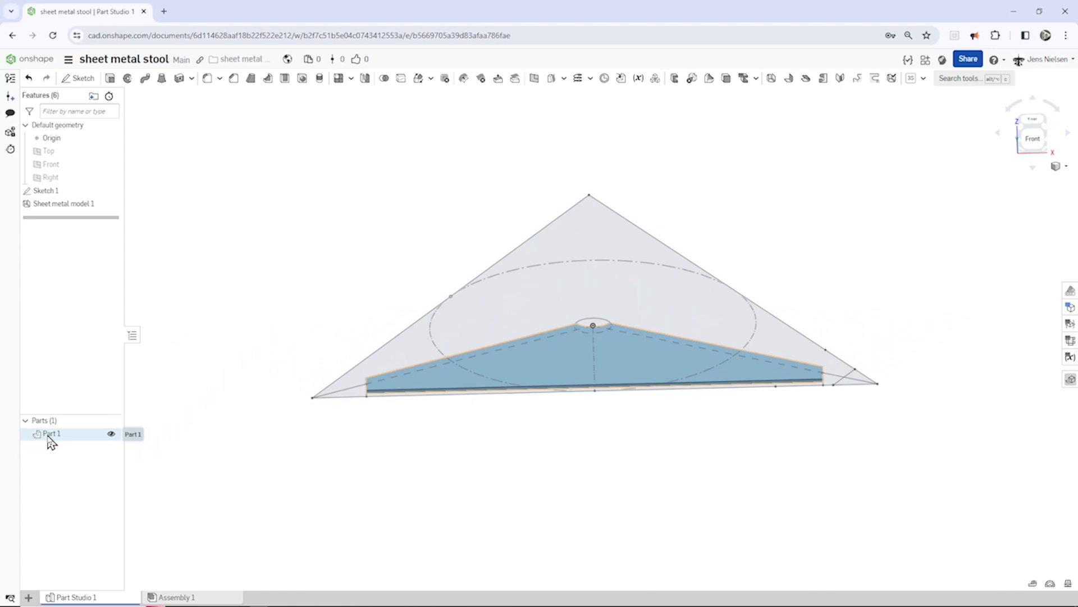
Rename Part 1 to 'top'.
{"action": "double_click", "coordinate": [51, 433]}
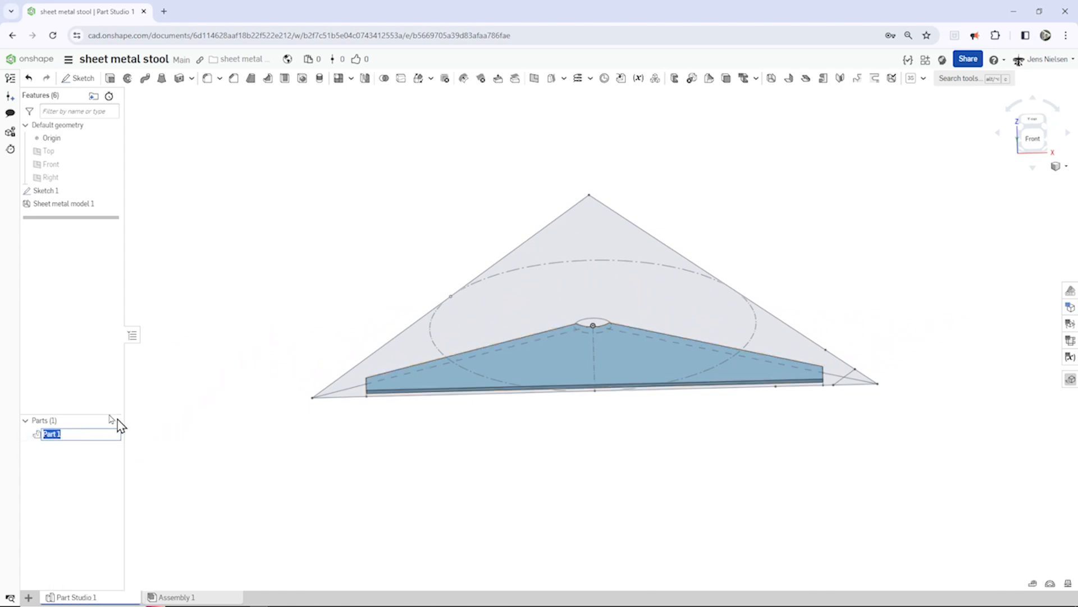
{"action": "type", "text": "top"}
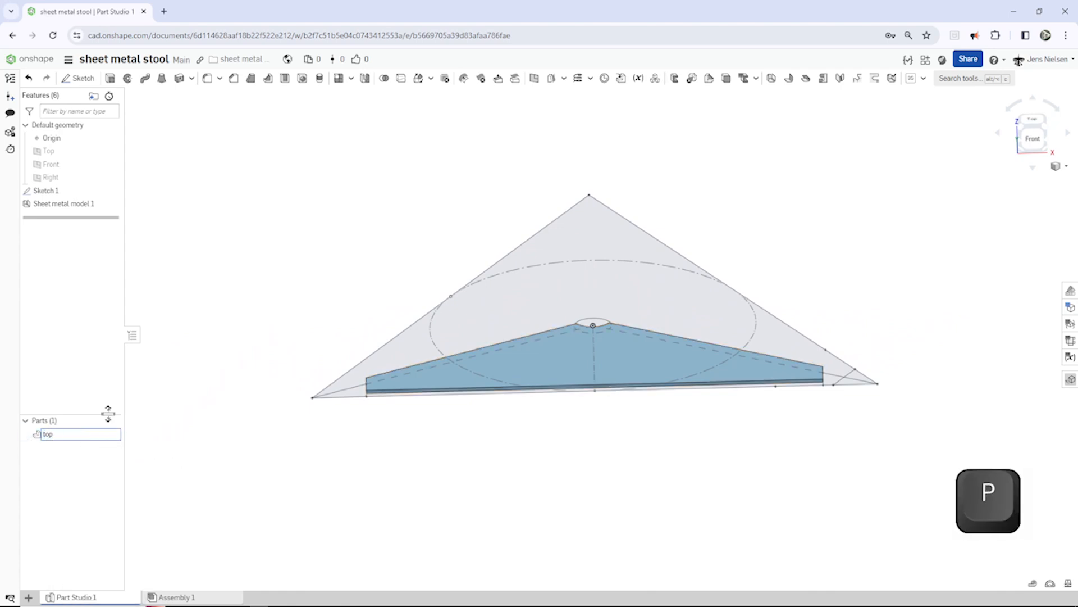
{"action": "key", "text": "enter"}
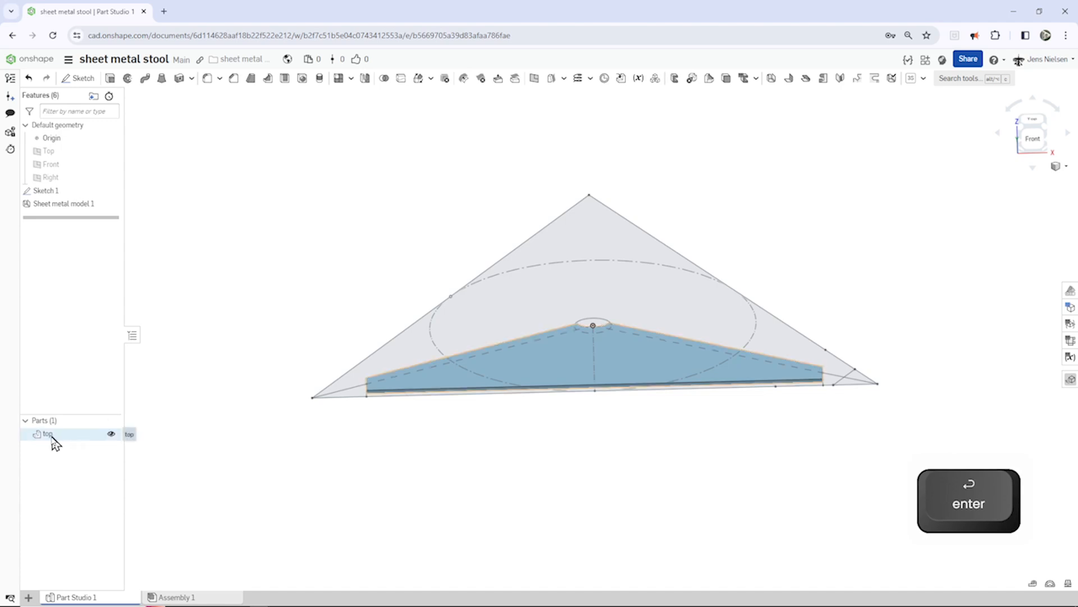
Give the top part a light grey appearance.
{"action": "right_click", "coordinate": [47, 433]}
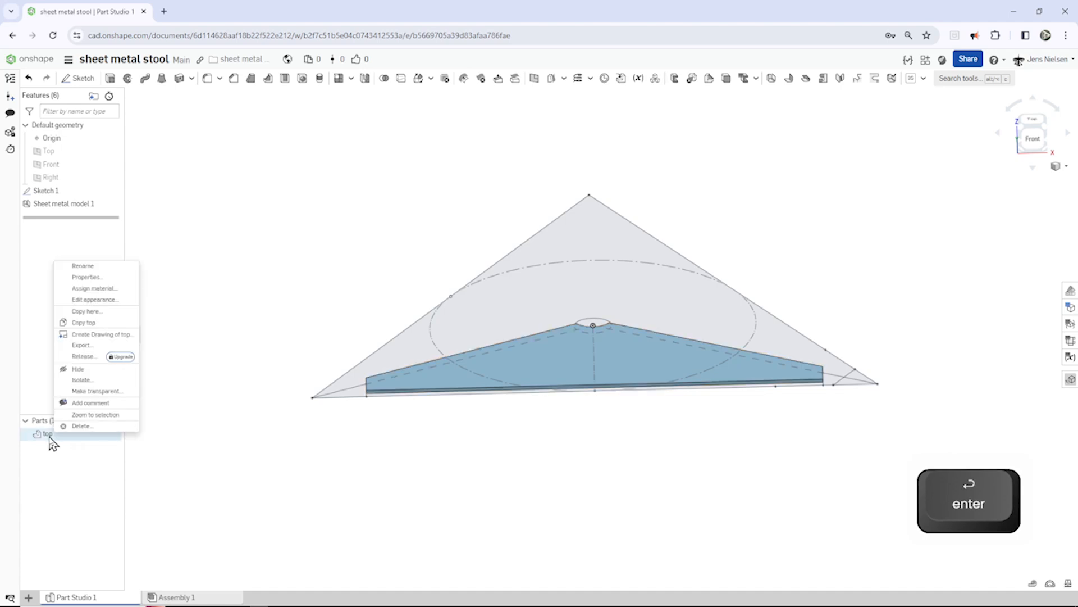
{"action": "left_click", "coordinate": [94, 299]}
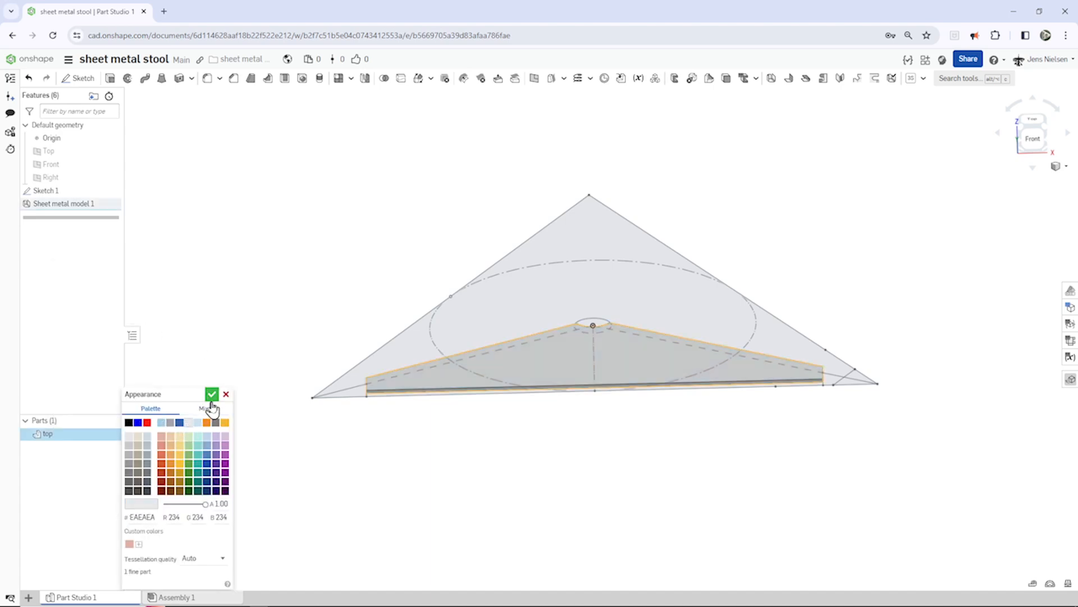
{"action": "left_click", "coordinate": [212, 393]}
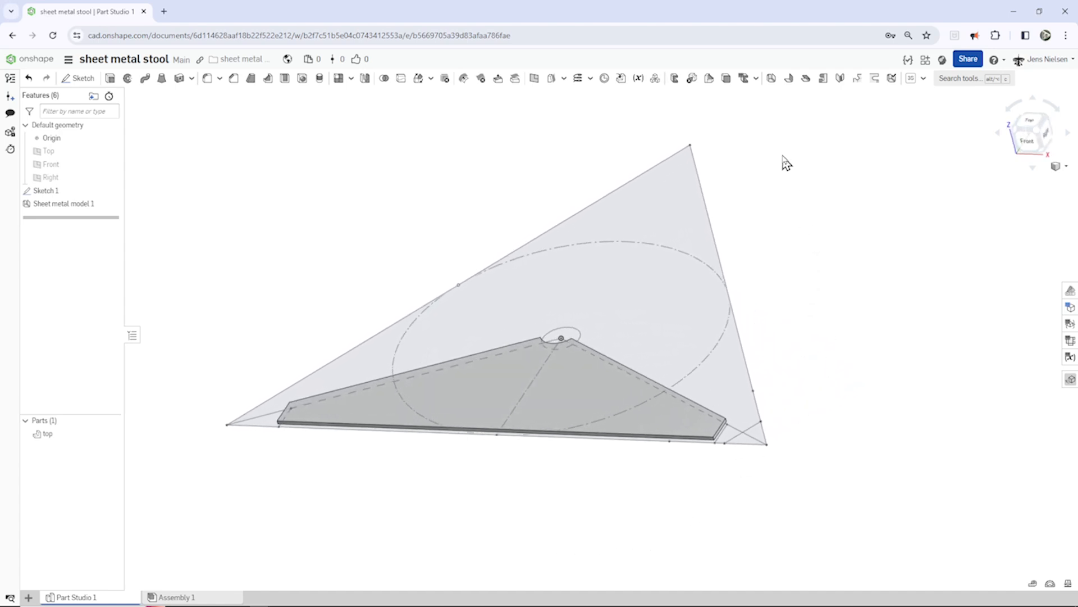
{"action": "left_click", "coordinate": [790, 78]}
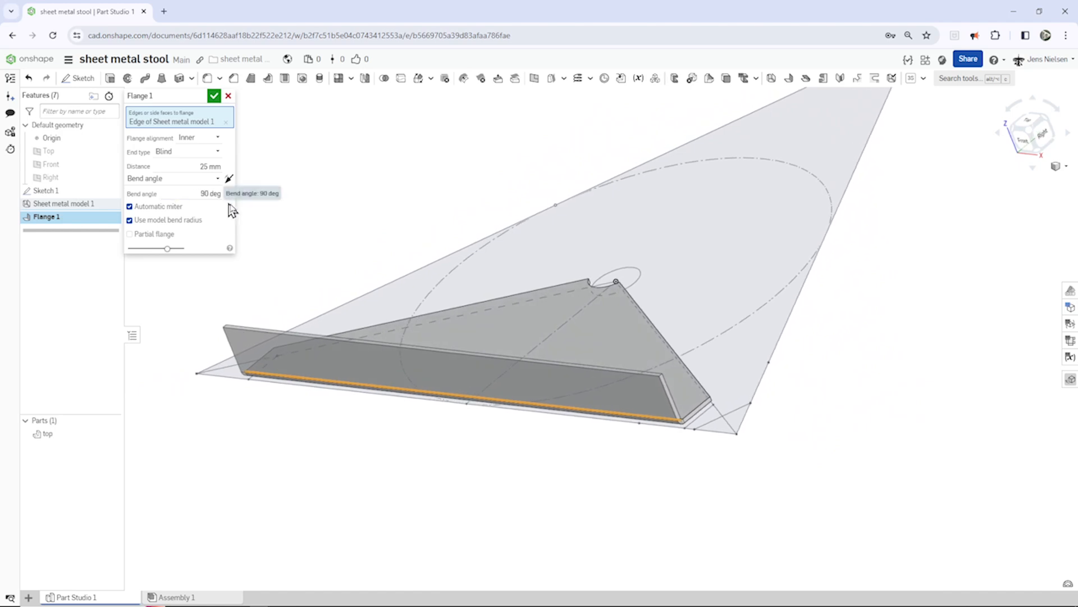
{"action": "mouse_move", "coordinate": [230, 191]}
{"action": "type", "text": "44"}
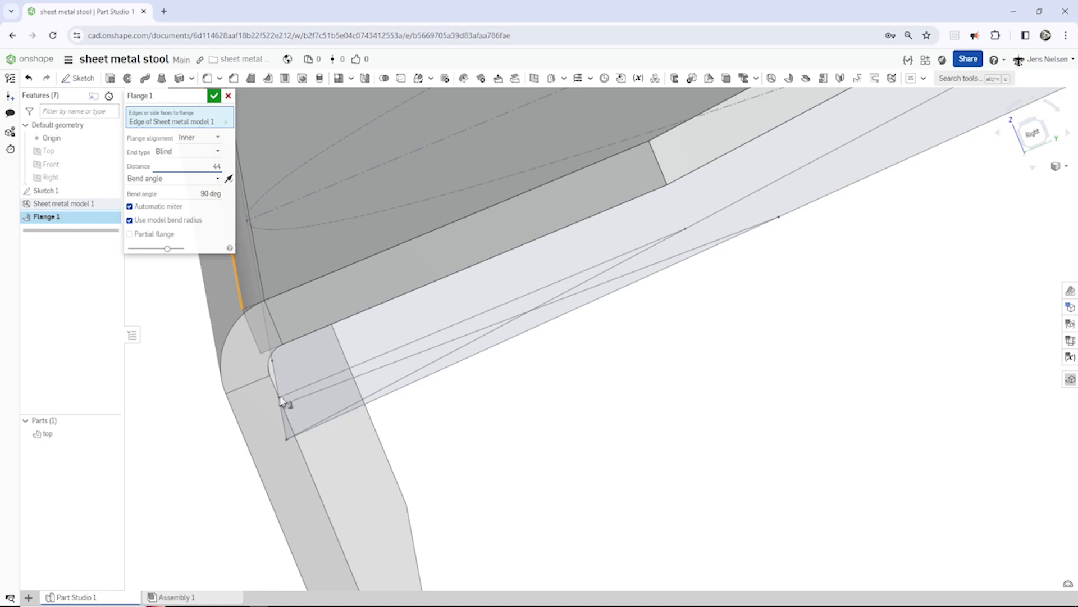
{"action": "mouse_move", "coordinate": [301, 443]}
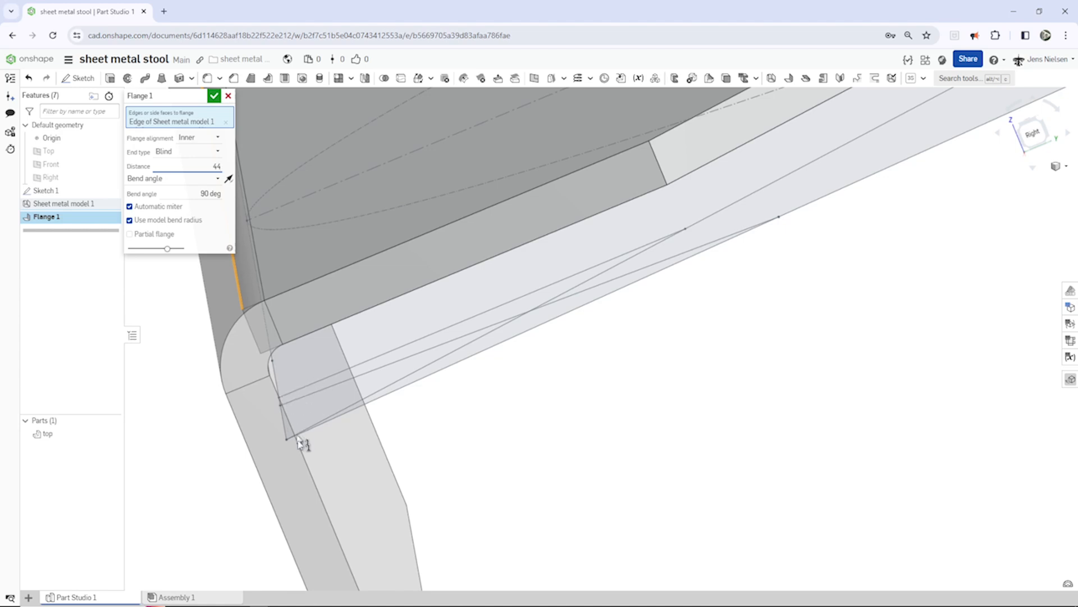
{"action": "mouse_move", "coordinate": [282, 403]}
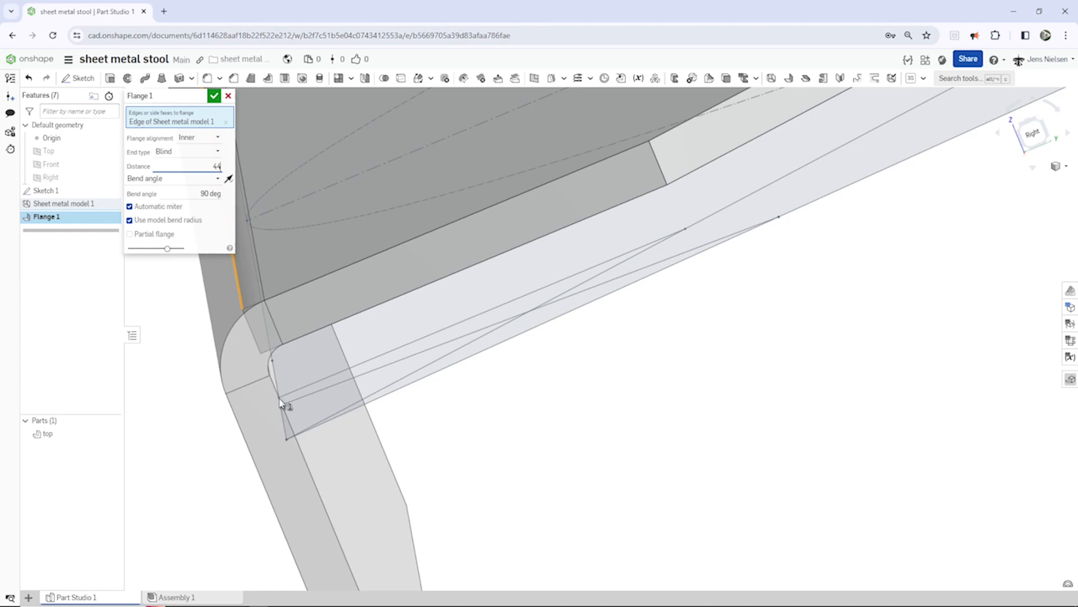
Accept the 44 mm, 90° flange along the long edge and orbit to view it.
{"action": "left_click", "coordinate": [214, 96]}
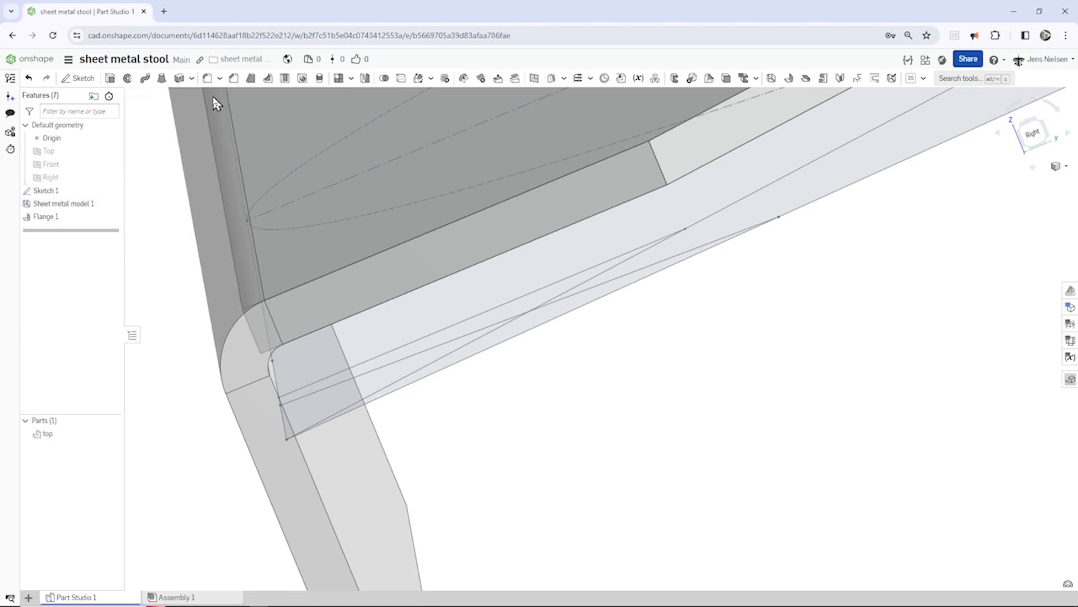
{"action": "left_click_drag", "start_coordinate": [216, 103], "coordinate": [583, 480]}
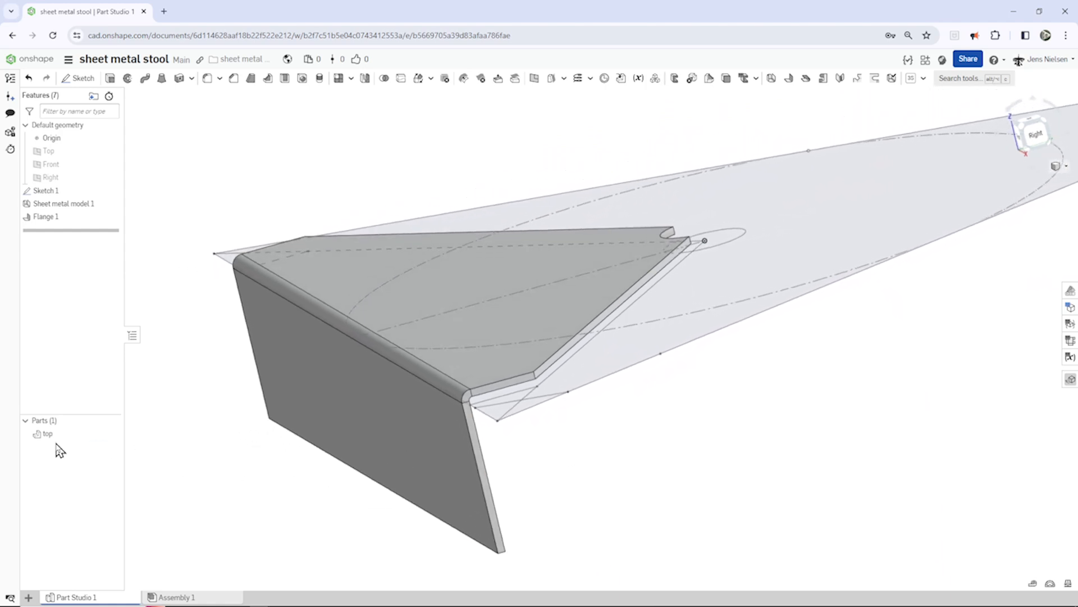
Make the top part transparent and start a second Sheet metal model (2 mm, 1 mm bend).
{"action": "right_click", "coordinate": [47, 433]}
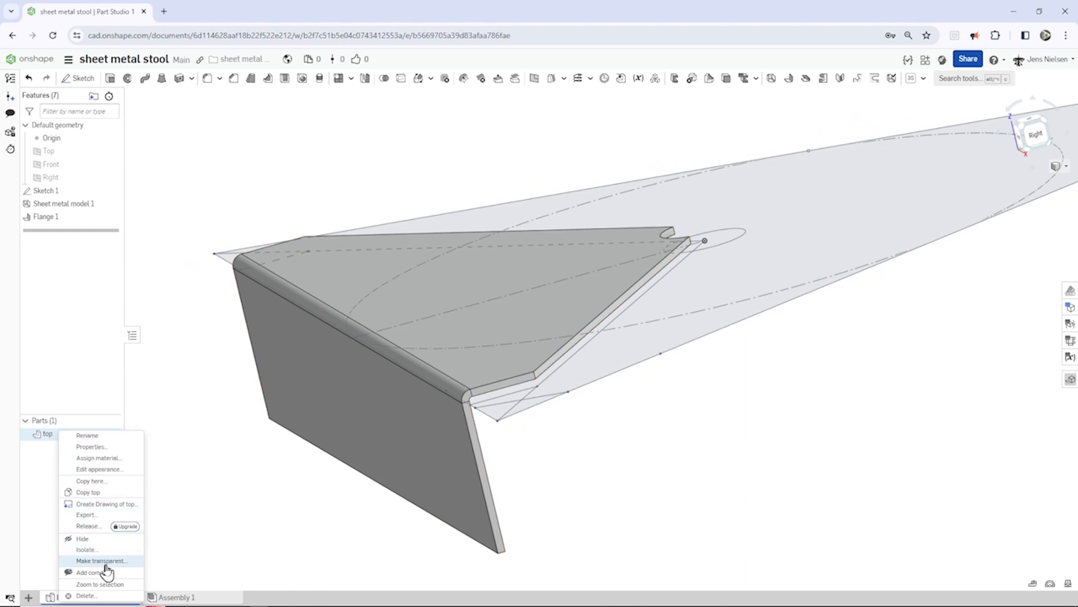
{"action": "left_click", "coordinate": [101, 561]}
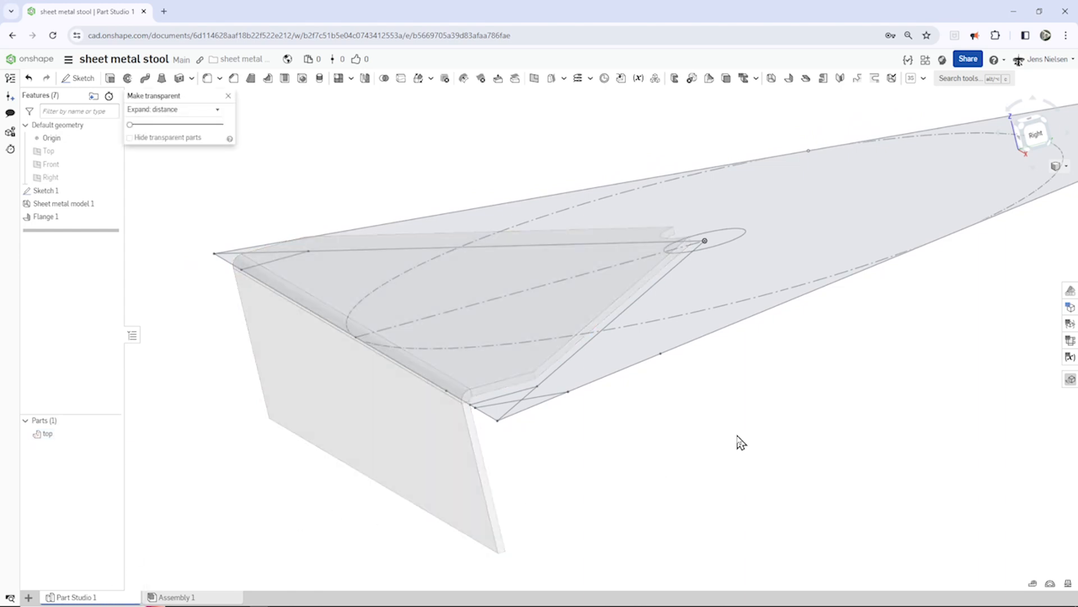
{"action": "mouse_move", "coordinate": [771, 77]}
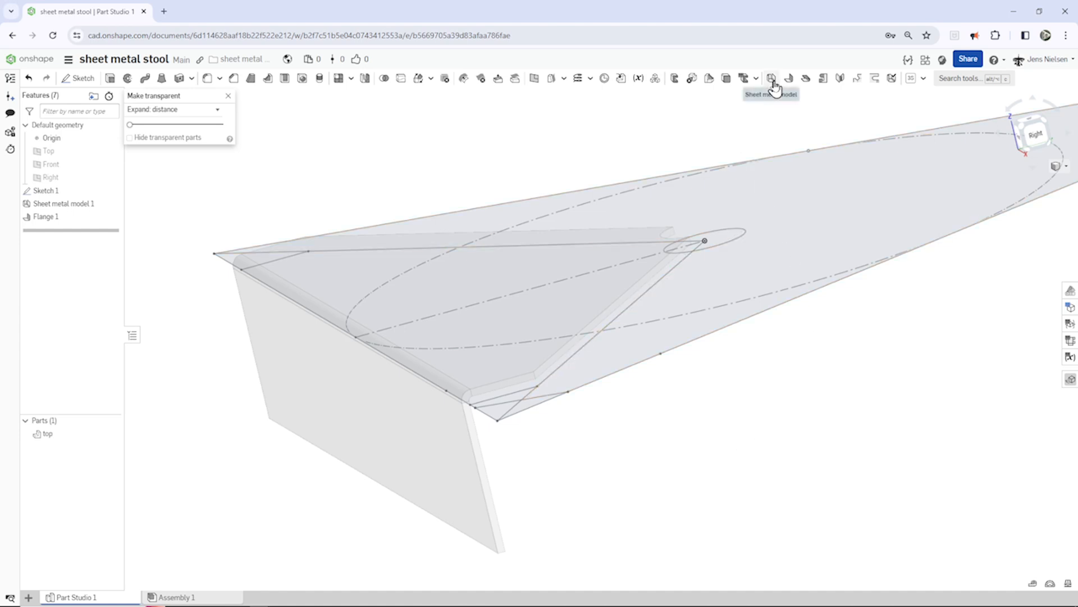
{"action": "left_click", "coordinate": [770, 77]}
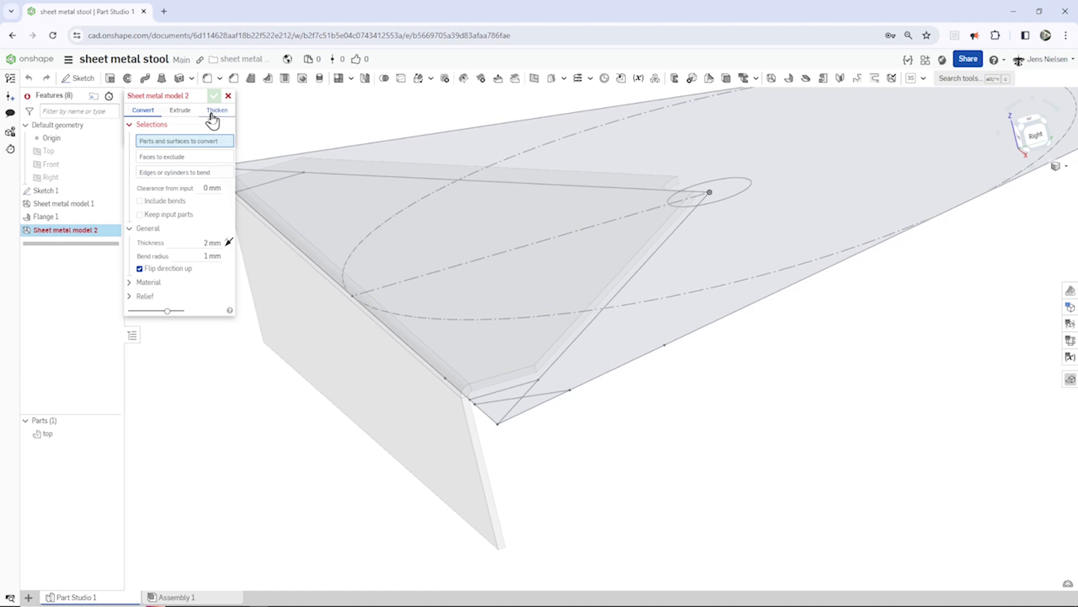
Extrude three sketch edges in the flipped direction, 366 mm deep, into leg Part 2.
{"action": "left_click", "coordinate": [180, 110]}
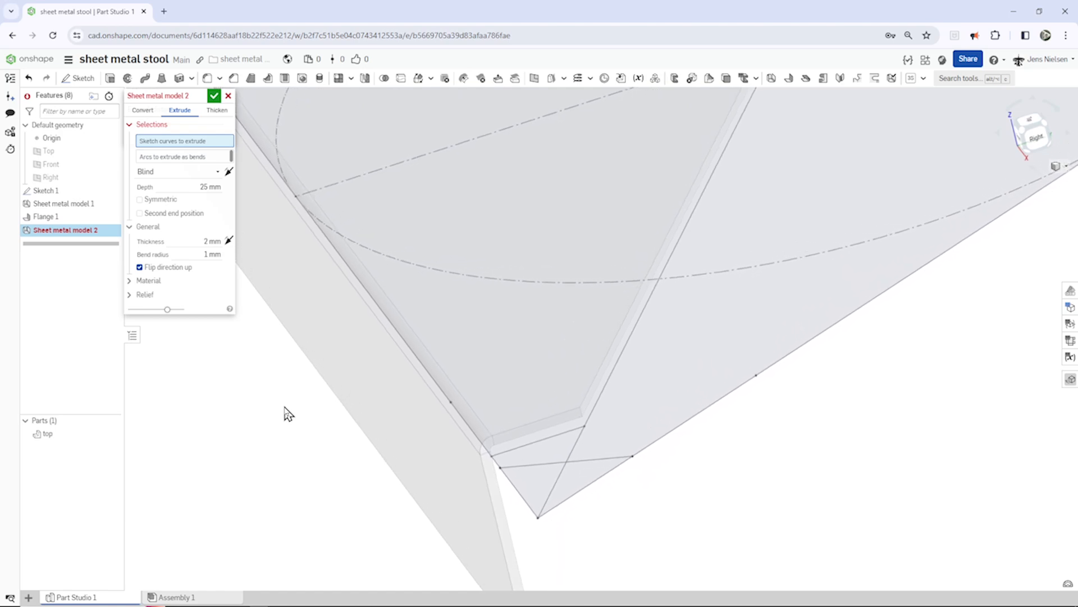
{"action": "mouse_move", "coordinate": [441, 475]}
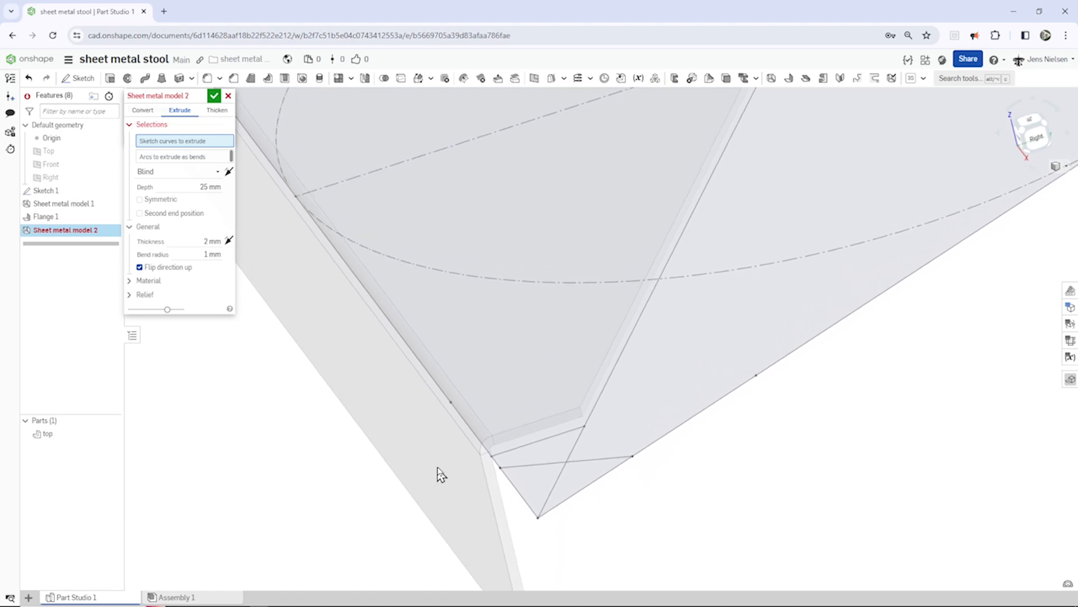
{"action": "left_click", "coordinate": [454, 426]}
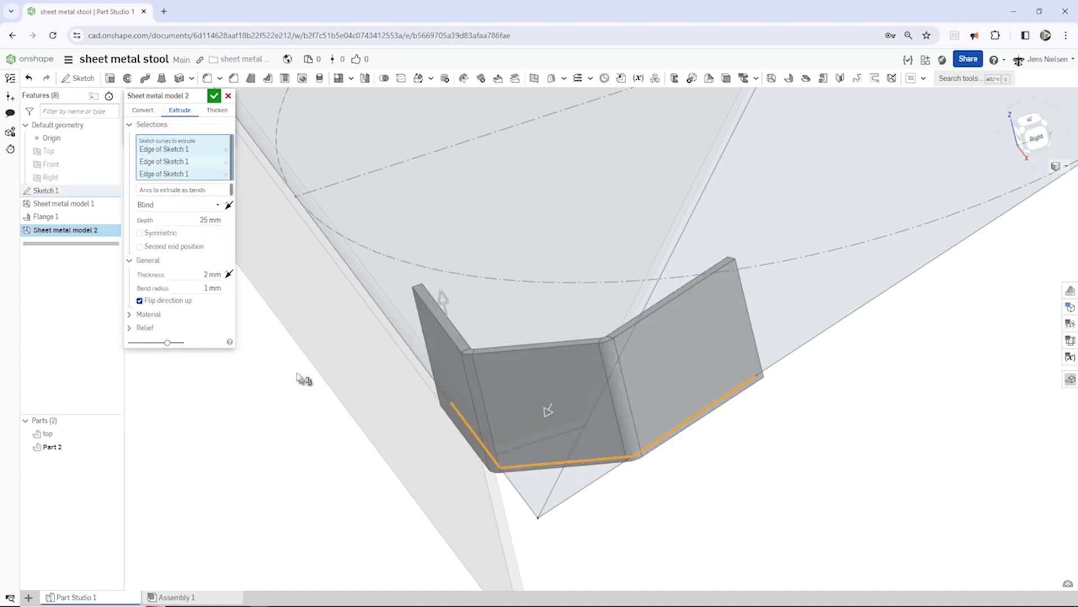
{"action": "left_click", "coordinate": [229, 205]}
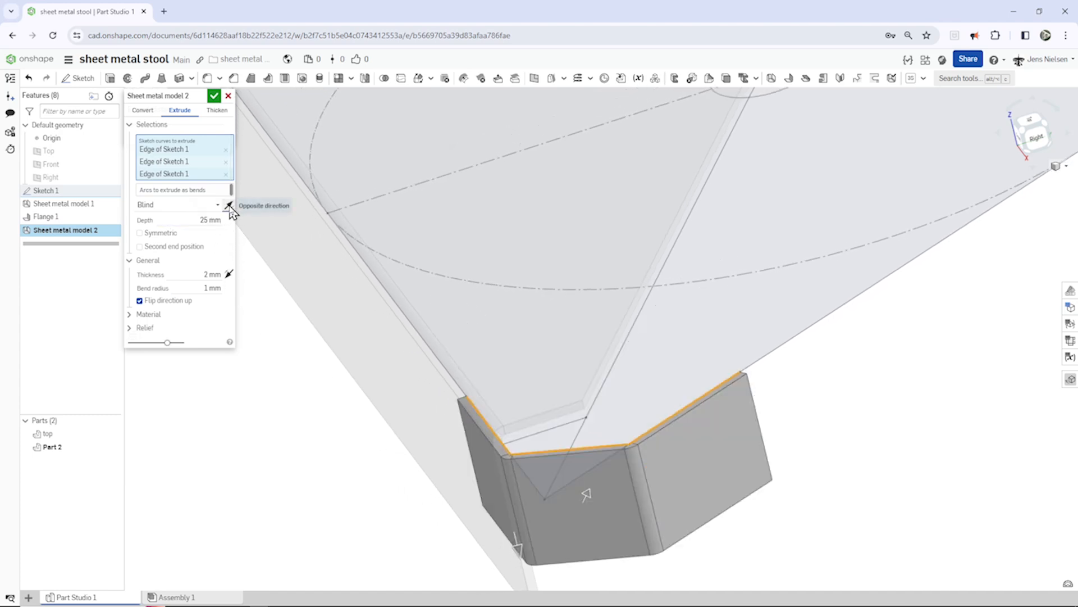
{"action": "mouse_move", "coordinate": [156, 285]}
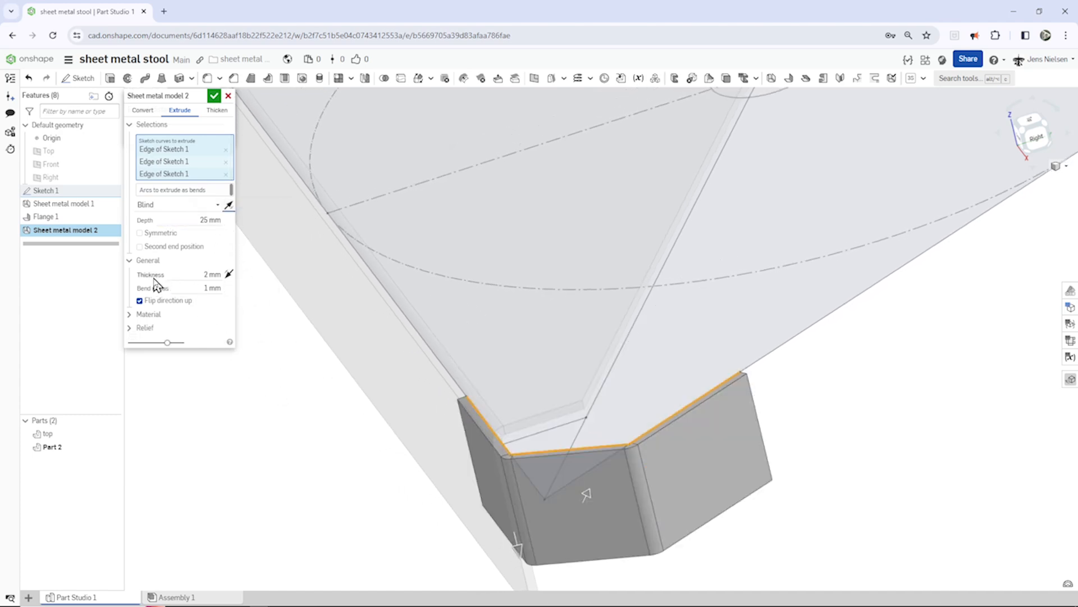
{"action": "mouse_move", "coordinate": [425, 304]}
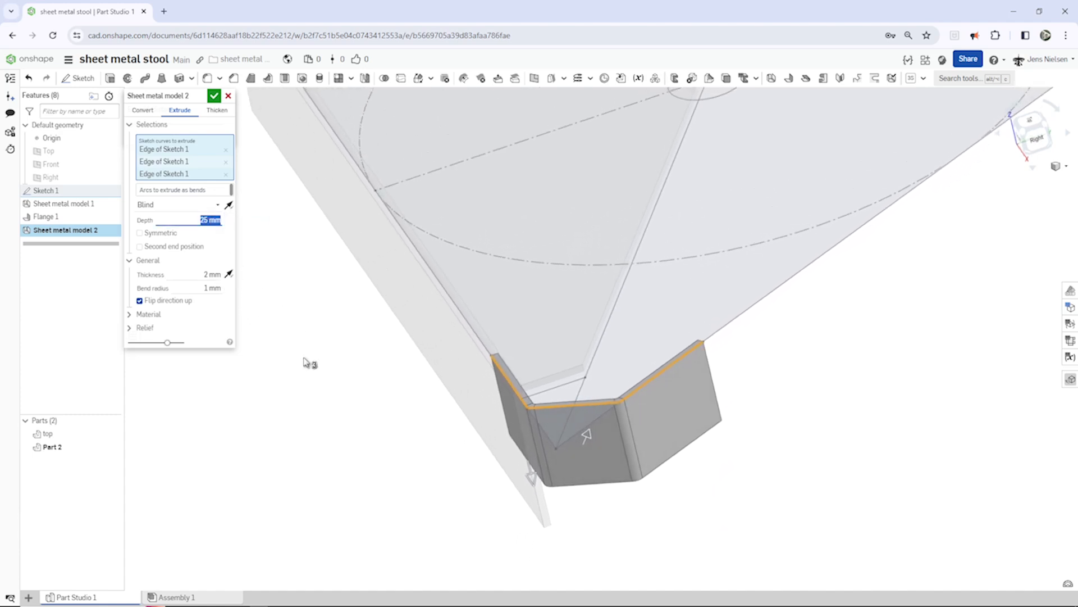
{"action": "type", "text": "3"}
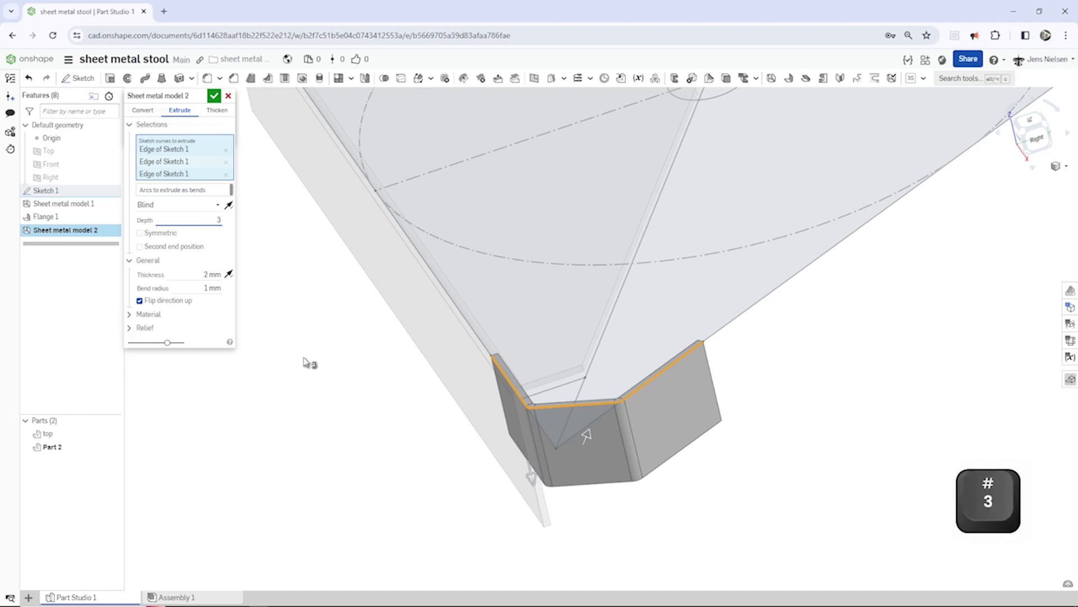
{"action": "type", "text": "66"}
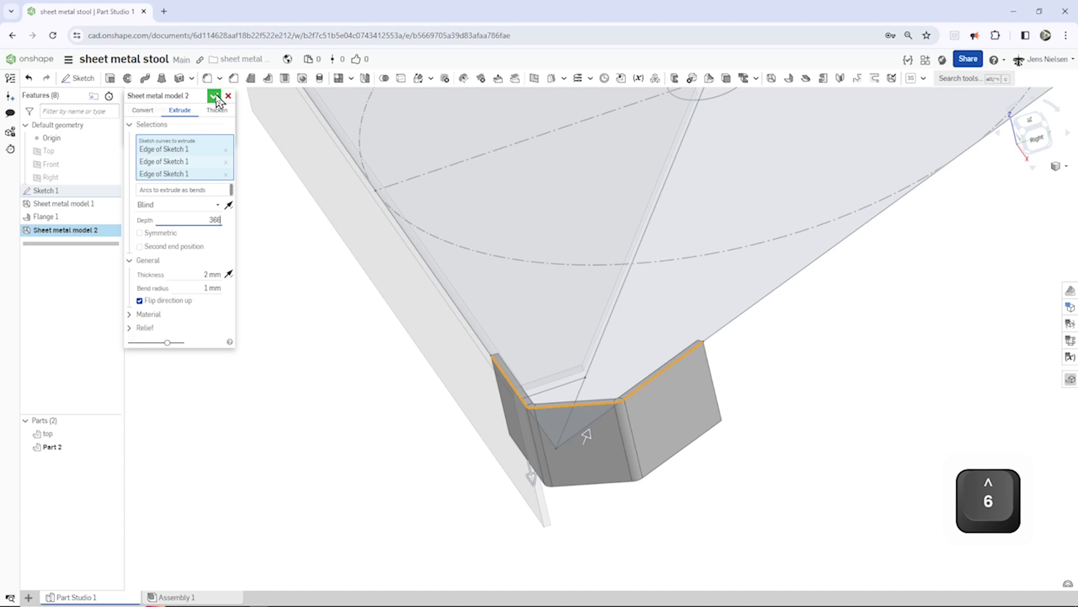
{"action": "left_click", "coordinate": [215, 95]}
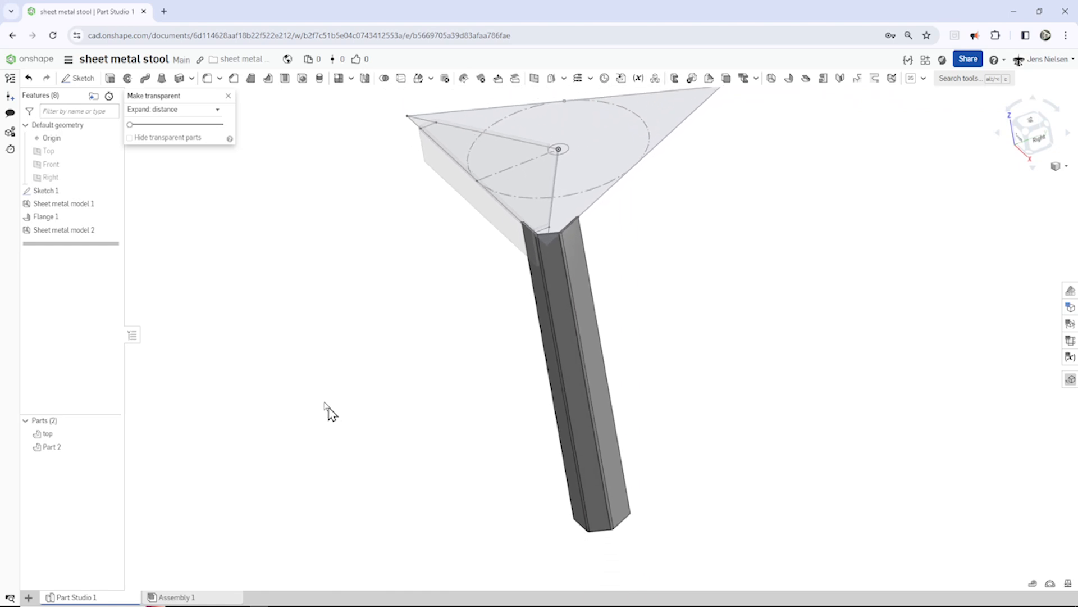
{"action": "mouse_move", "coordinate": [230, 101]}
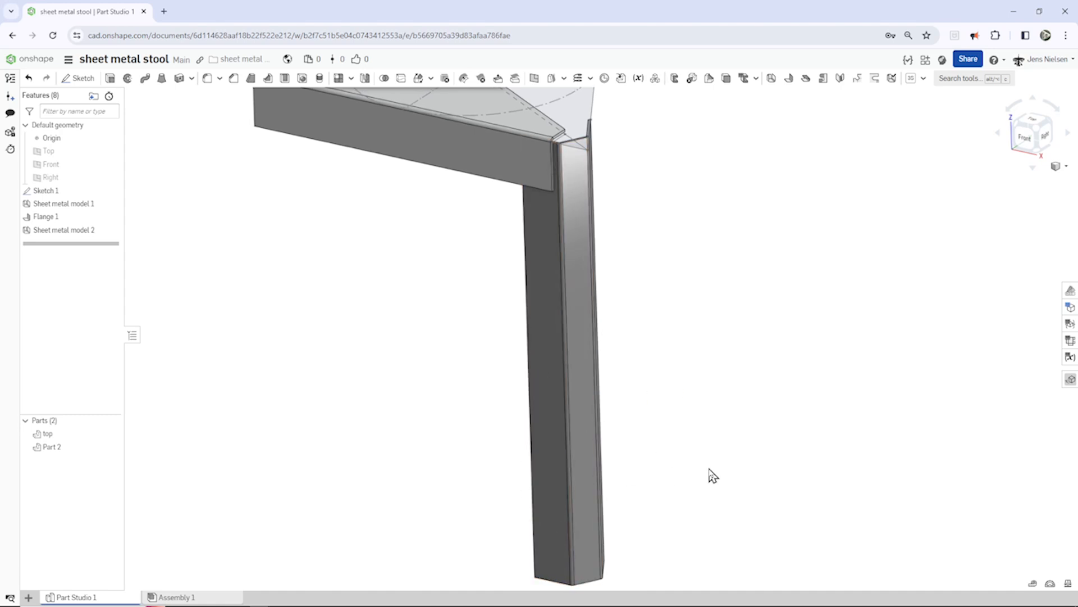
Start Sketch 2 on the leg's face and draw a slanted taper line.
{"action": "key", "text": "s"}
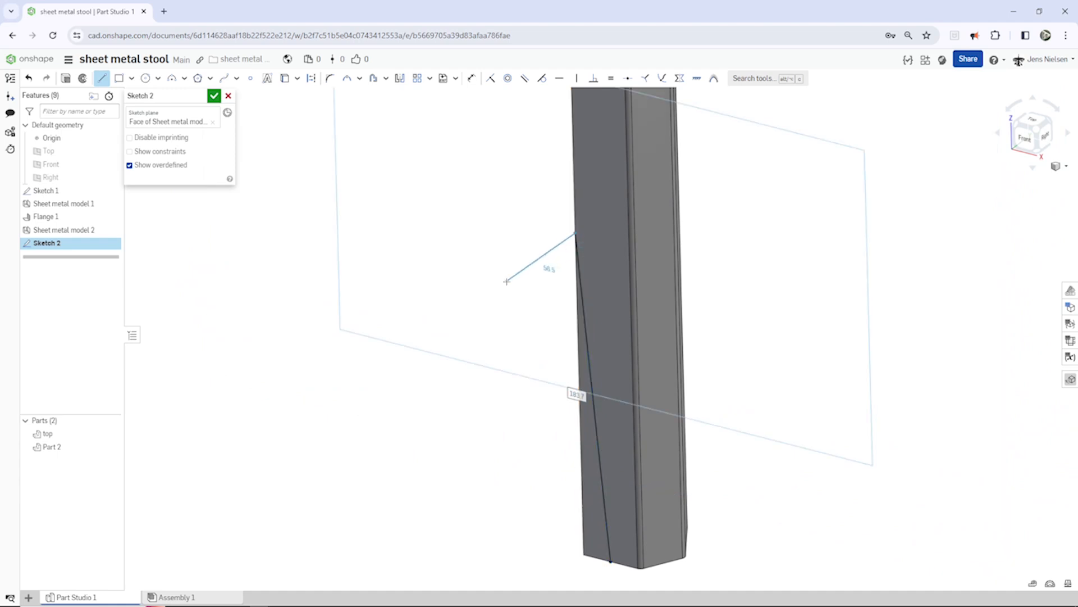
Cut the leg with a Remove extrude of Sketch 2, Up to next, then select Sketch 2.
{"action": "key", "text": "shift+e"}
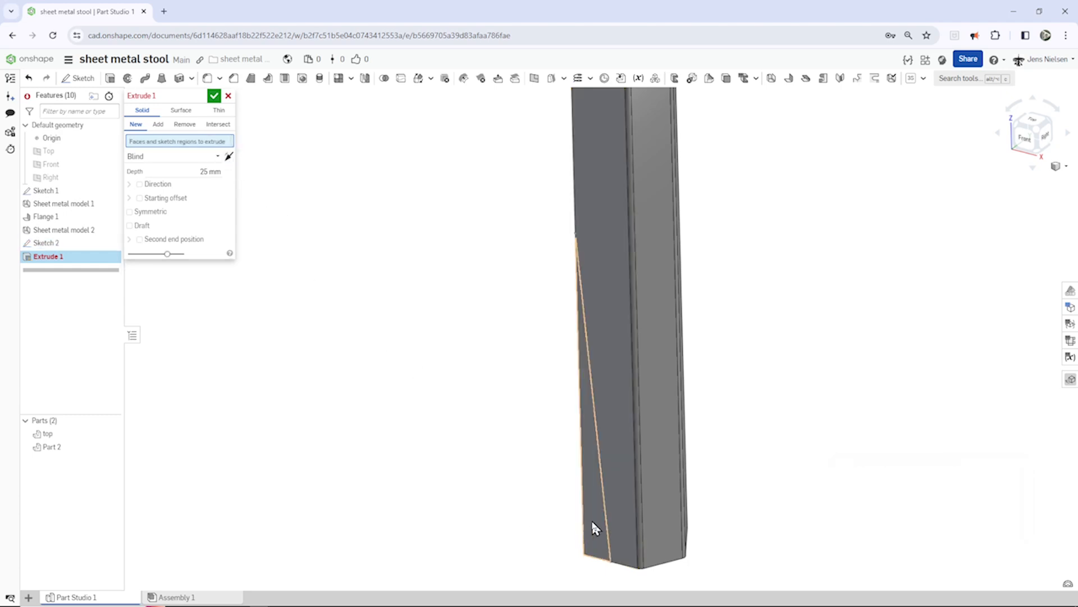
{"action": "left_click", "coordinate": [184, 123]}
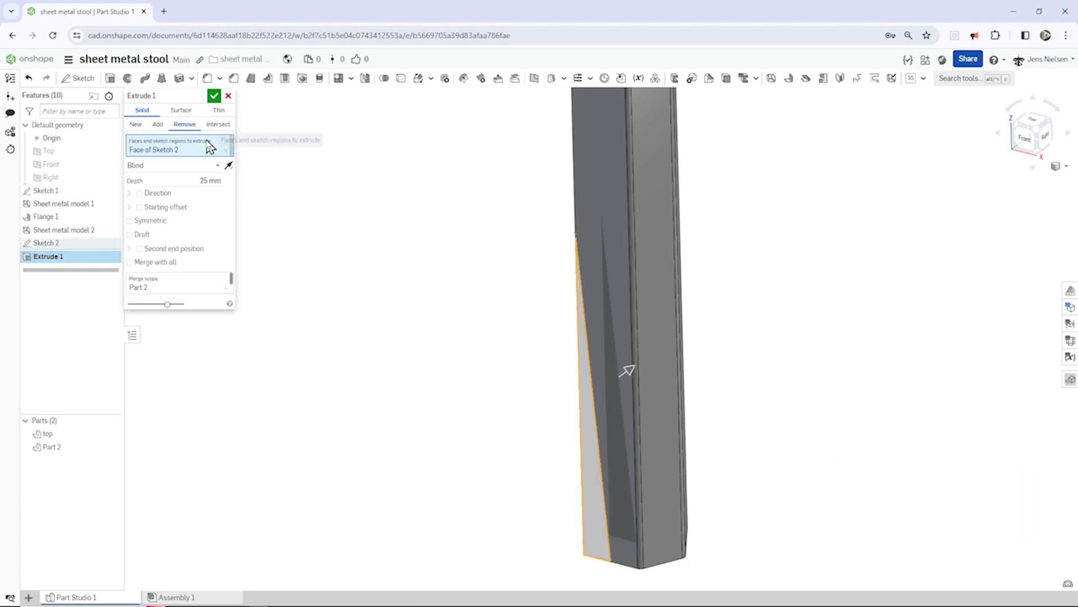
{"action": "left_click", "coordinate": [175, 165]}
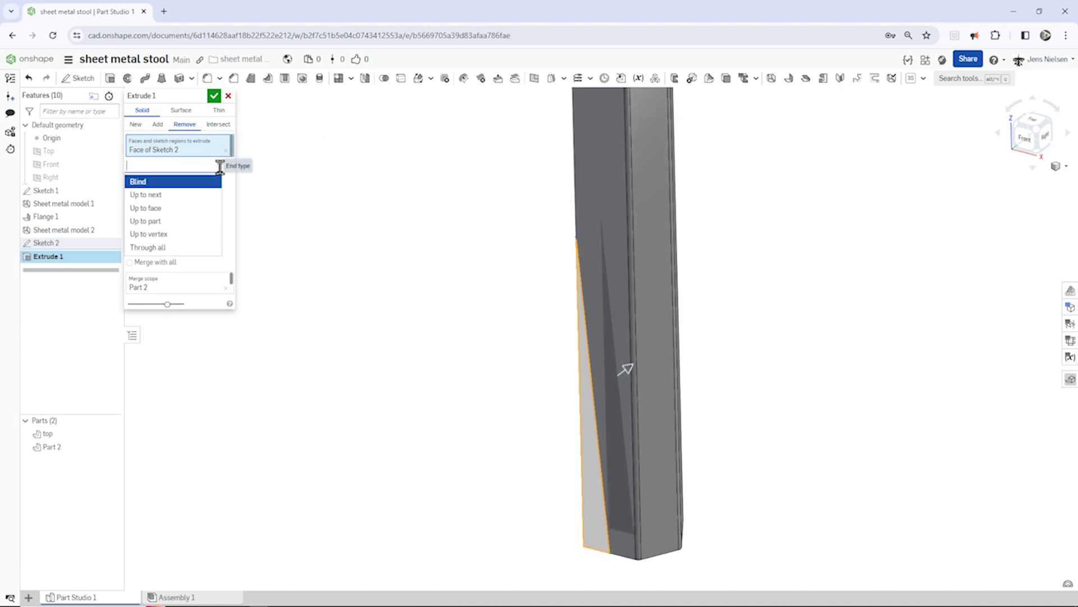
{"action": "left_click", "coordinate": [146, 194]}
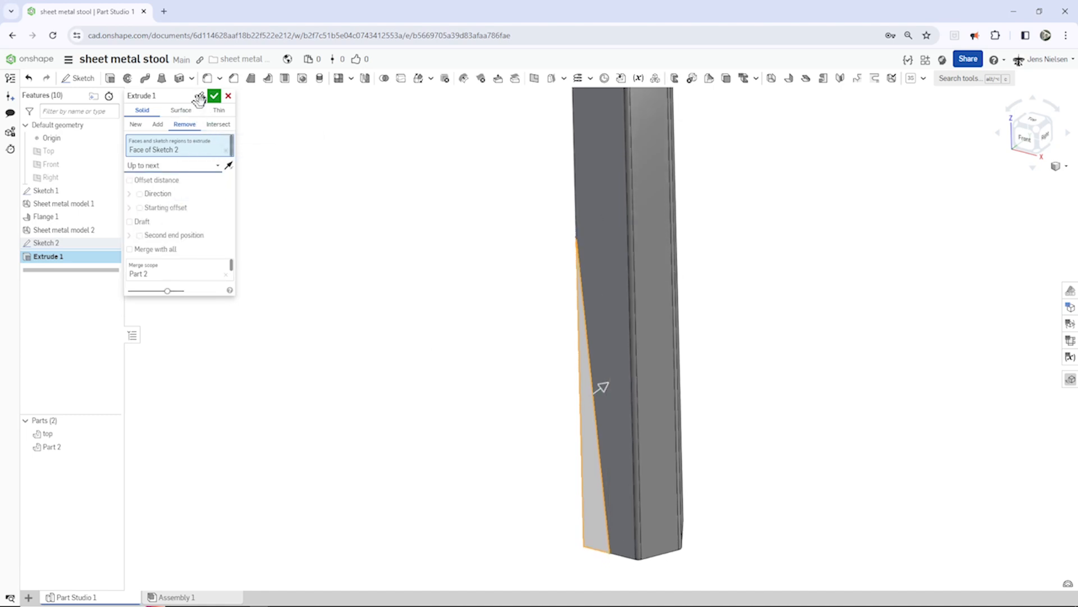
{"action": "left_click", "coordinate": [214, 95]}
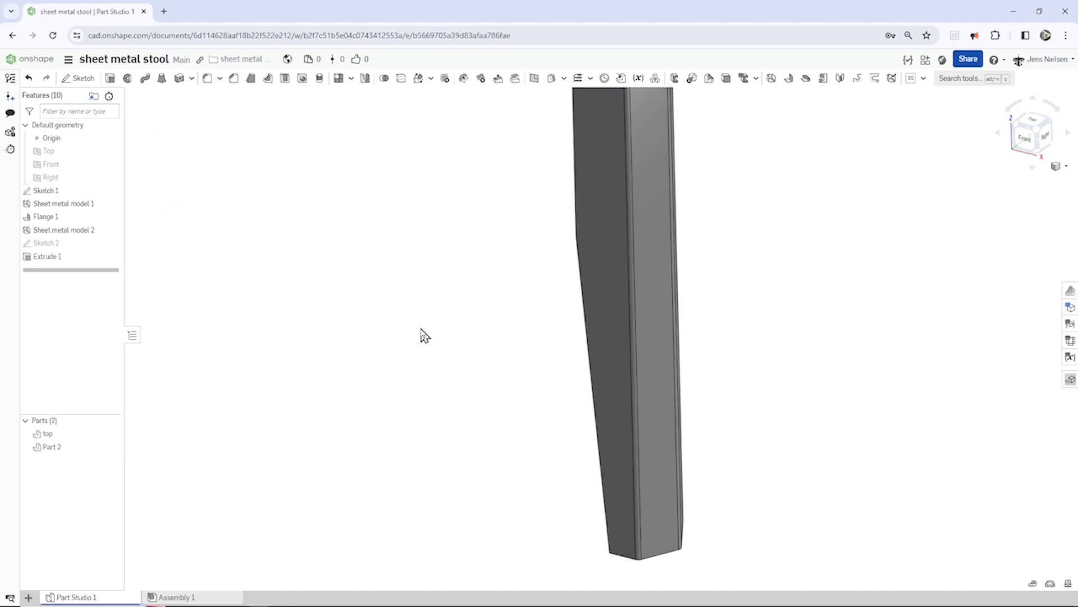
{"action": "left_click", "coordinate": [46, 242]}
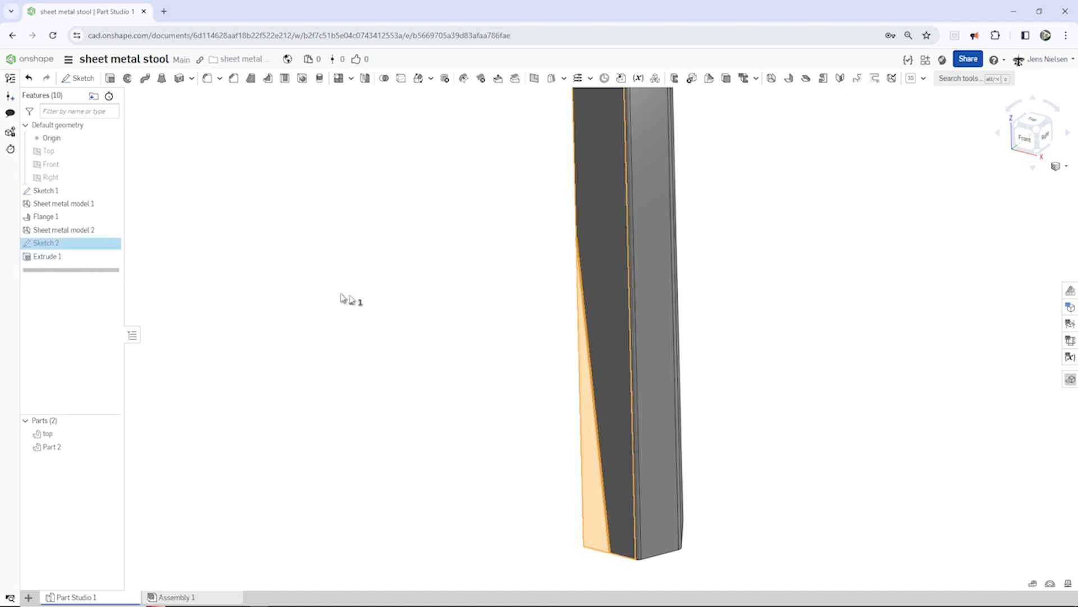
{"action": "mouse_move", "coordinate": [392, 114]}
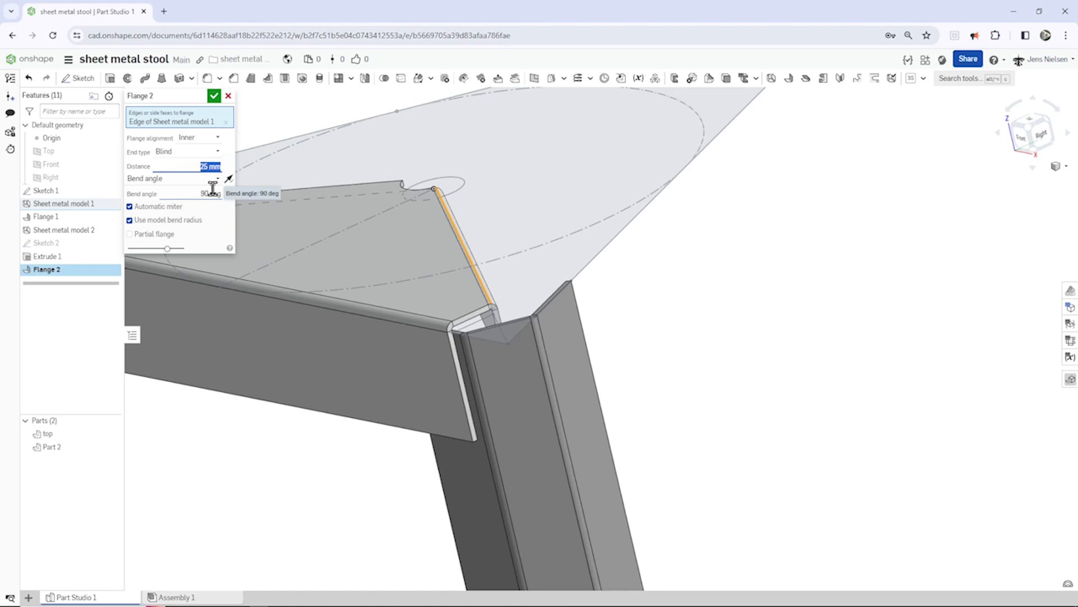
Add an 18 mm Outer-aligned flange along the top's edge, then select Sketch 2 to mirror.
{"action": "type", "text": "18"}
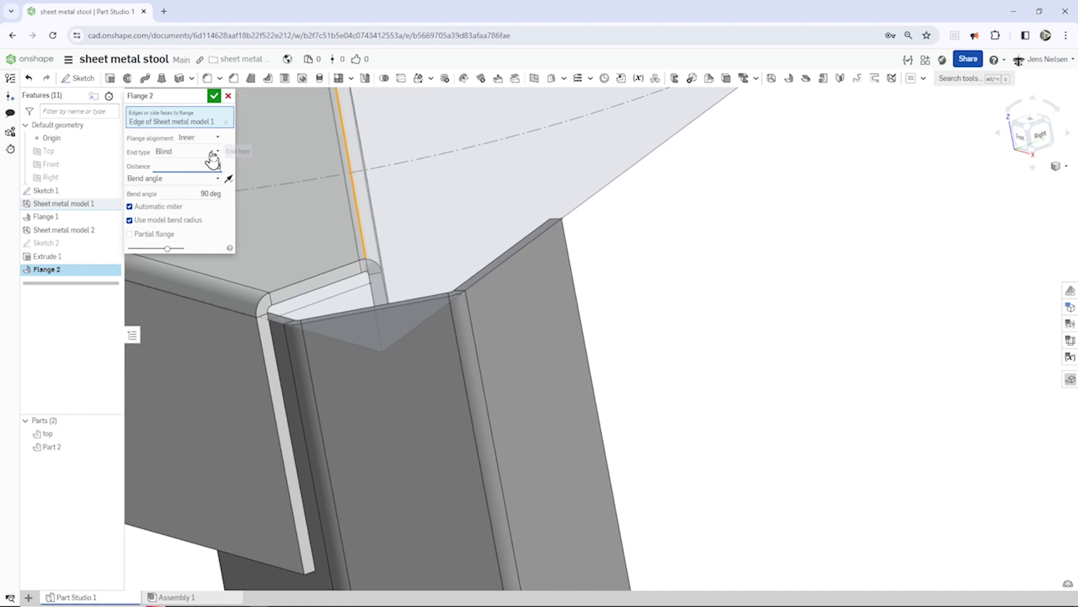
{"action": "left_click", "coordinate": [198, 137]}
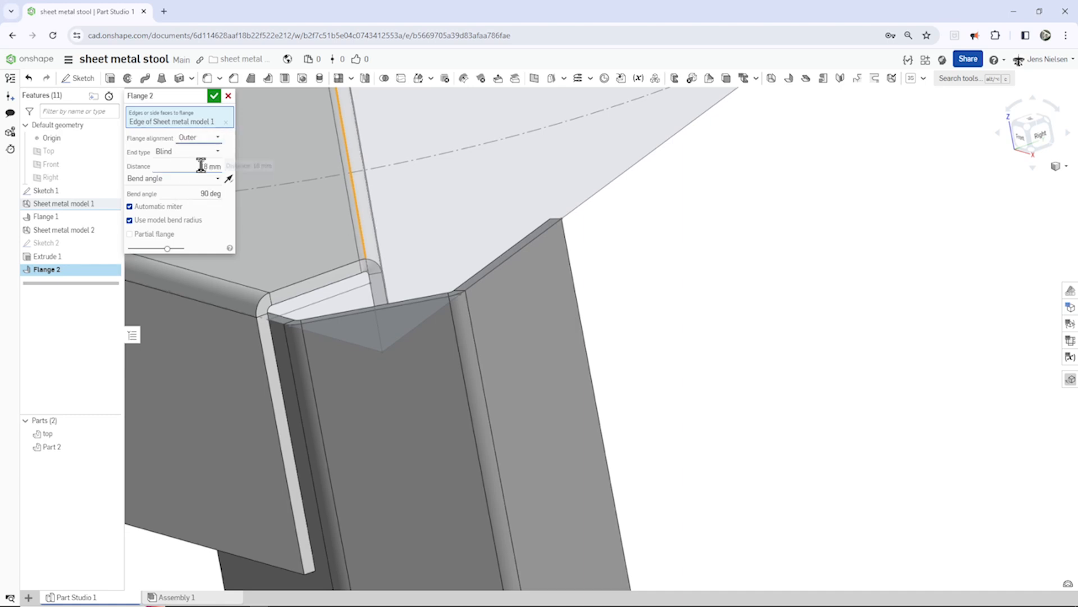
{"action": "left_click", "coordinate": [215, 96]}
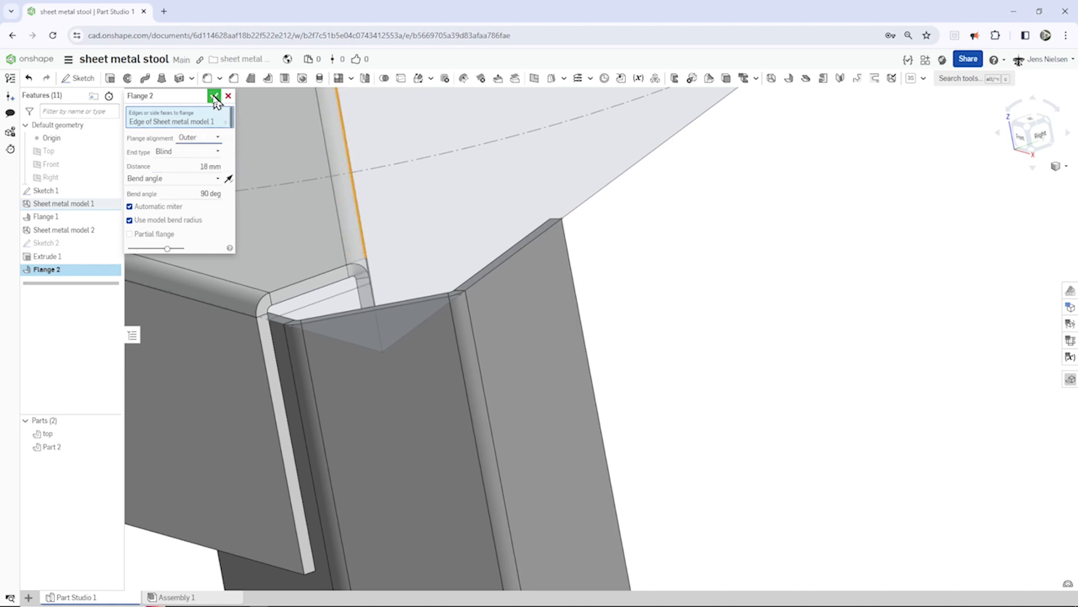
{"action": "left_click", "coordinate": [215, 95]}
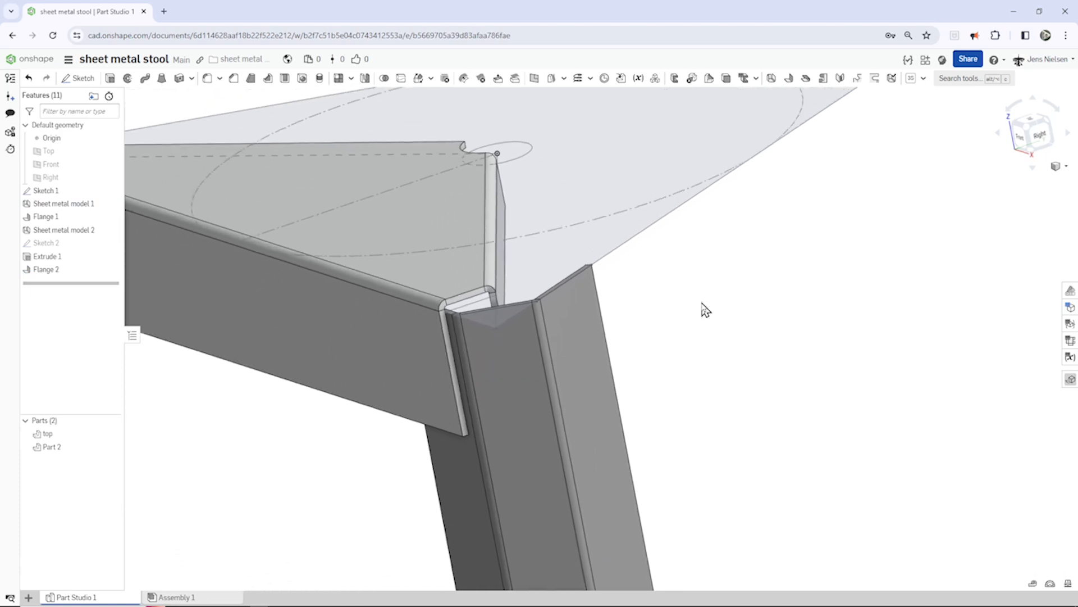
{"action": "left_click", "coordinate": [46, 243]}
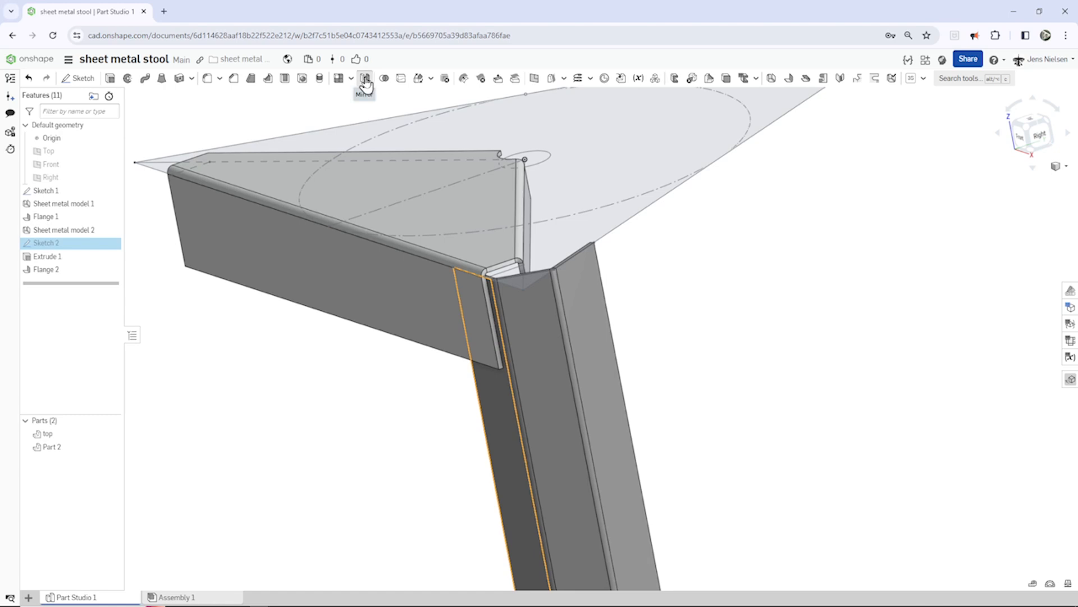
{"action": "left_click", "coordinate": [365, 77]}
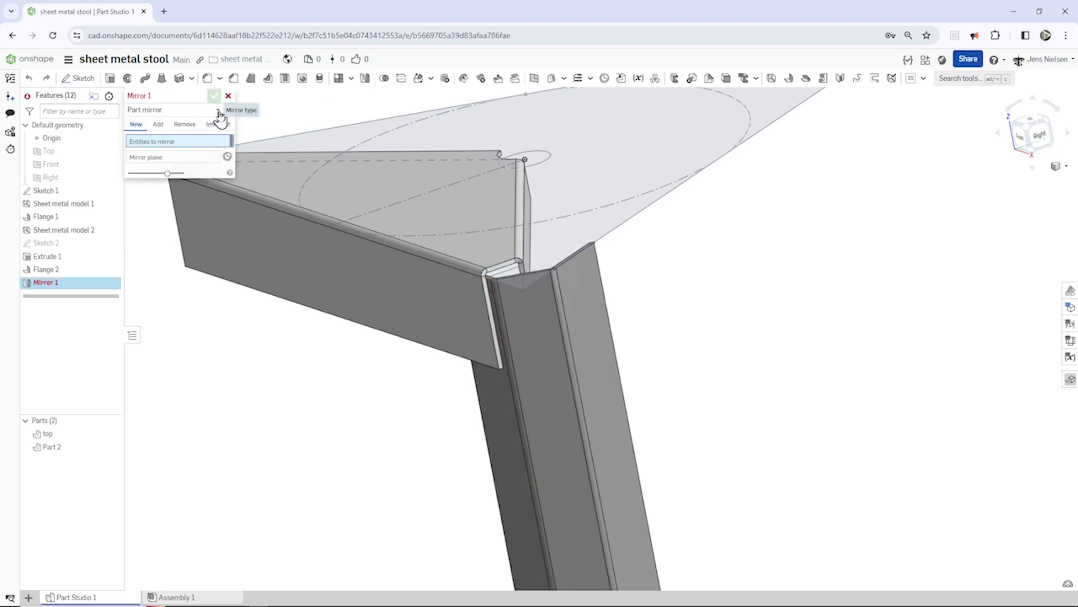
Mirror Sketch 2 and cut the mirrored wedge Up to next, tapering the leg's second side.
{"action": "left_click", "coordinate": [216, 109]}
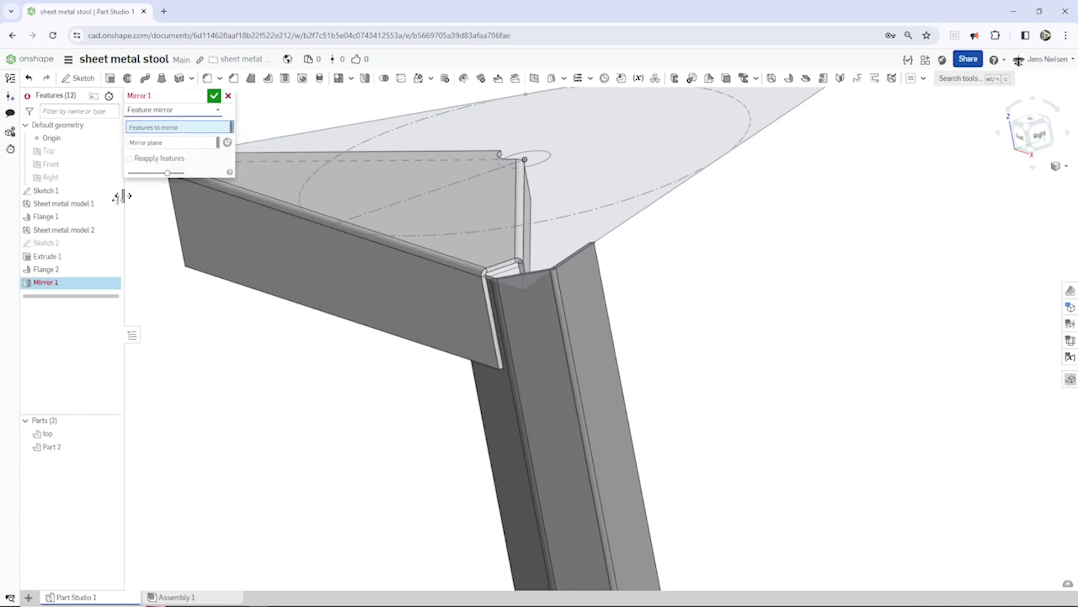
{"action": "left_click", "coordinate": [46, 242]}
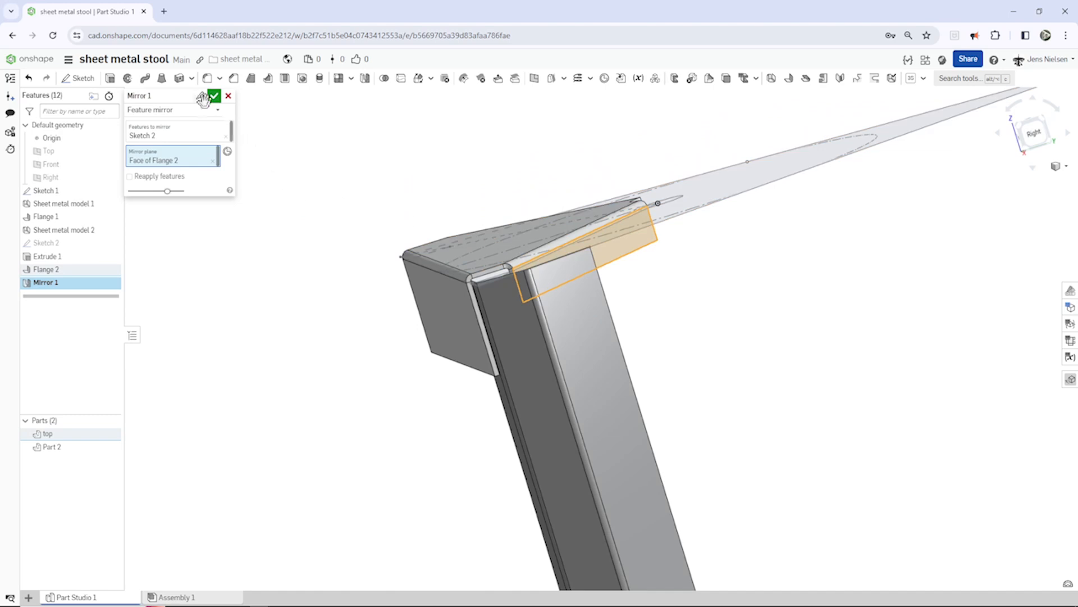
{"action": "left_click", "coordinate": [215, 94]}
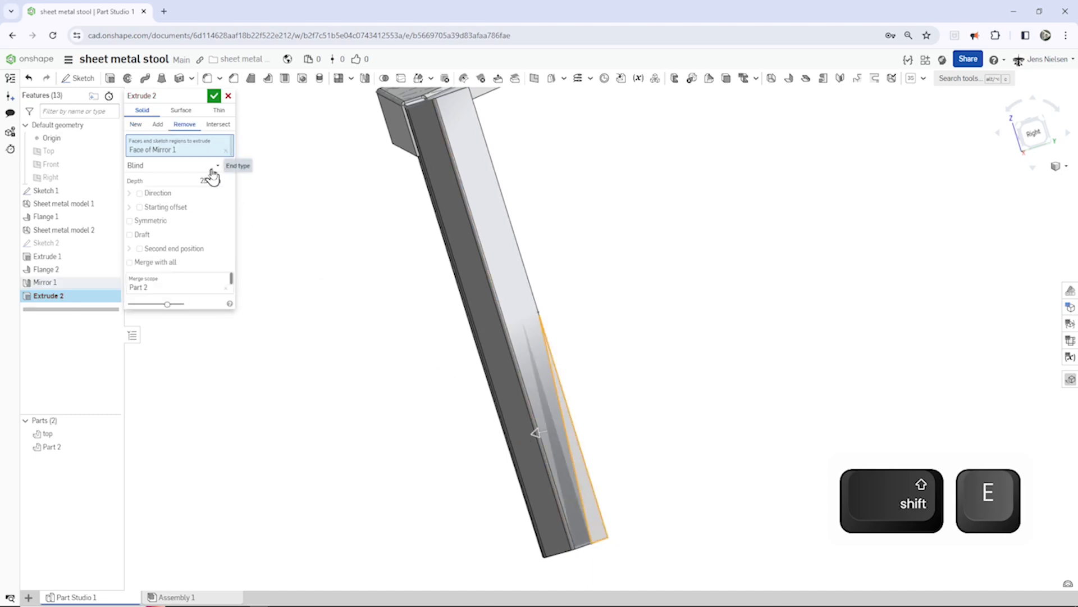
{"action": "left_click", "coordinate": [176, 165]}
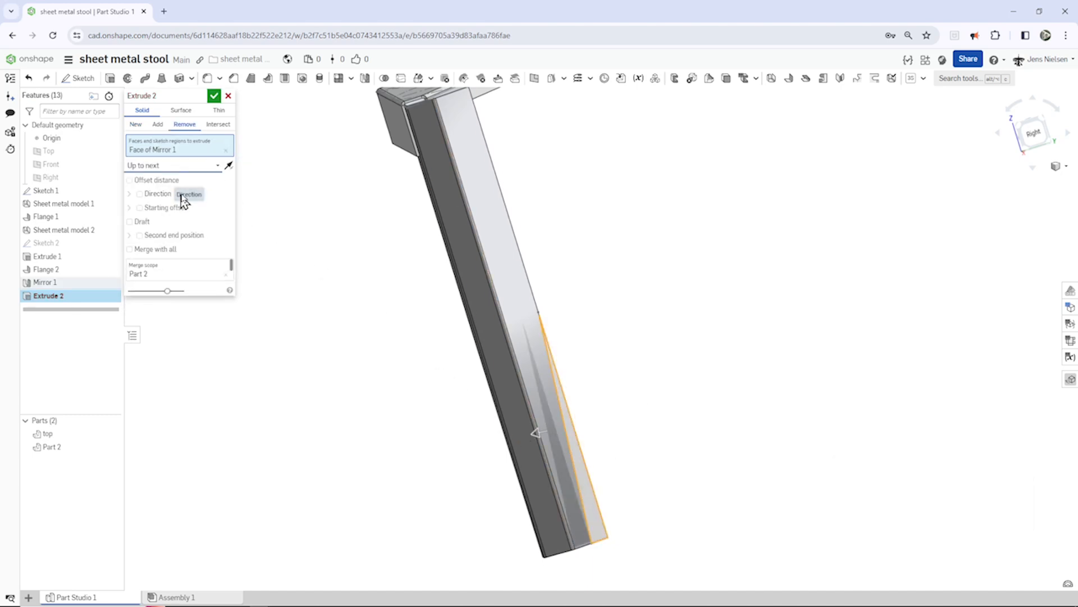
{"action": "left_click", "coordinate": [214, 96]}
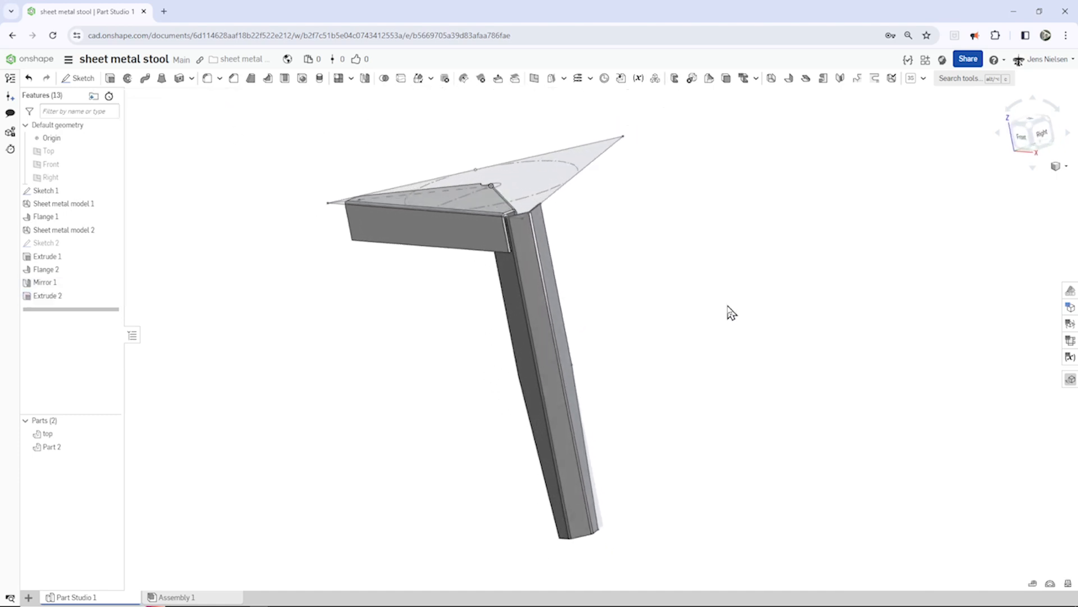
Combine top and Part 2 into Composite part 1.
{"action": "left_click", "coordinate": [46, 190]}
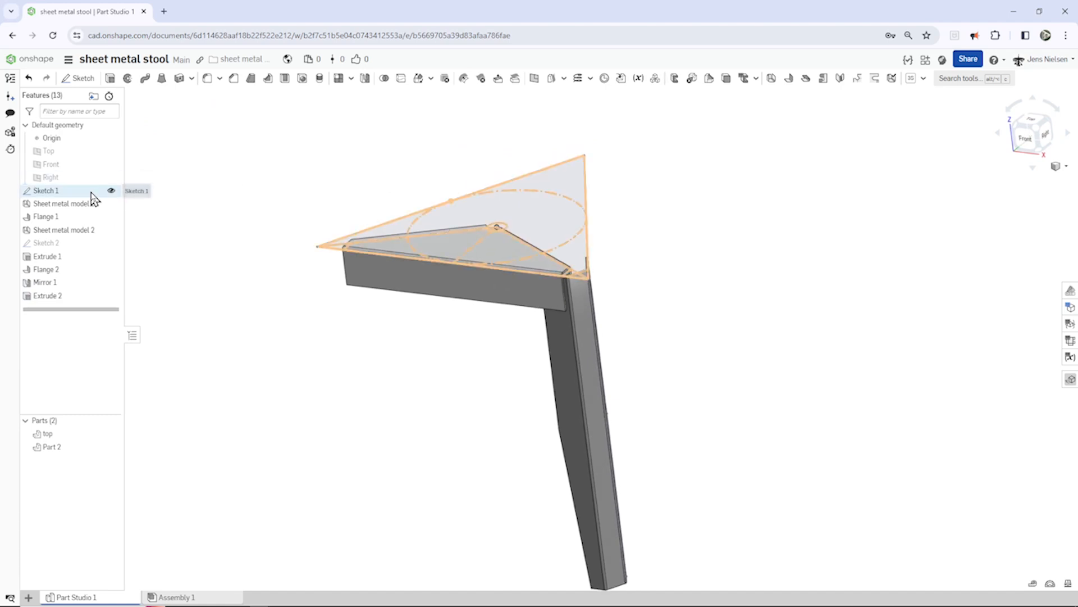
{"action": "left_click", "coordinate": [110, 190]}
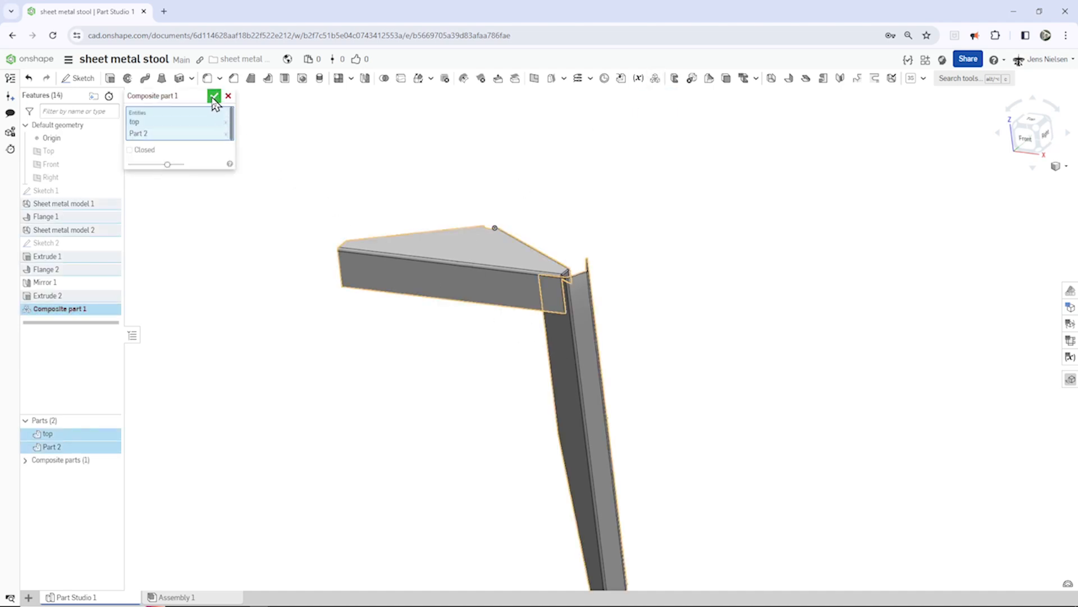
{"action": "left_click", "coordinate": [214, 96]}
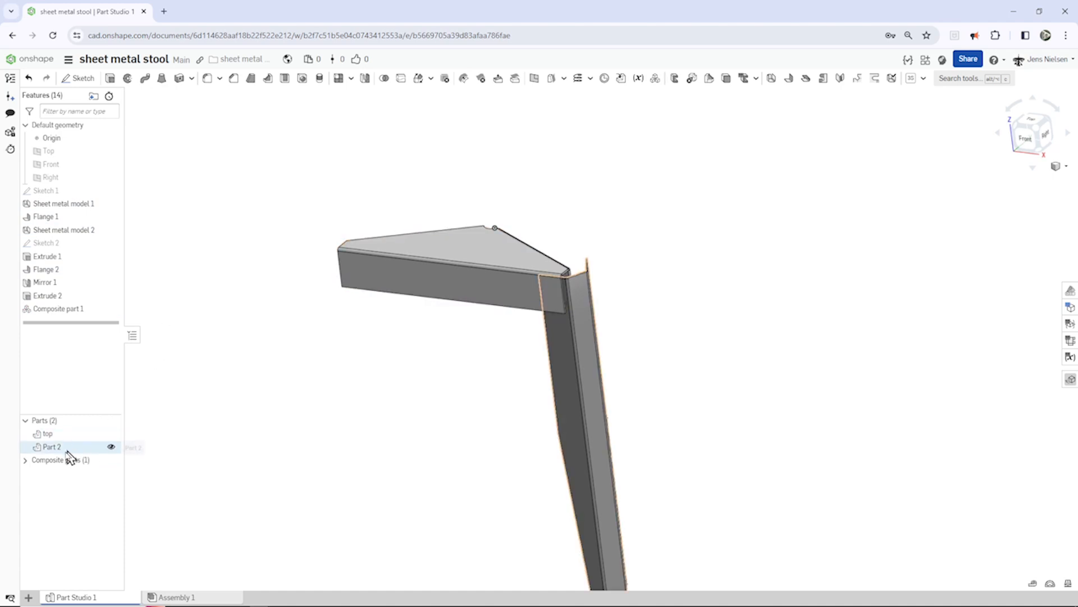
Rename Part 2 to "leg".
{"action": "right_click", "coordinate": [51, 446]}
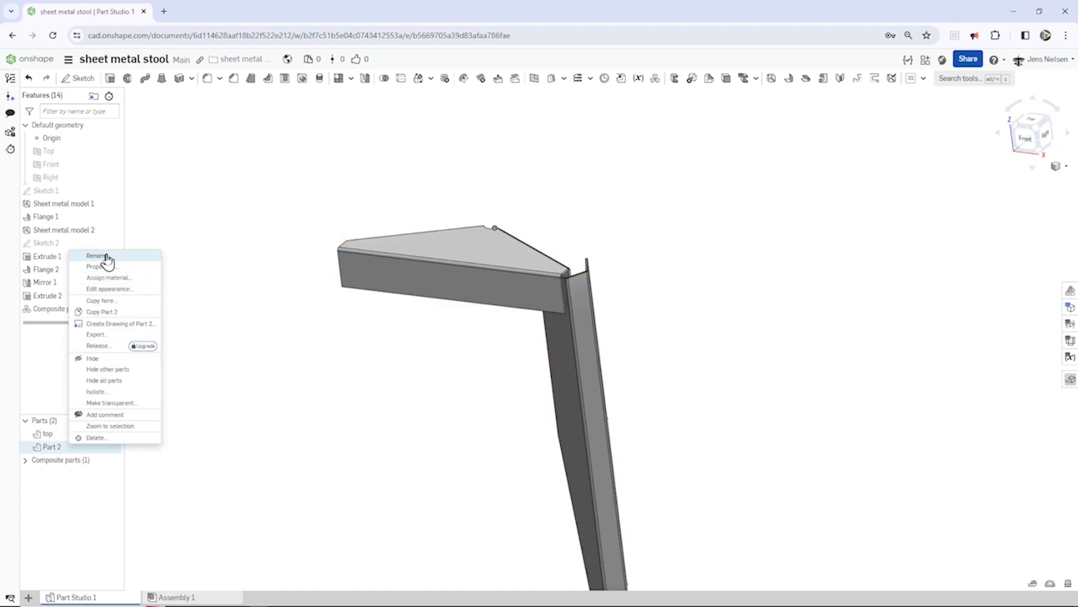
{"action": "left_click", "coordinate": [97, 255]}
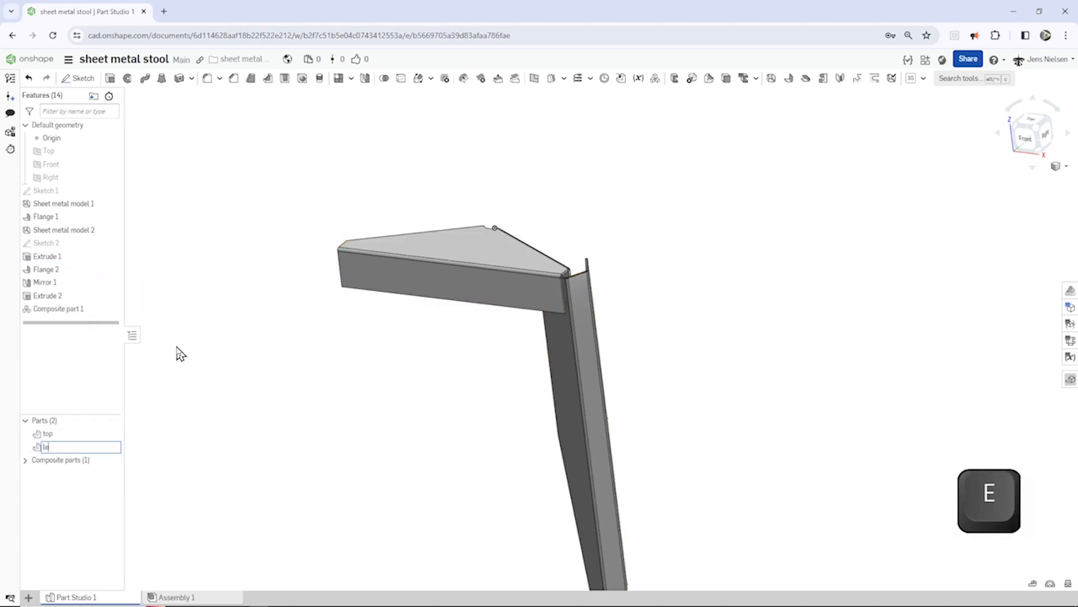
{"action": "key", "text": "enter"}
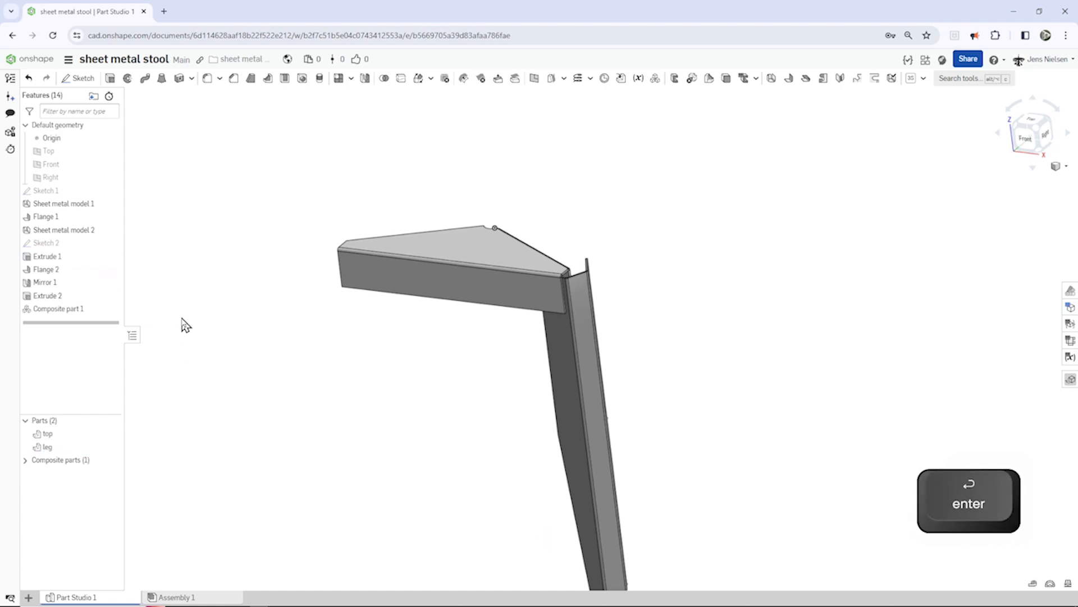
{"action": "mouse_move", "coordinate": [153, 454]}
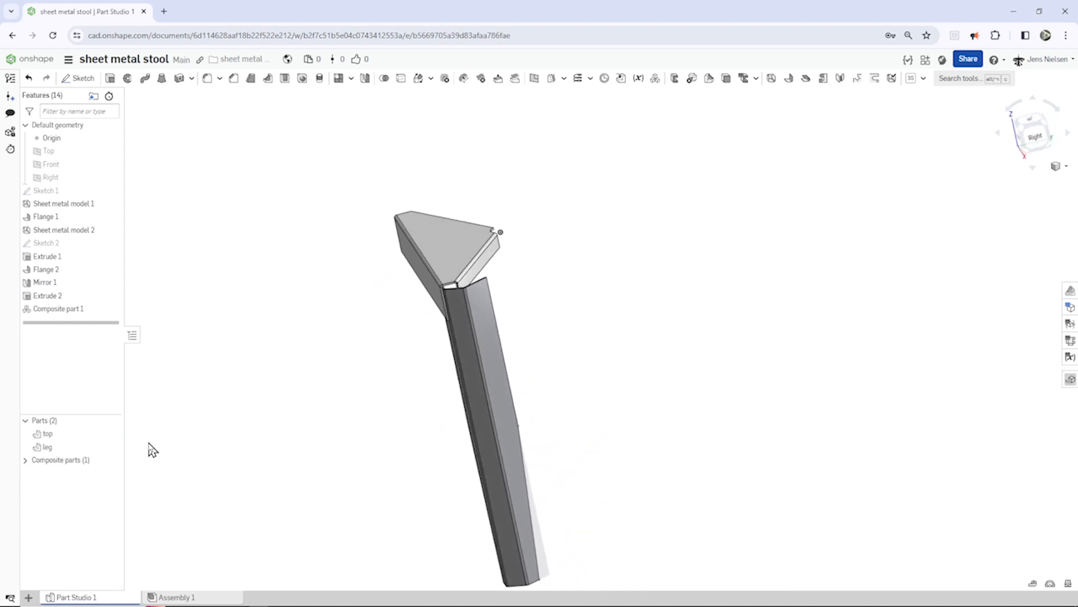
{"action": "mouse_move", "coordinate": [608, 180]}
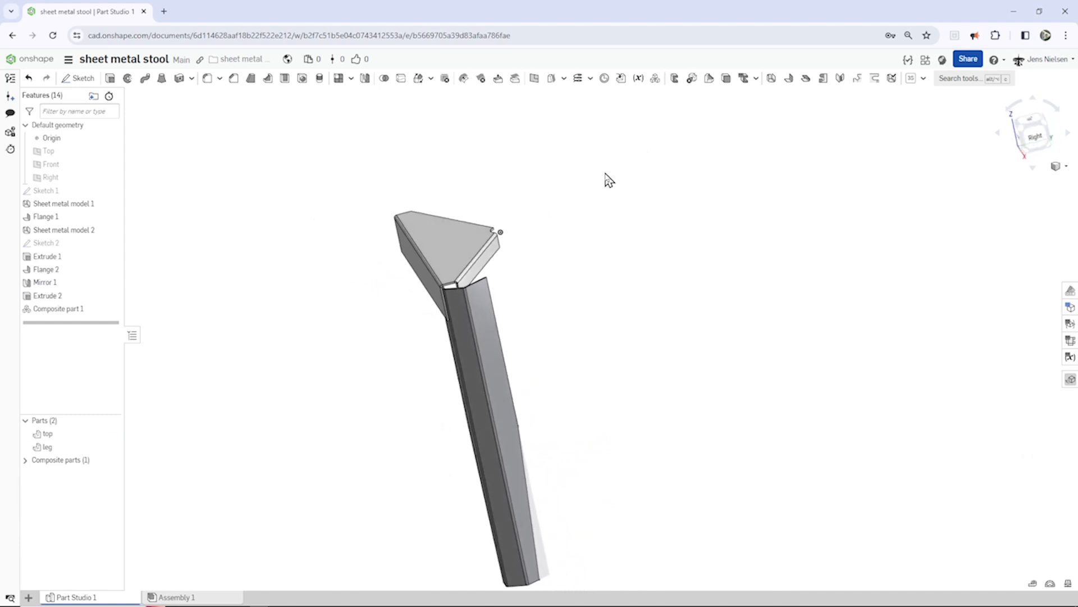
{"action": "mouse_move", "coordinate": [603, 77]}
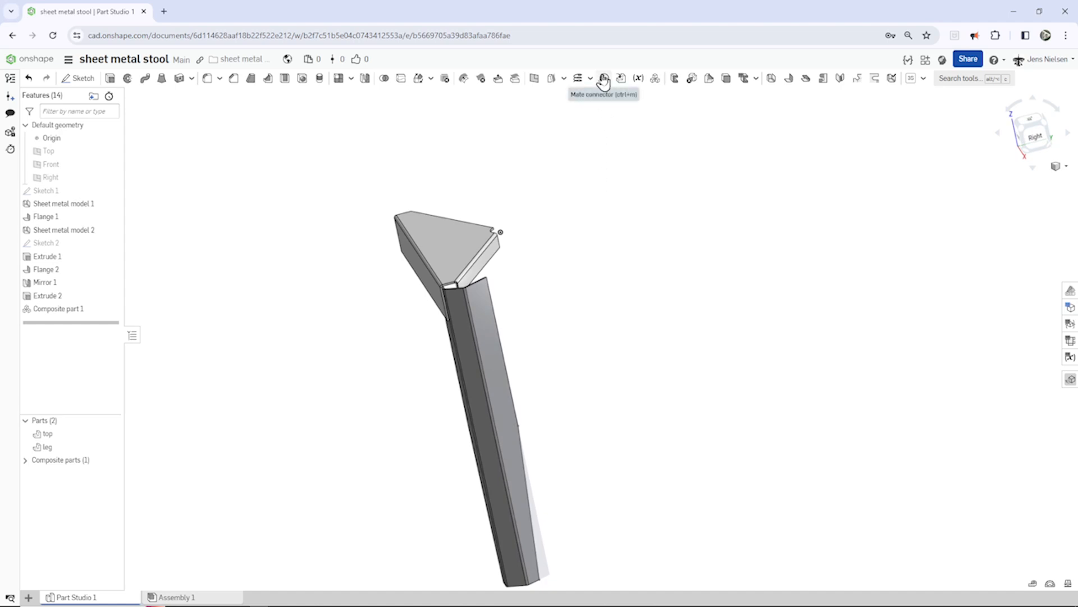
Place a top-owned mate connector at the notched tip, then go to Assembly 1.
{"action": "left_click", "coordinate": [603, 78]}
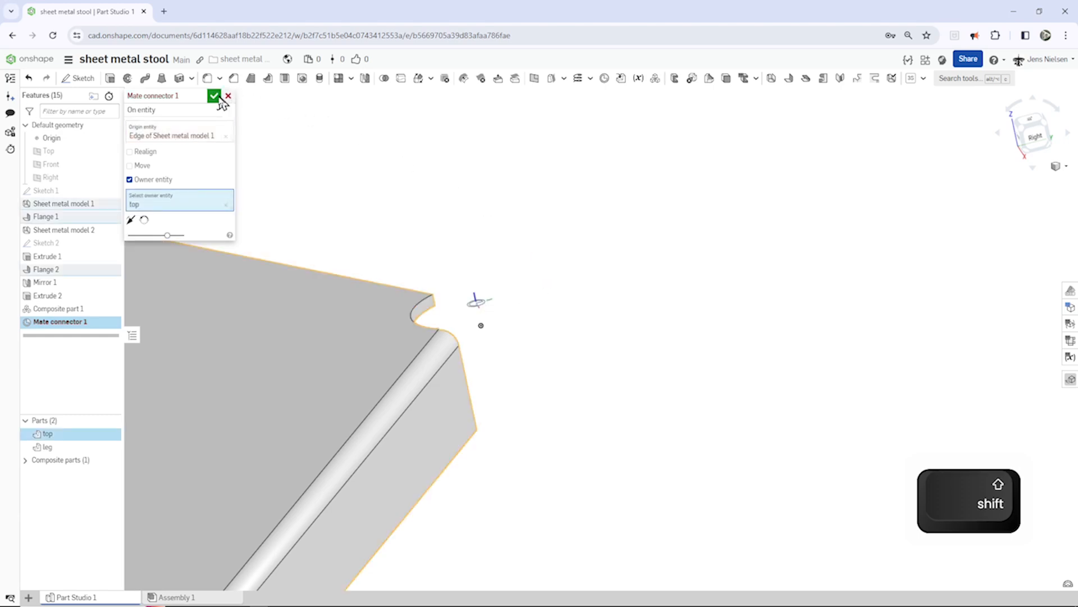
{"action": "mouse_move", "coordinate": [220, 107]}
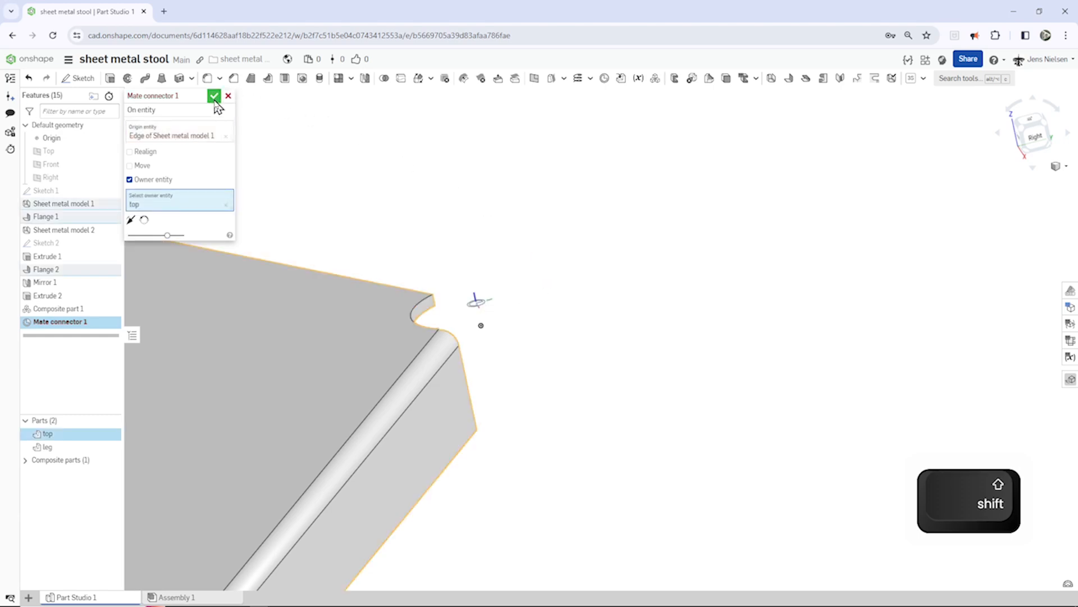
{"action": "left_click", "coordinate": [214, 95]}
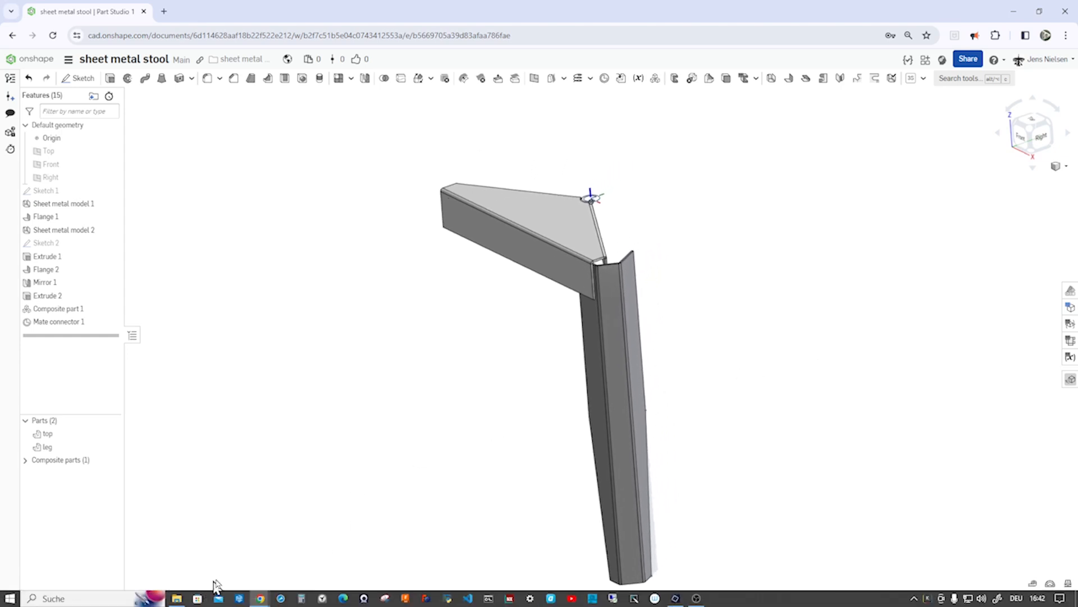
{"action": "left_click", "coordinate": [176, 596]}
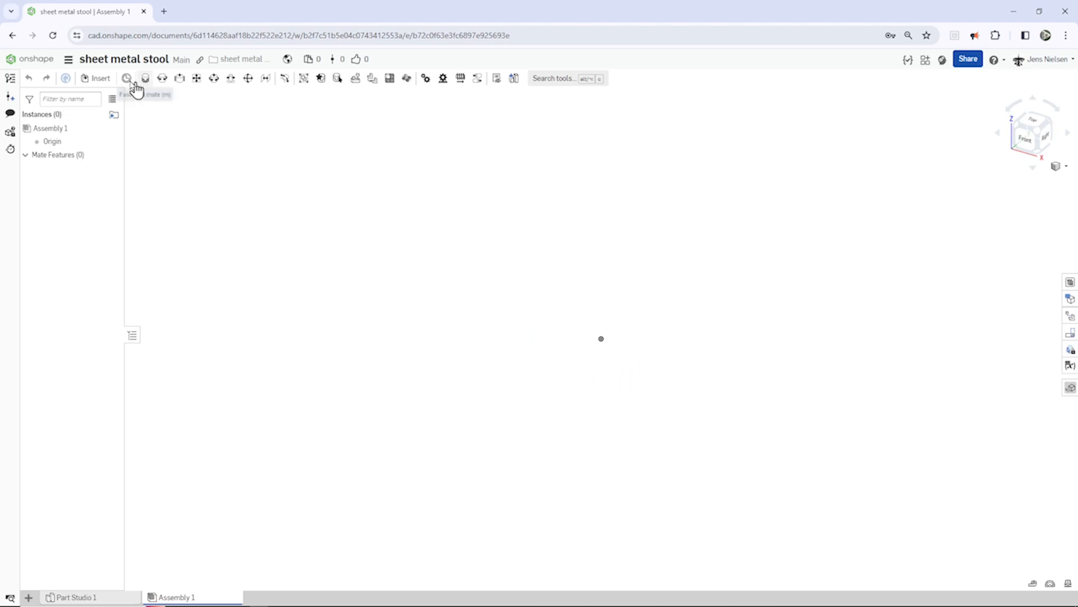
Add a mate connector on the assembly origin.
{"action": "left_click", "coordinate": [127, 78]}
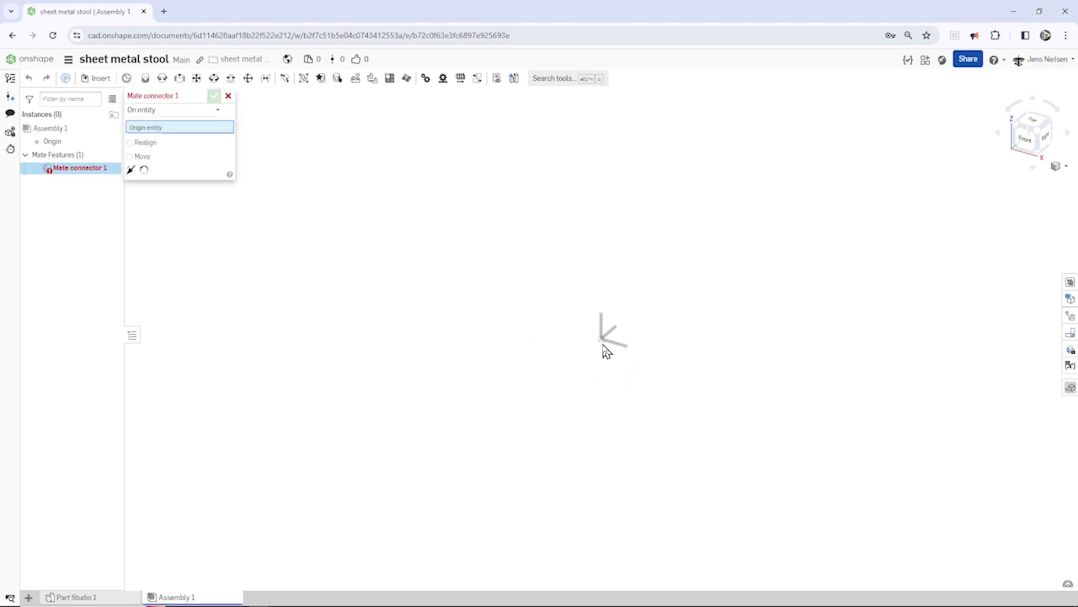
{"action": "left_click", "coordinate": [603, 335]}
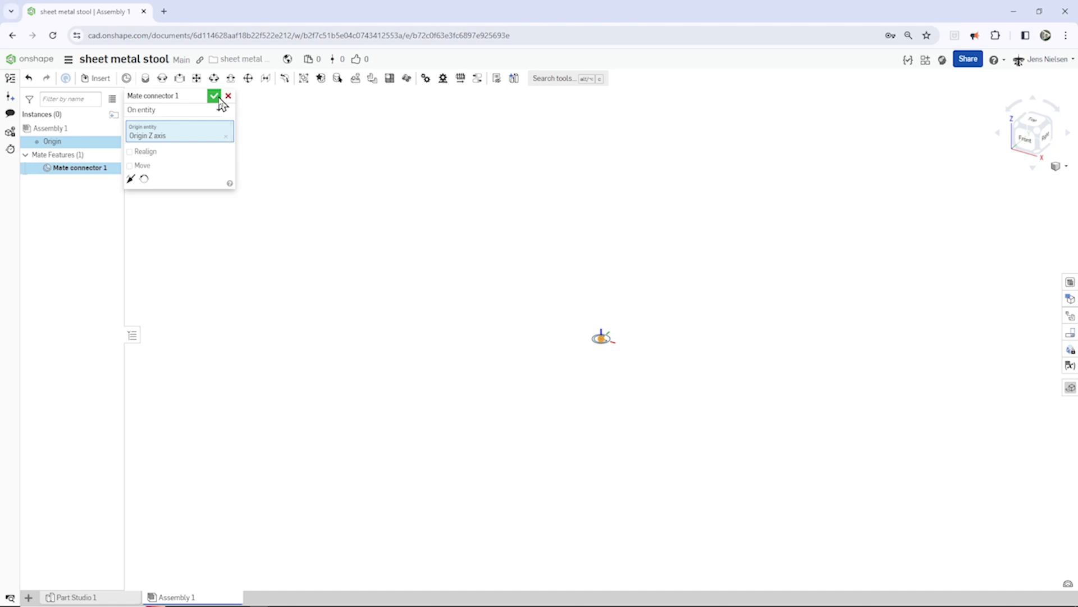
{"action": "left_click", "coordinate": [214, 96]}
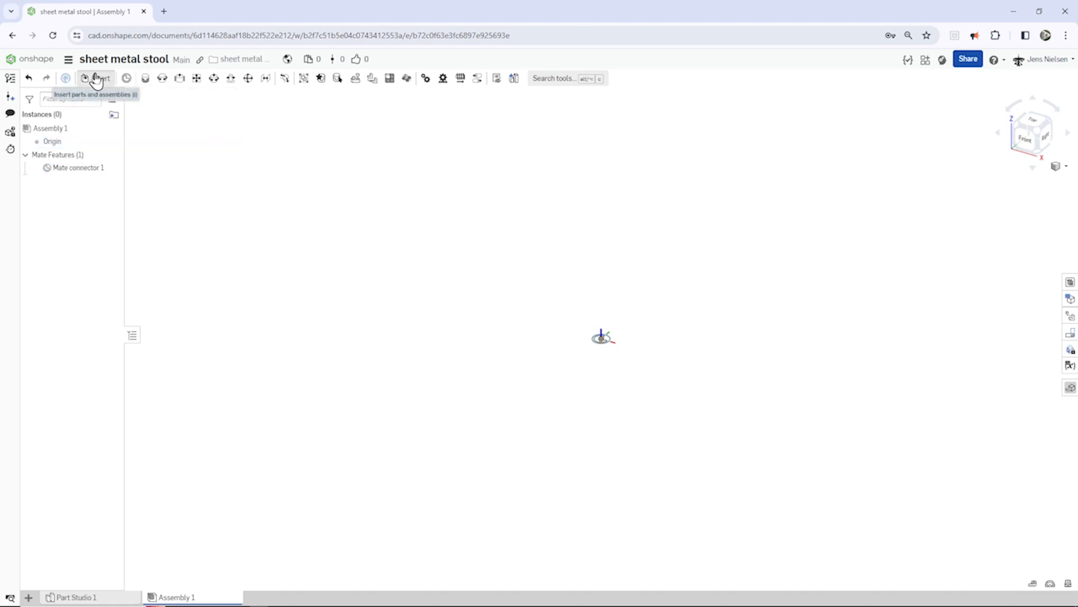
Insert Composite part 1 and fasten it to the origin mate connector.
{"action": "left_click", "coordinate": [96, 78]}
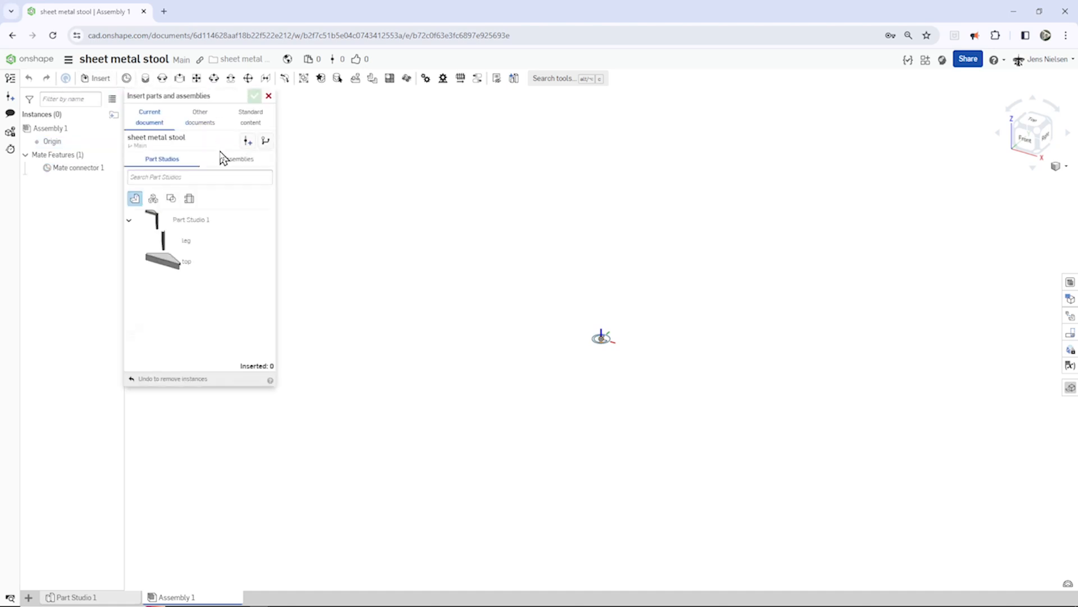
{"action": "mouse_move", "coordinate": [152, 199]}
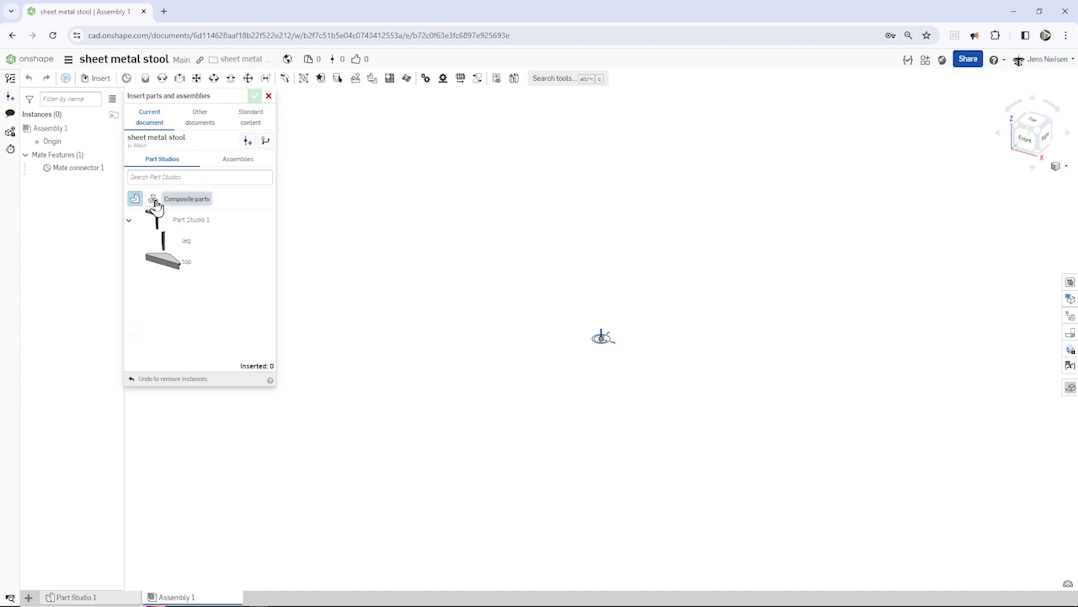
{"action": "left_click", "coordinate": [153, 198]}
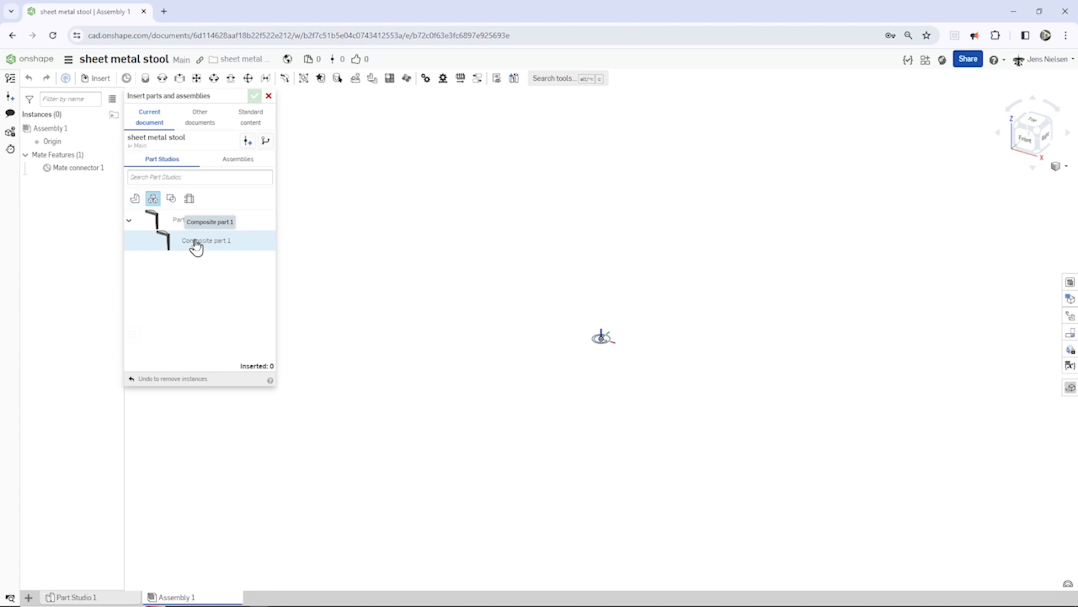
{"action": "left_click", "coordinate": [206, 240]}
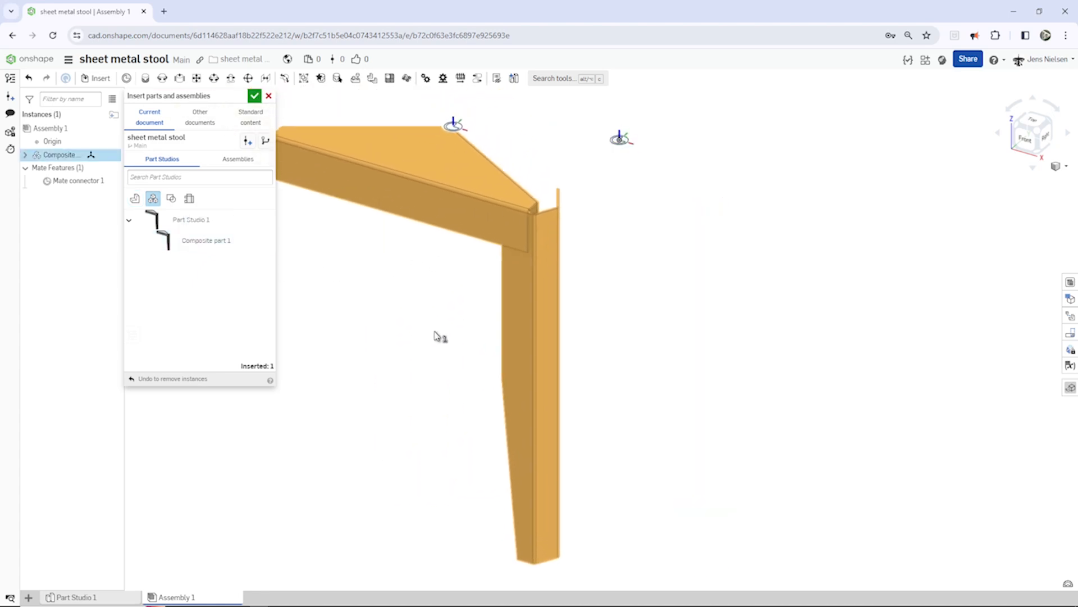
{"action": "left_click", "coordinate": [255, 96]}
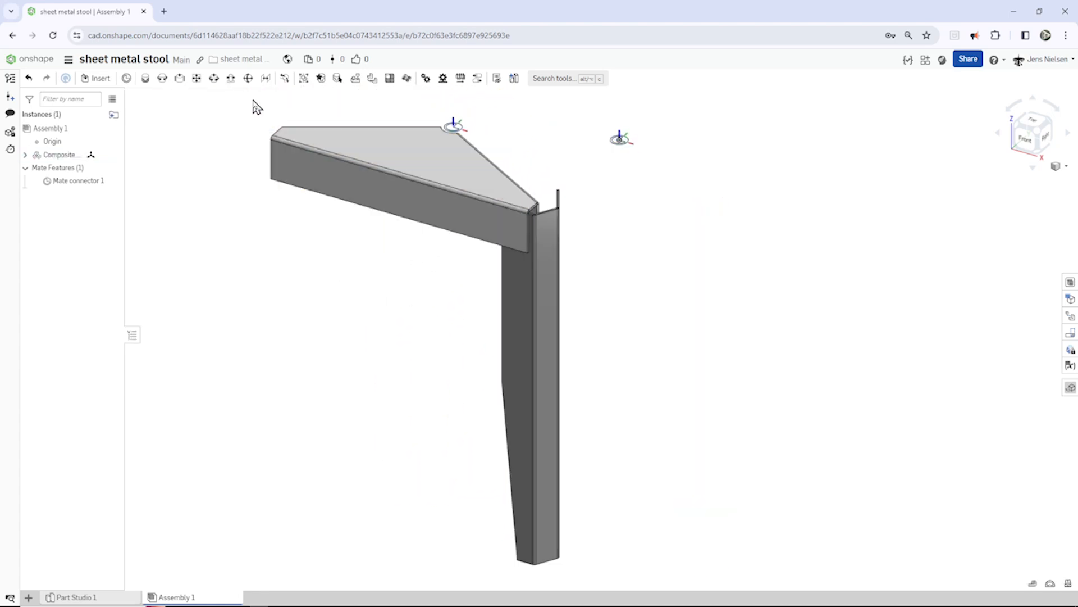
{"action": "left_click", "coordinate": [145, 78]}
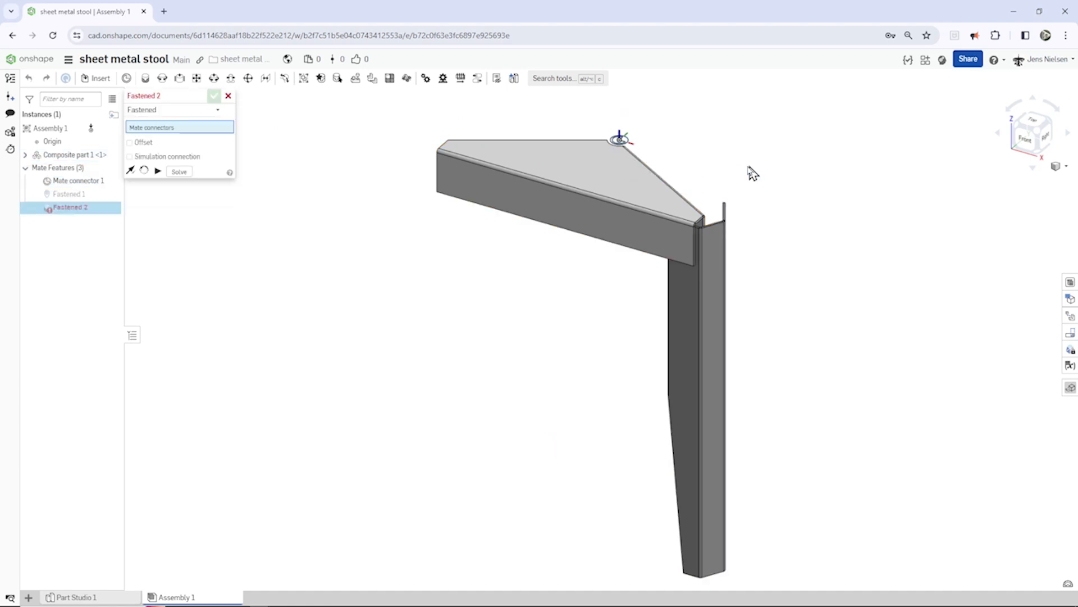
{"action": "left_click", "coordinate": [228, 95]}
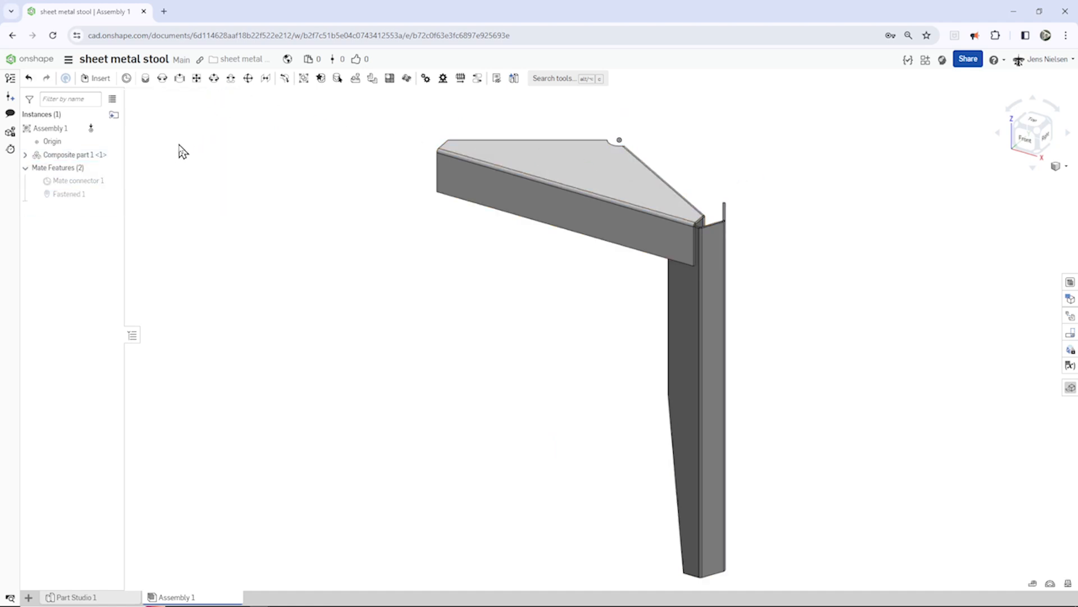
{"action": "key", "text": "k"}
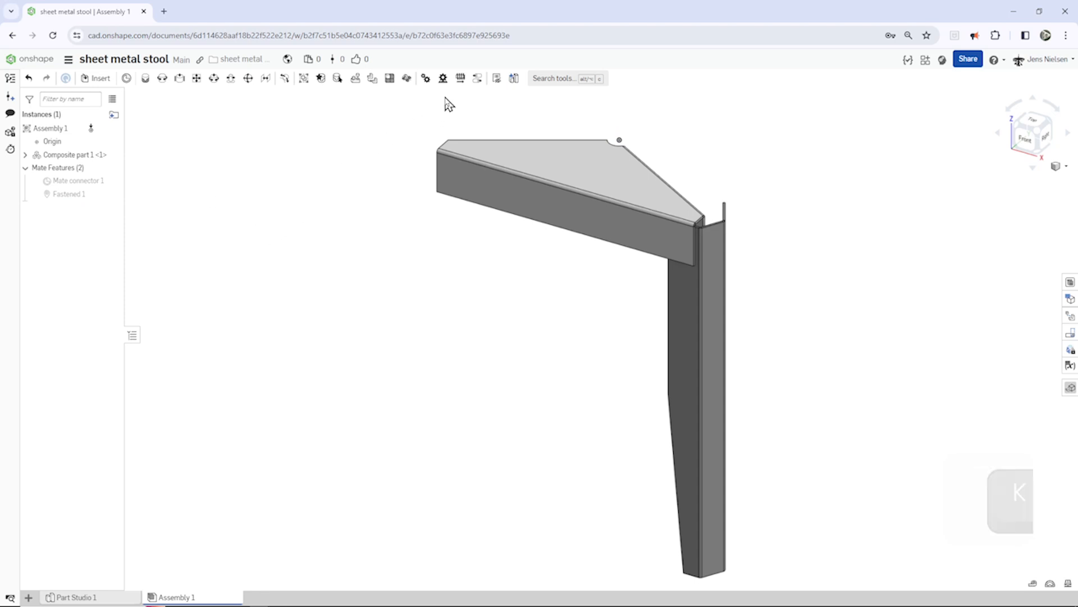
Circular-pattern Composite part 1 into 3 instances around the notch face axis.
{"action": "left_click", "coordinate": [214, 78]}
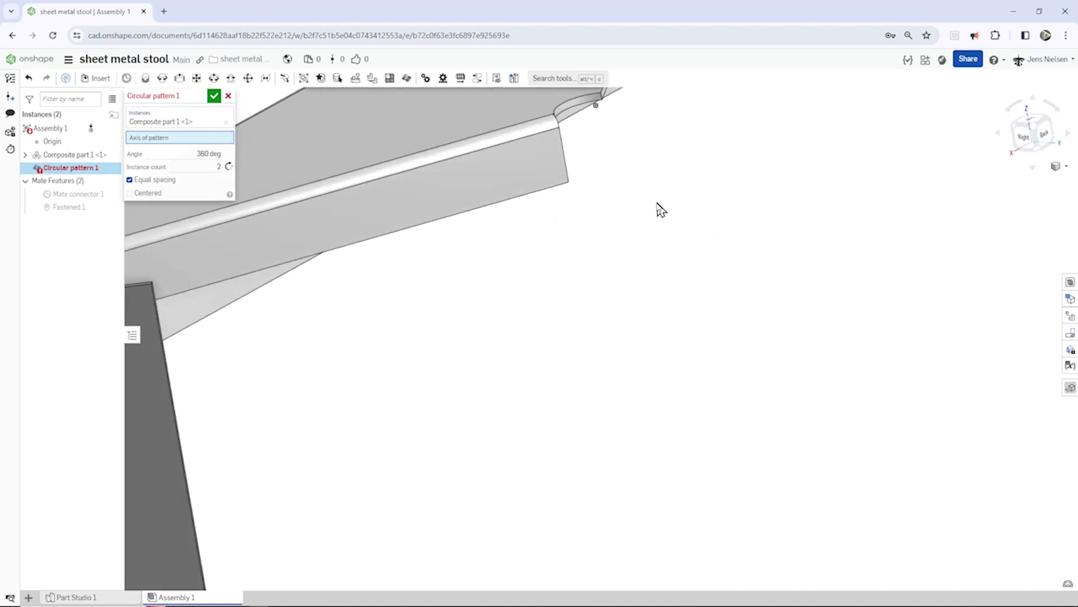
{"action": "left_click", "coordinate": [615, 196]}
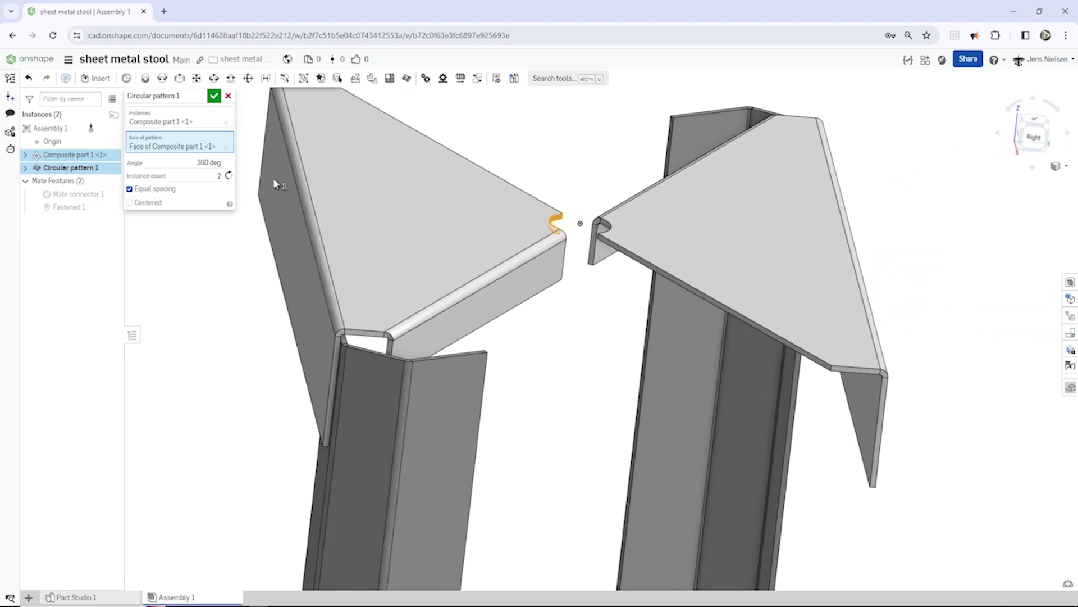
{"action": "left_click", "coordinate": [206, 176]}
{"action": "type", "text": "3"}
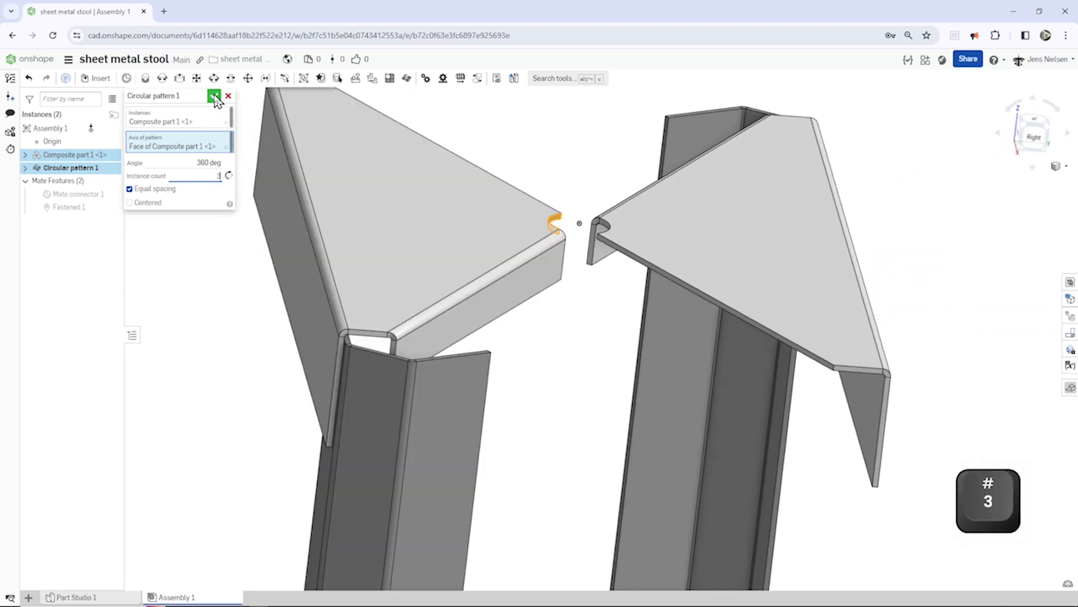
{"action": "left_click", "coordinate": [214, 96]}
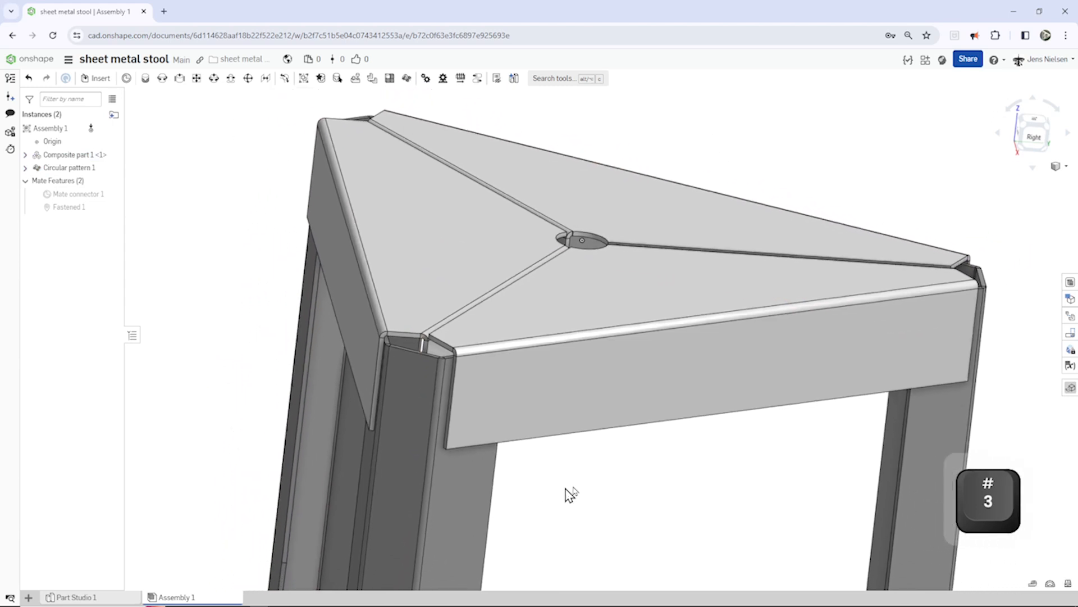